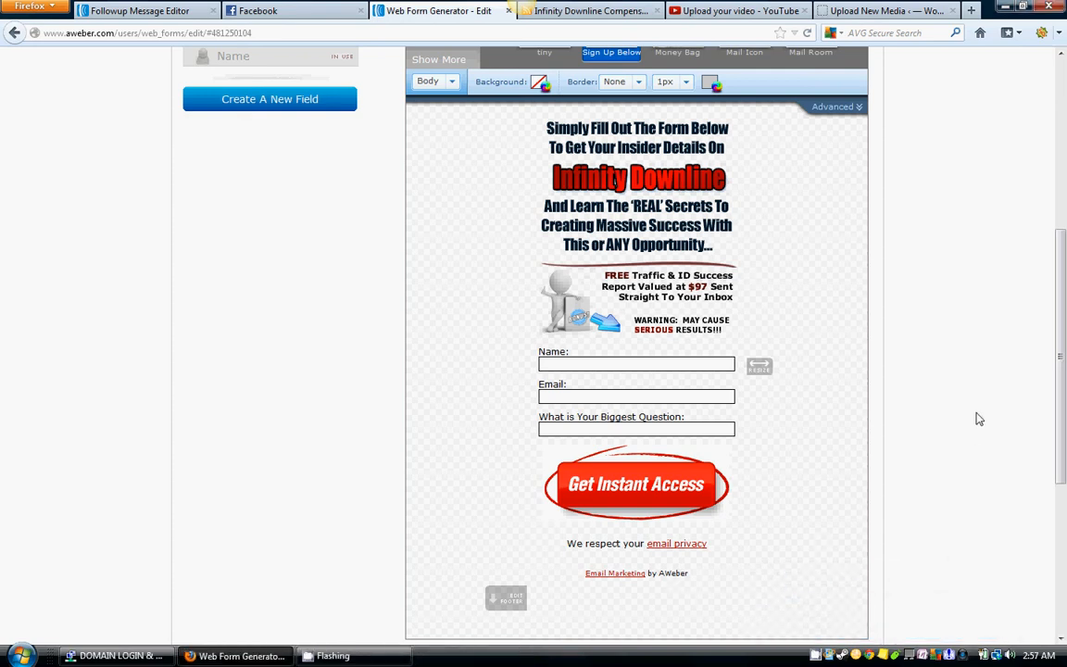
Save the web form design so a success notice confirms it
scroll("down", 3)
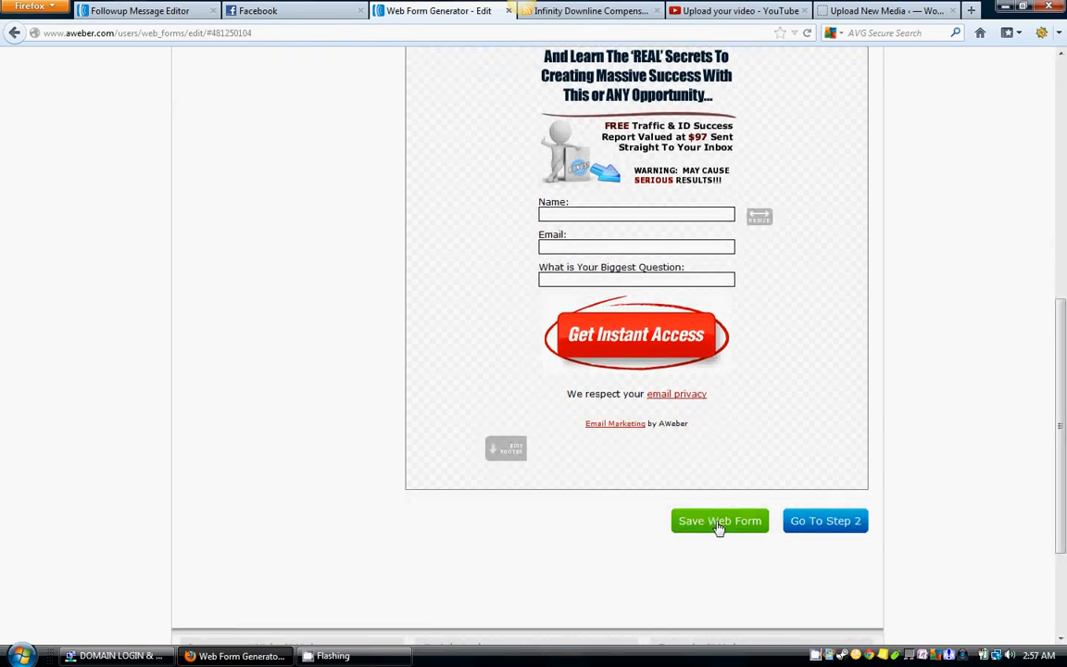
left_click(719, 519)
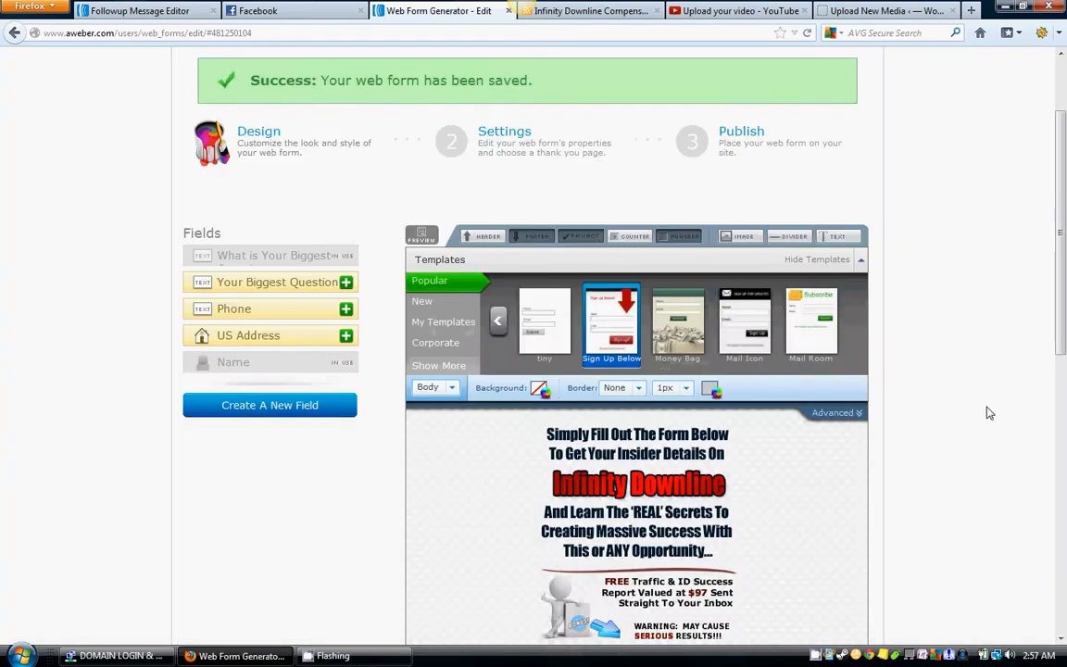
scroll("down", 3)
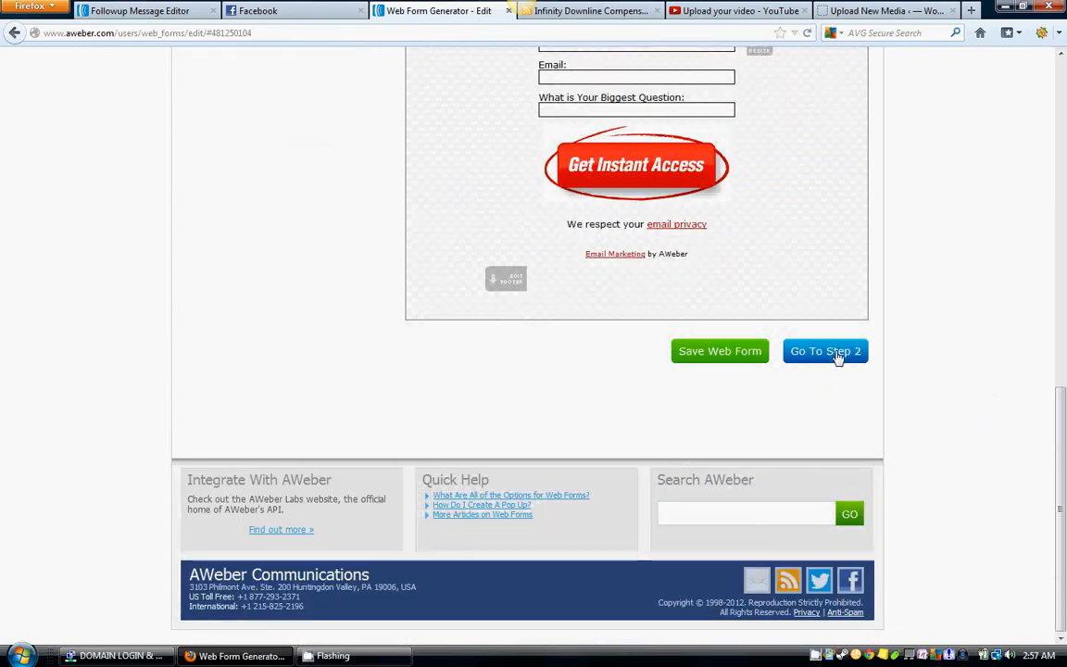
Move to the form's Settings step and clear the default 'My Web Form' name
left_click(824, 350)
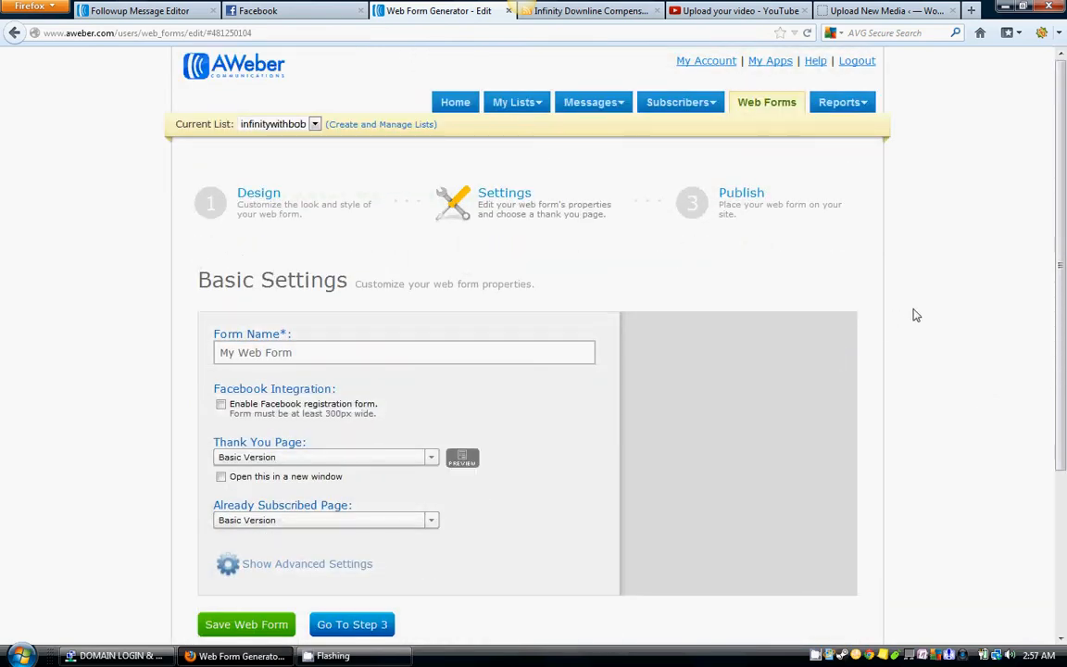
scroll("down", 3)
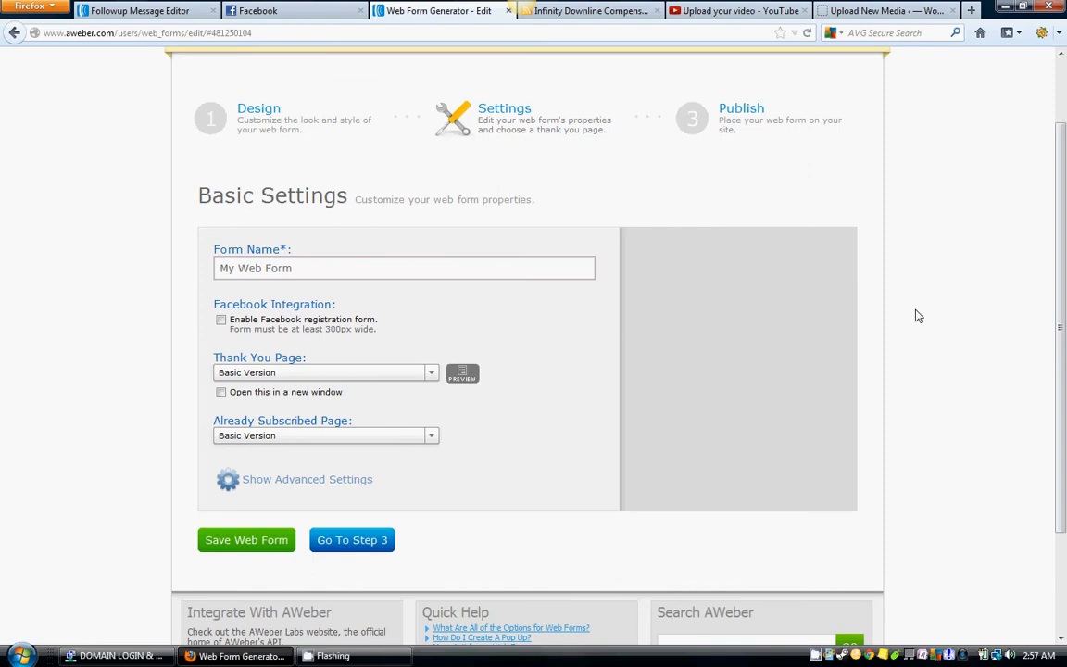
scroll("up", 3)
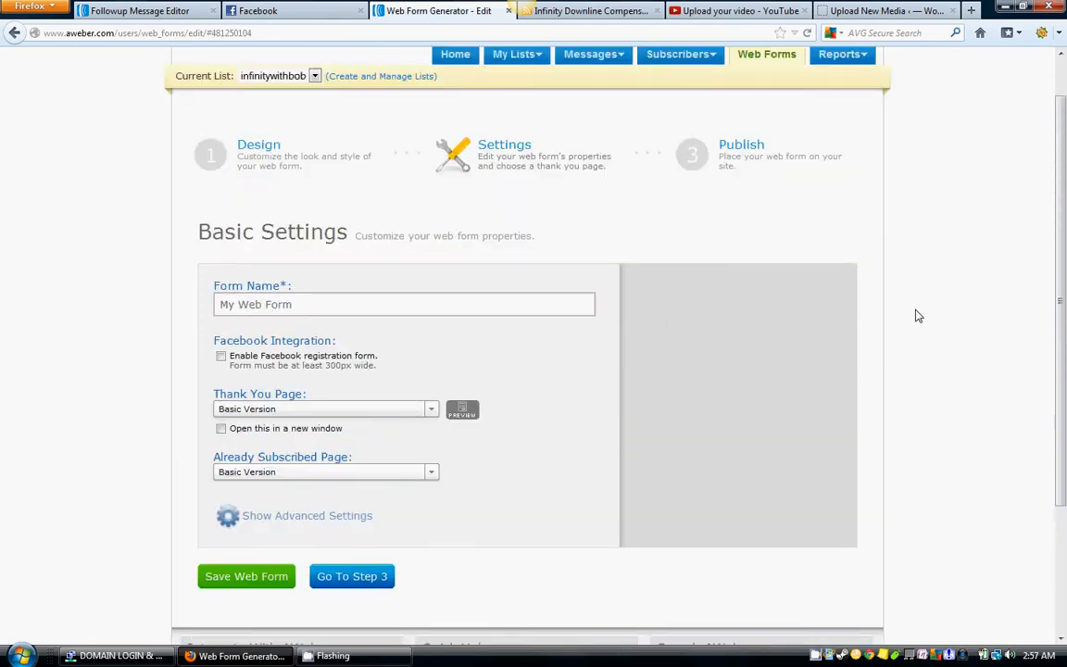
mouse_move(415, 361)
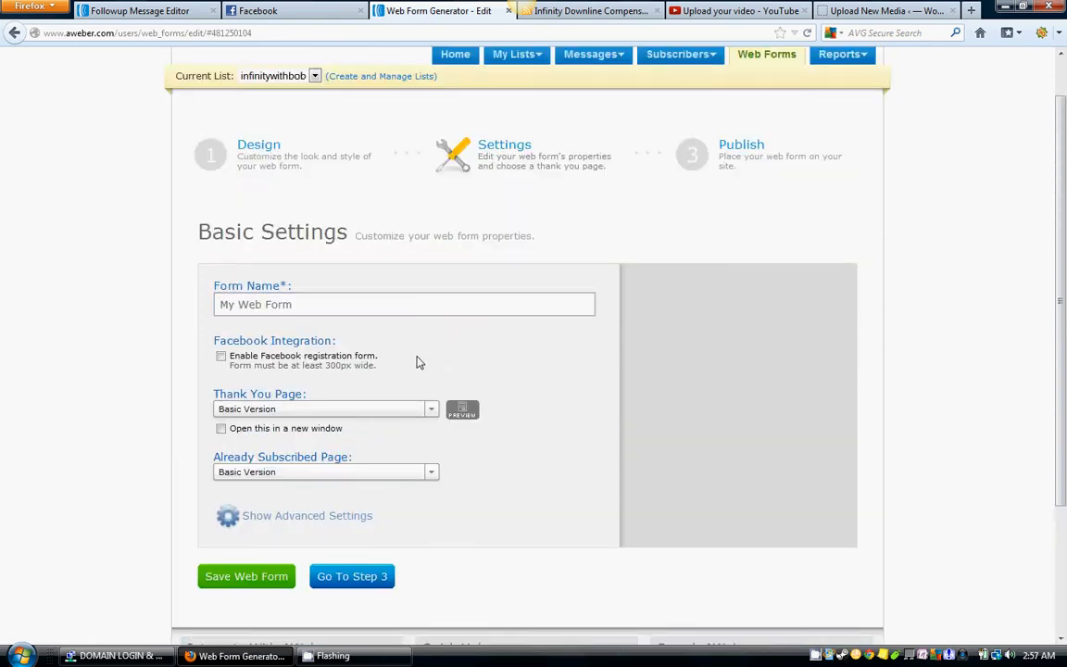
mouse_move(387, 322)
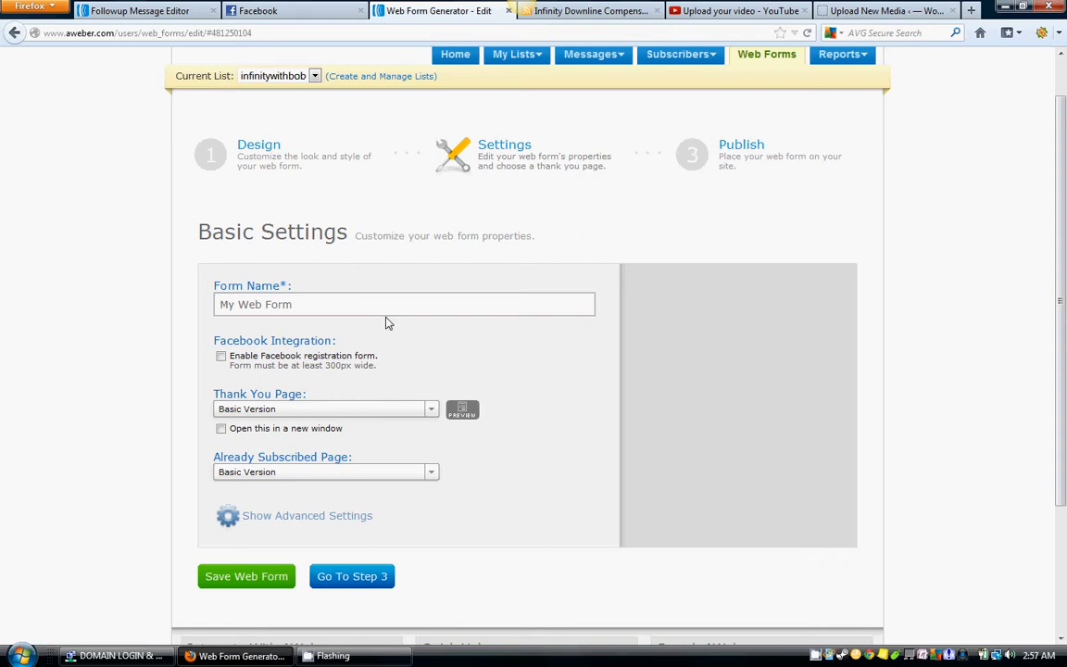
left_click(367, 303)
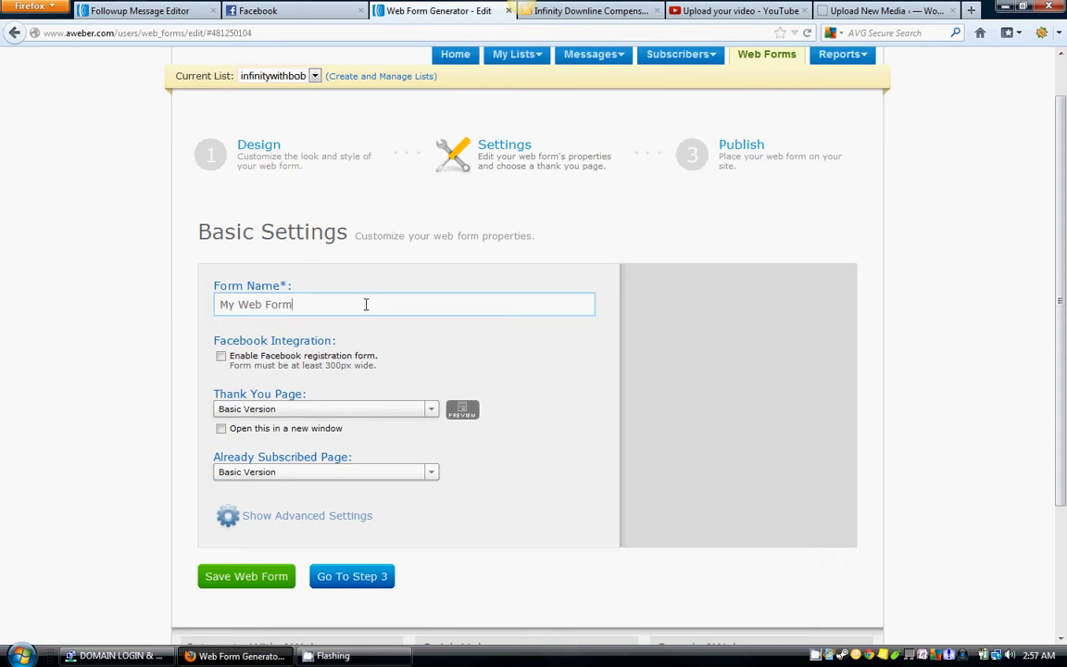
key("Backspace")
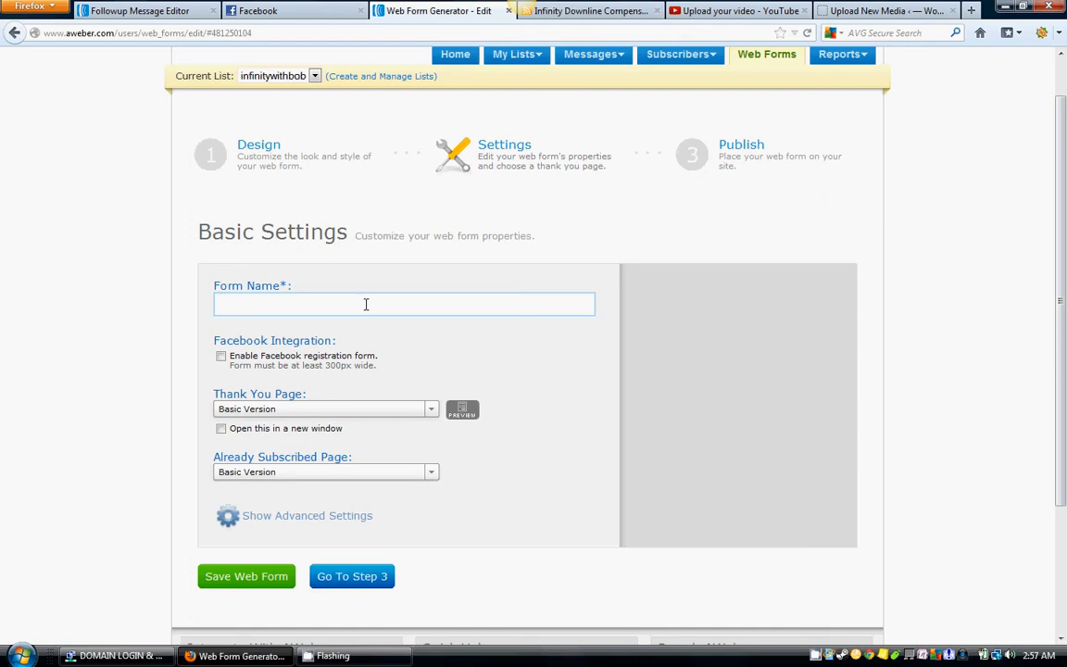
Review the live Infinity Downline Truth compensation page and its sidebar opt-in form
left_click(589, 11)
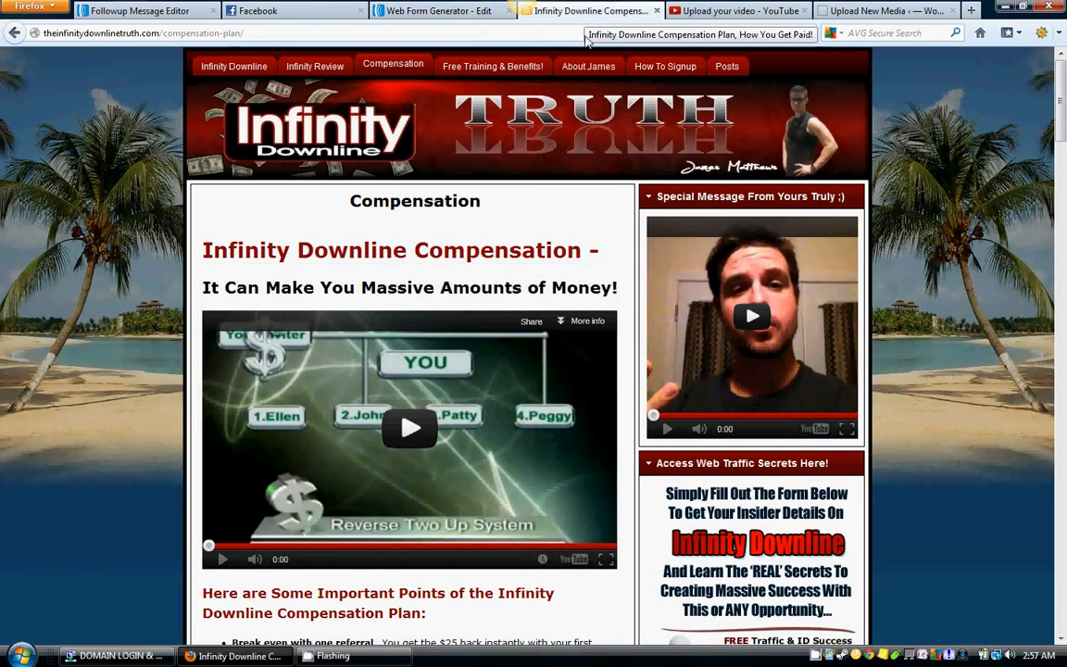
scroll("down", 3)
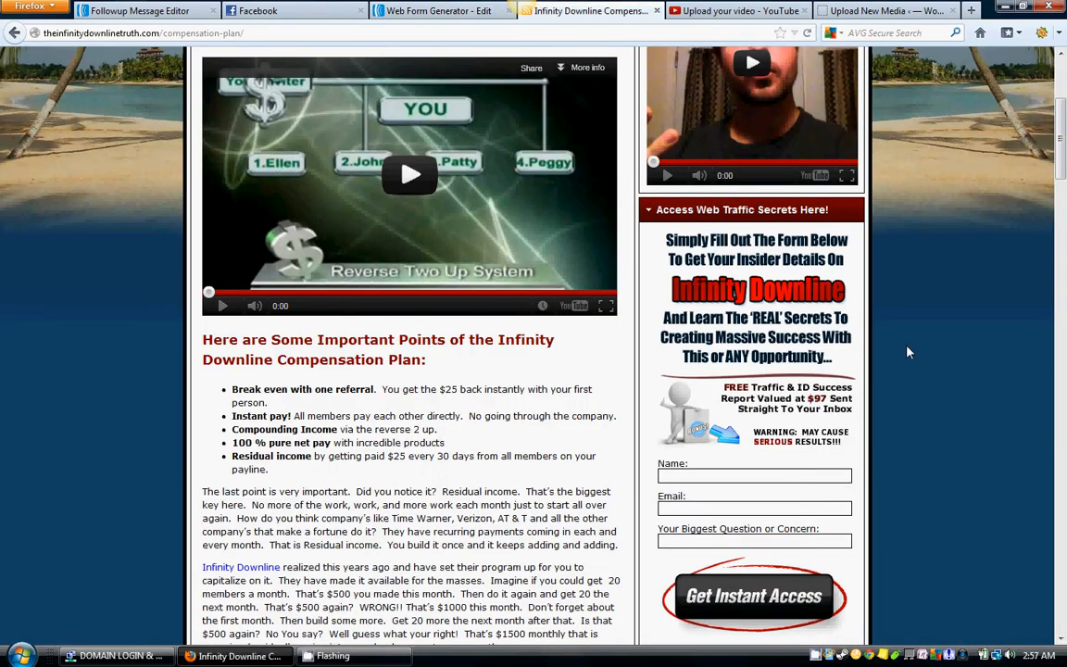
scroll("down", 3)
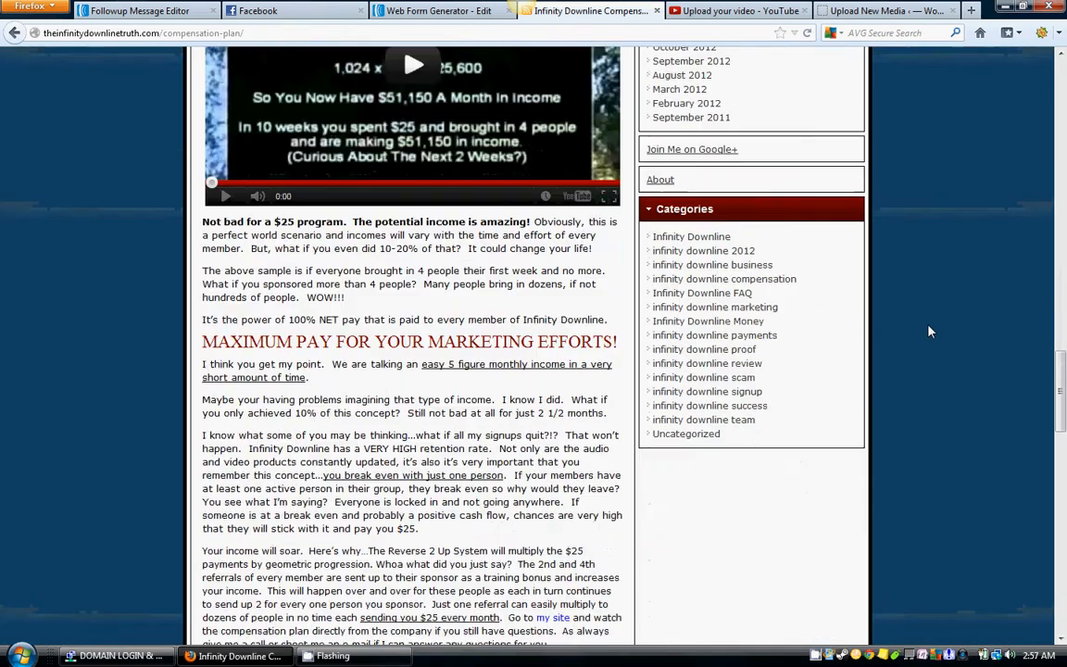
scroll("down", 3)
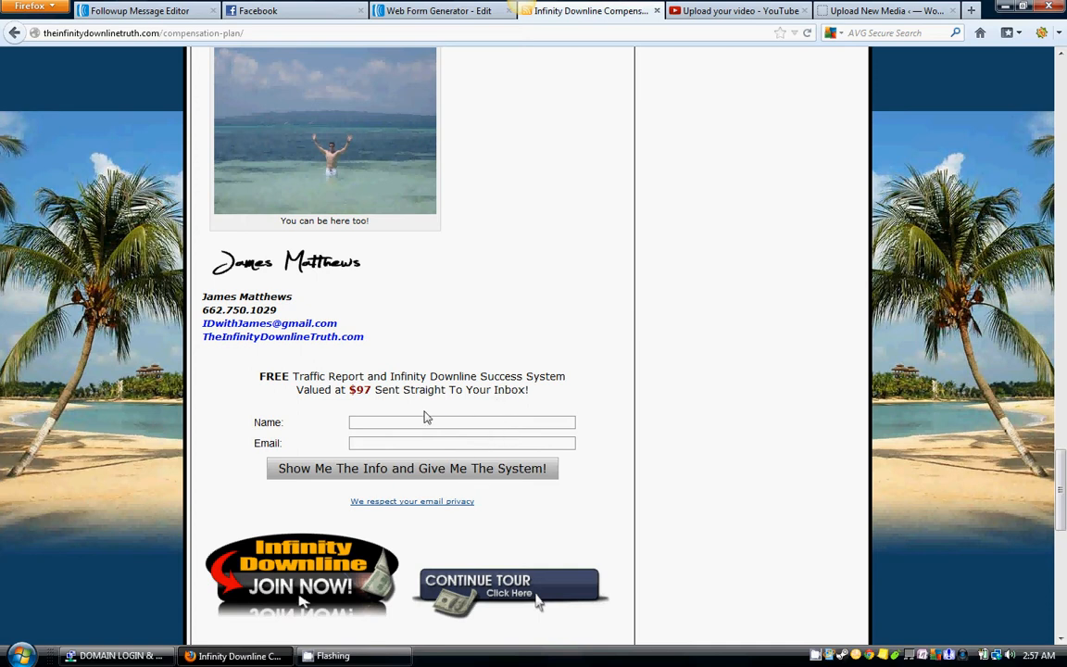
mouse_move(730, 353)
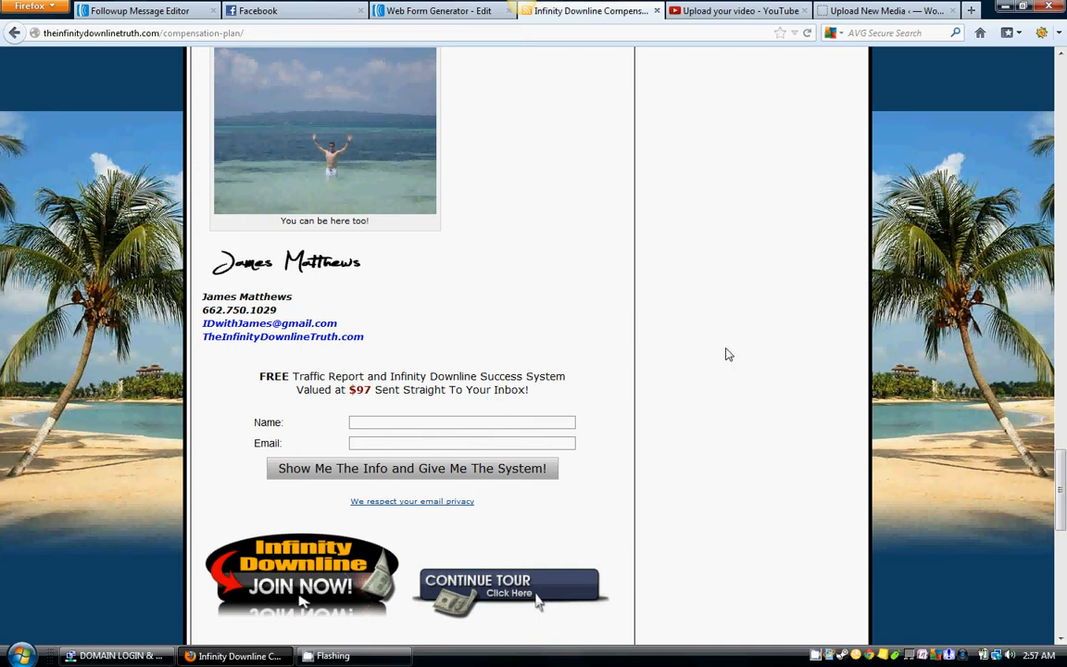
scroll("up", 3)
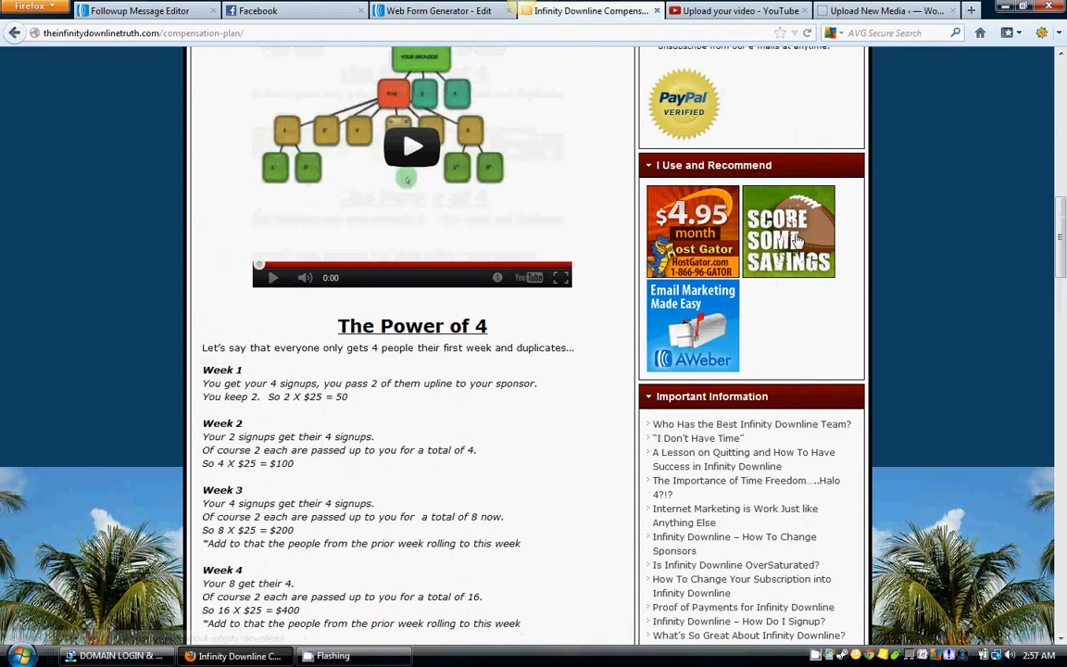
scroll("up", 3)
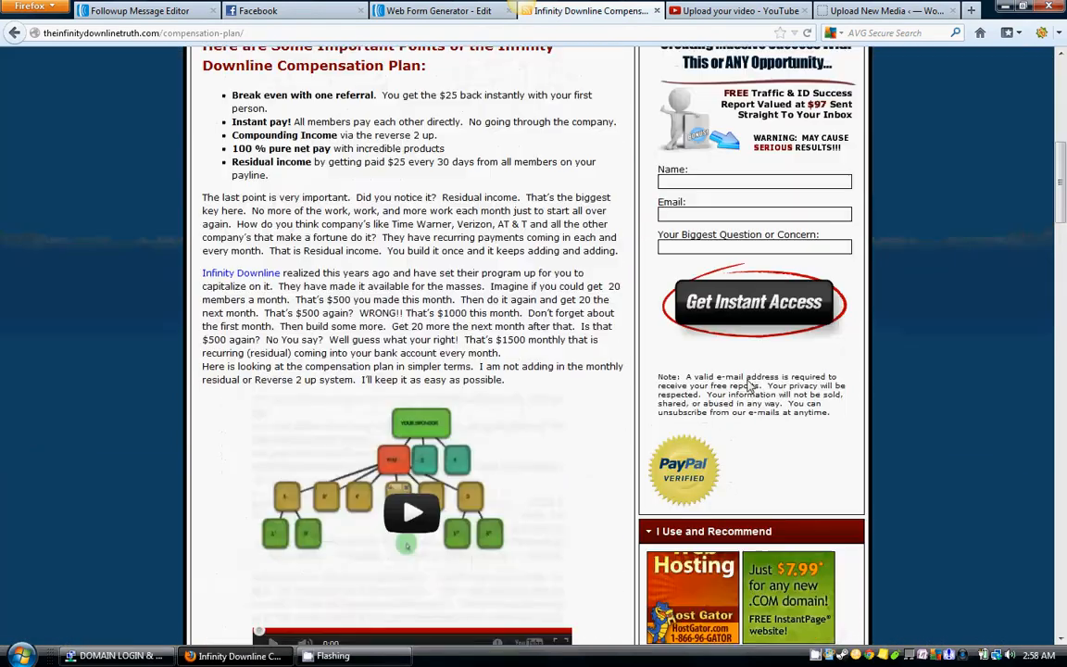
scroll("down", 3)
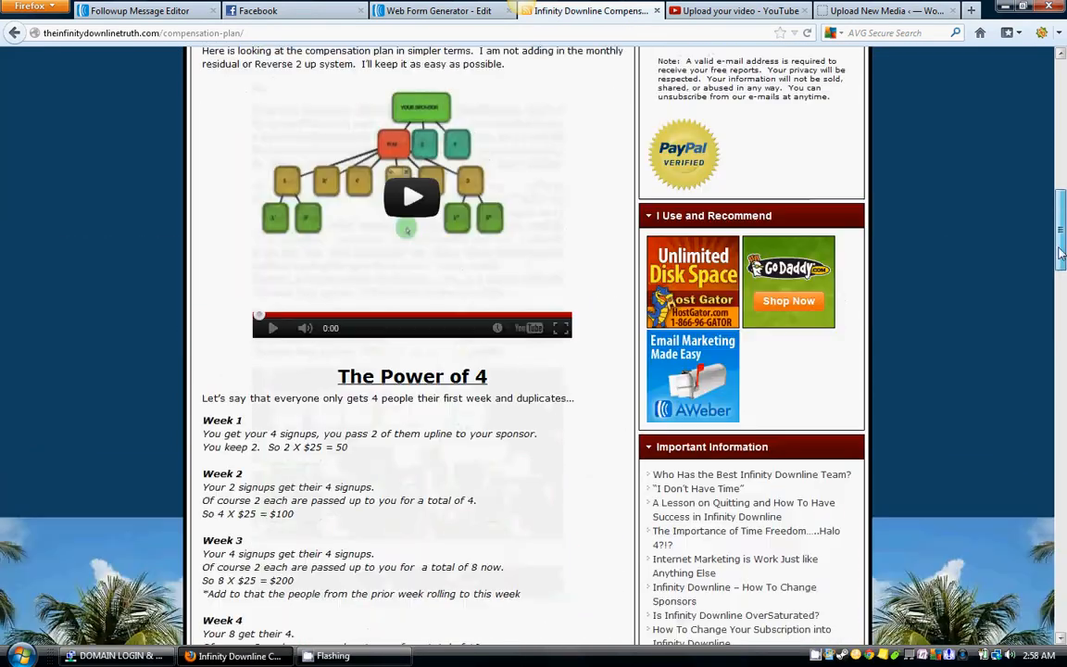
scroll("down", 3)
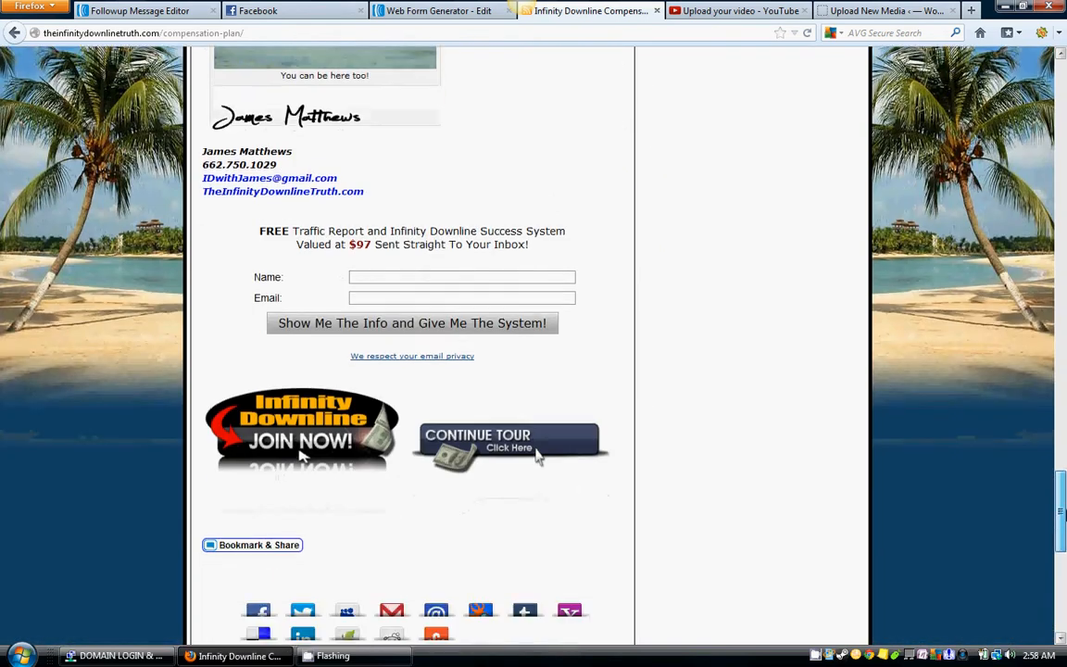
scroll("up", 3)
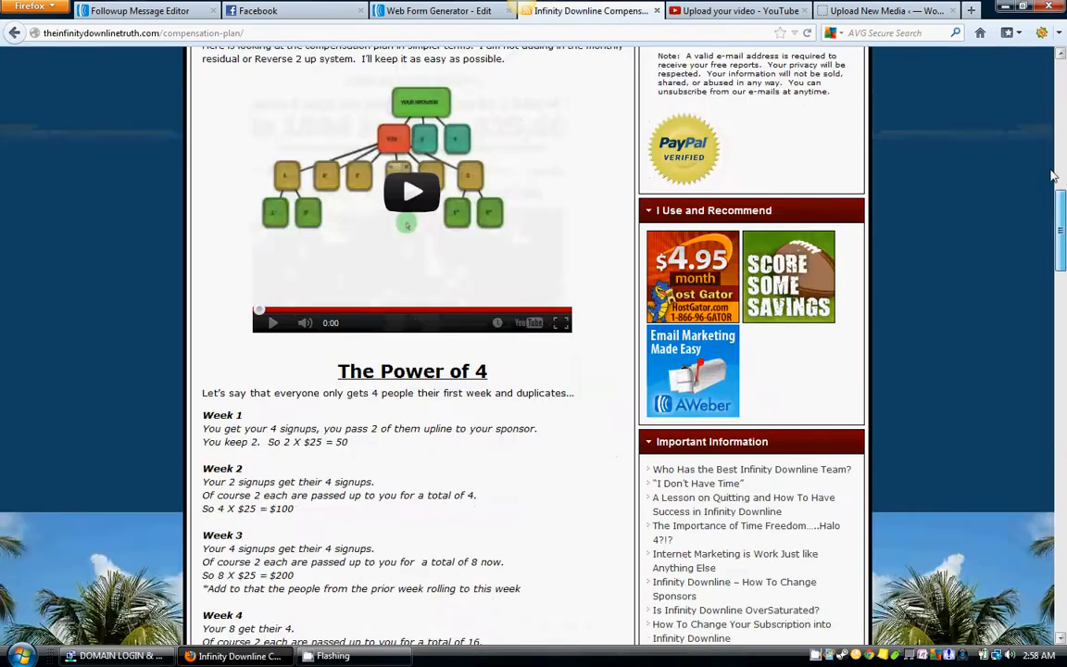
scroll("up", 3)
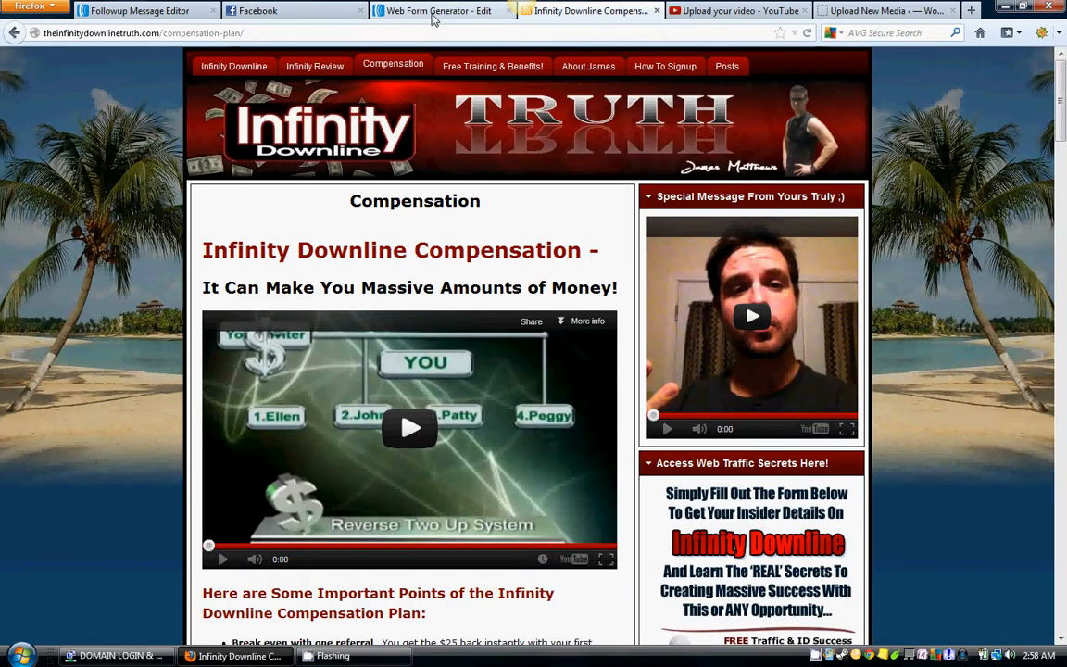
Back in the web form settings, name the form 'BobIDFormLarge'
left_click(441, 11)
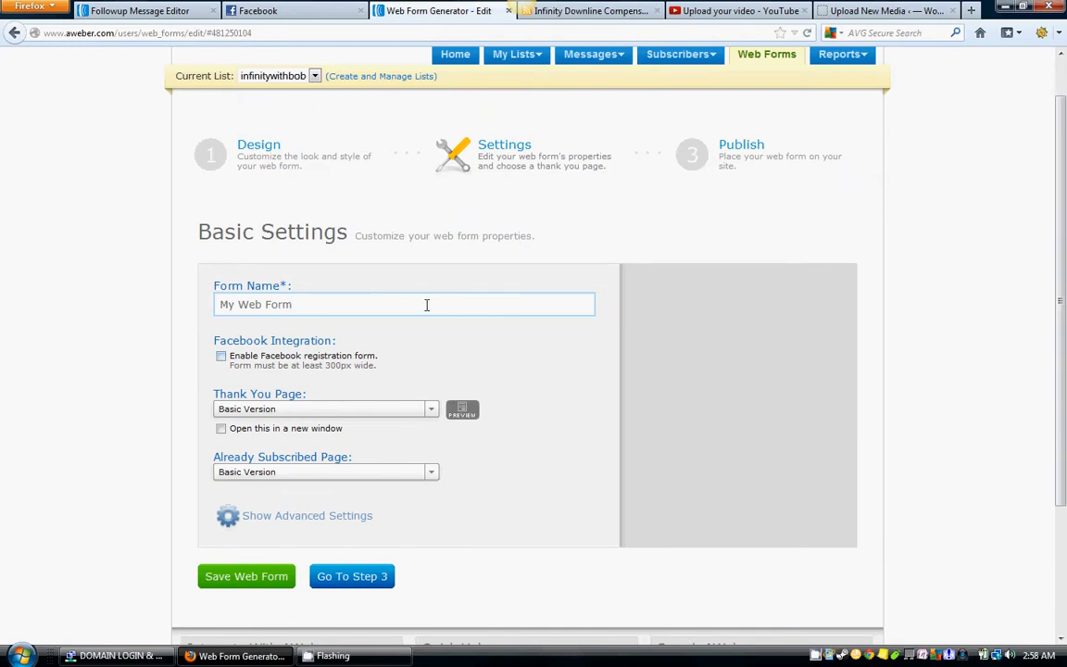
key("Backspace")
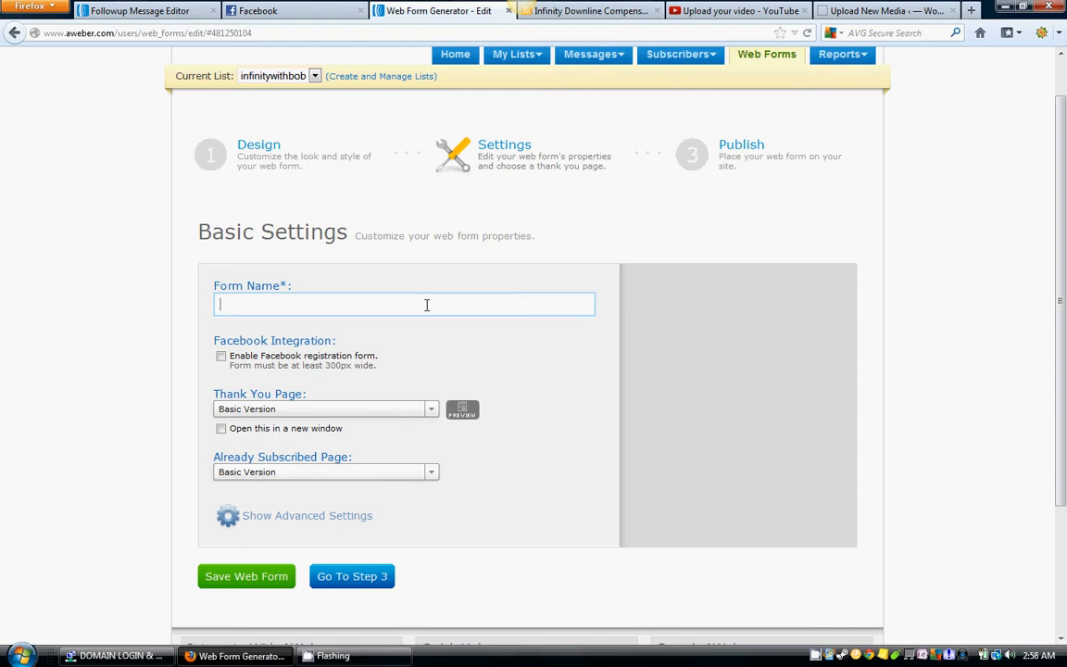
type("Bob")
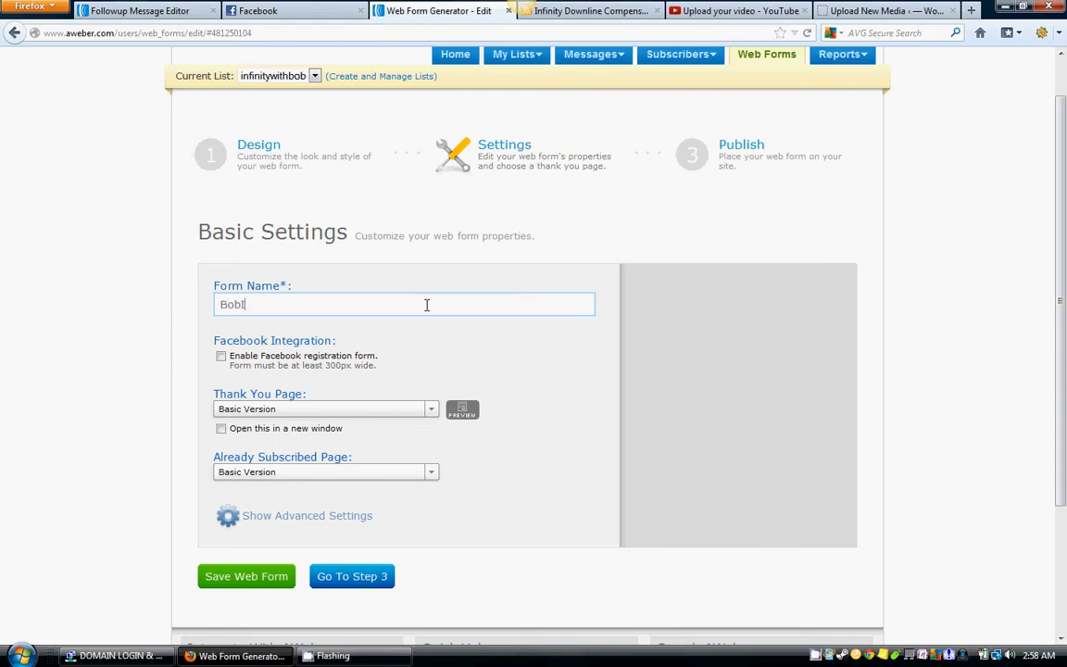
type("IDForm")
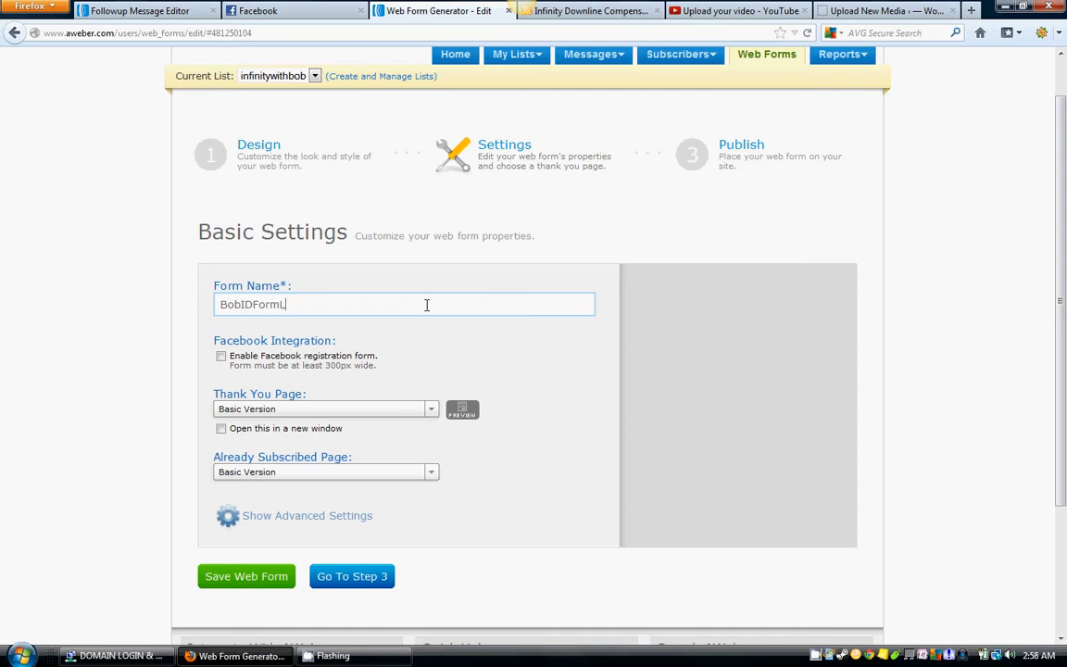
type("Large")
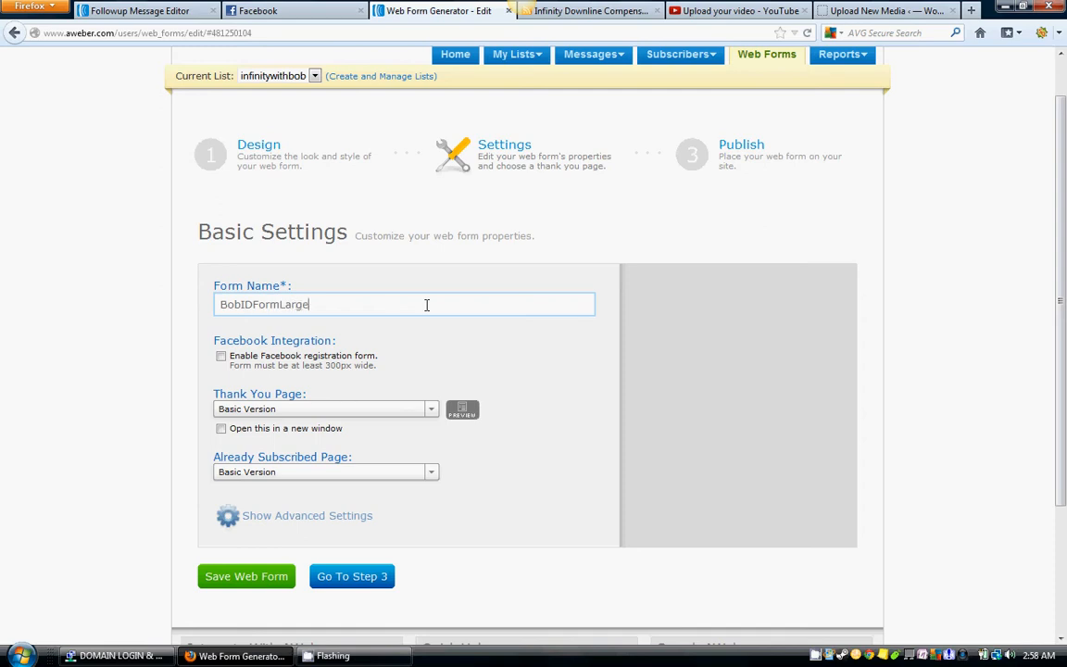
scroll("down", 3)
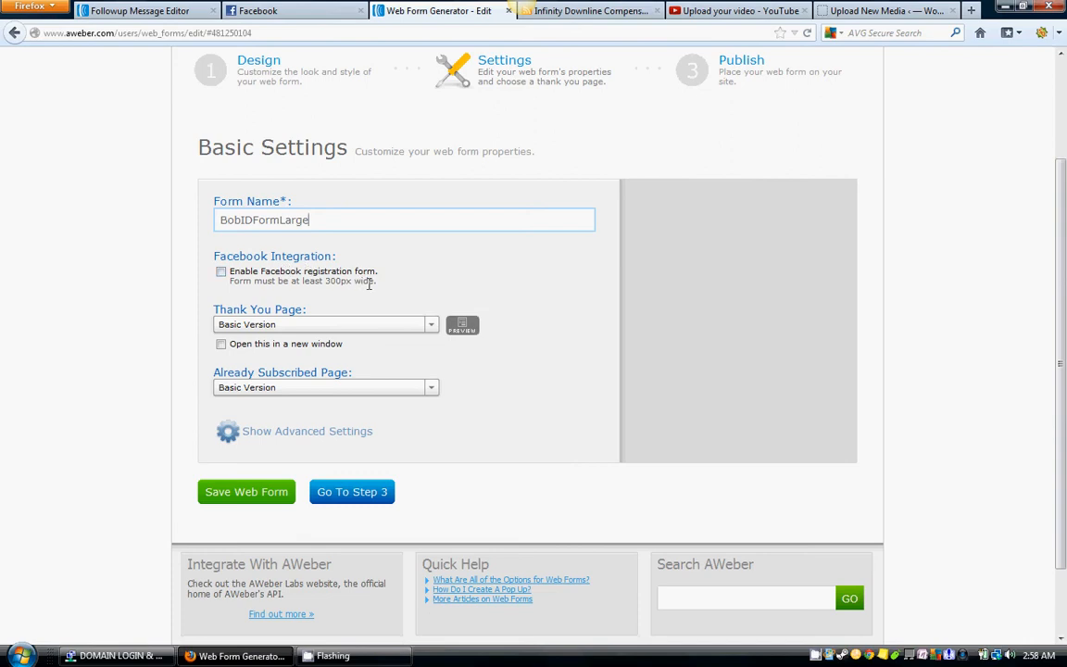
mouse_move(520, 291)
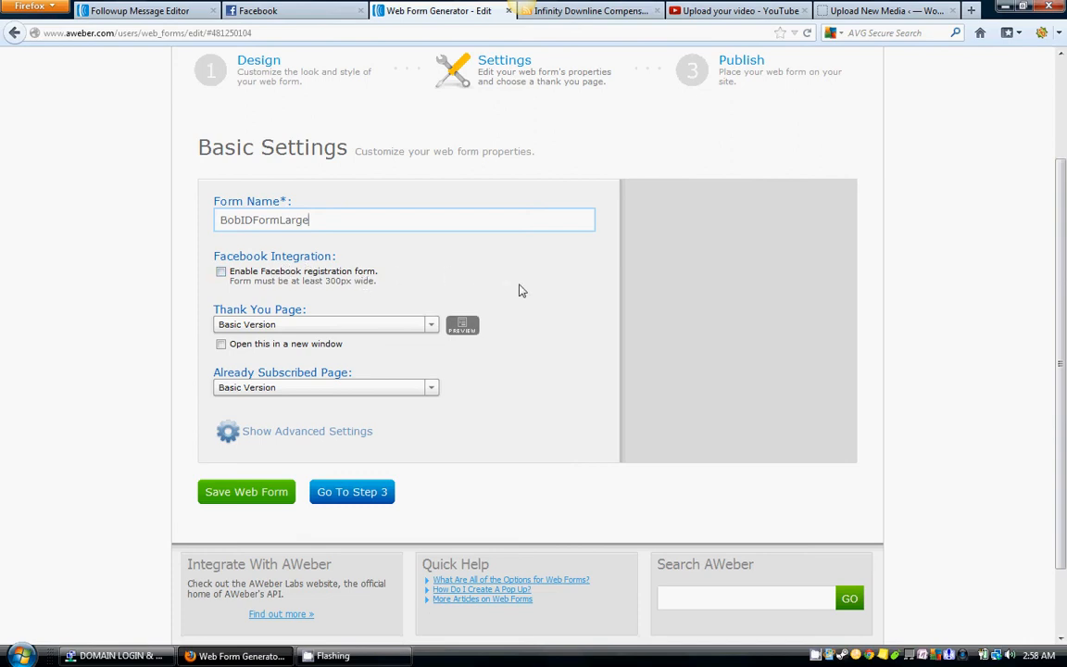
mouse_move(526, 291)
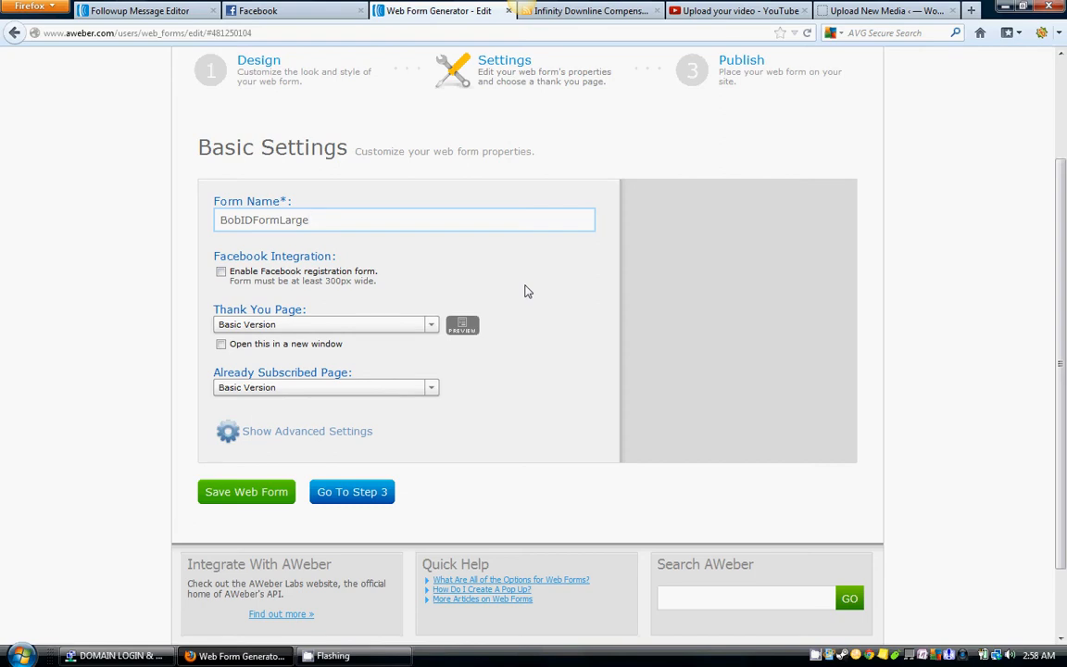
mouse_move(535, 289)
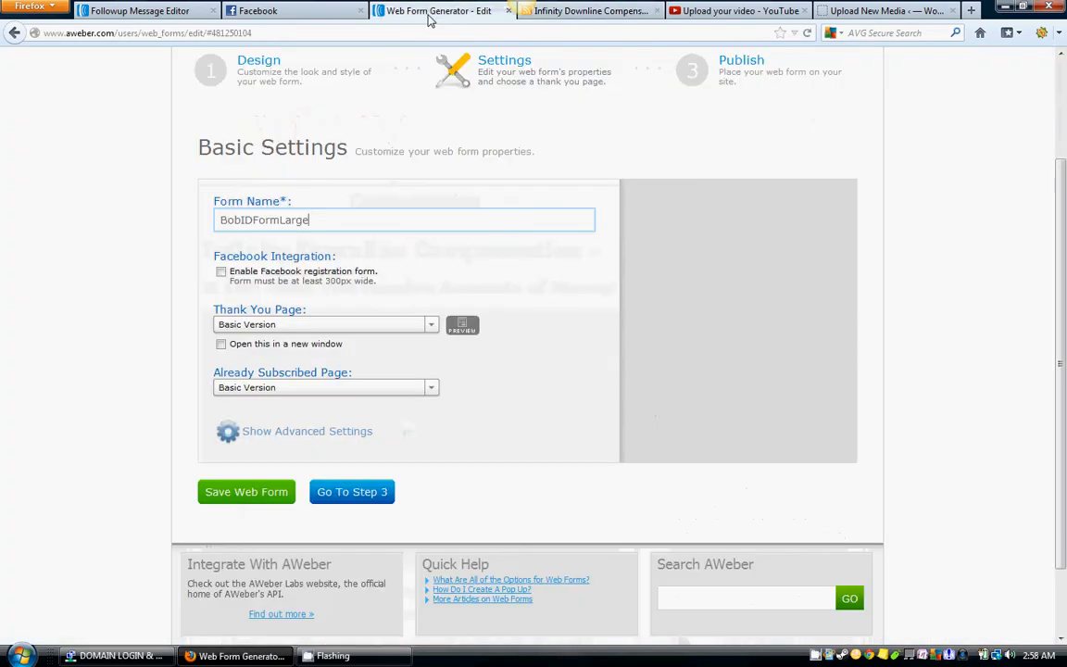
mouse_move(556, 278)
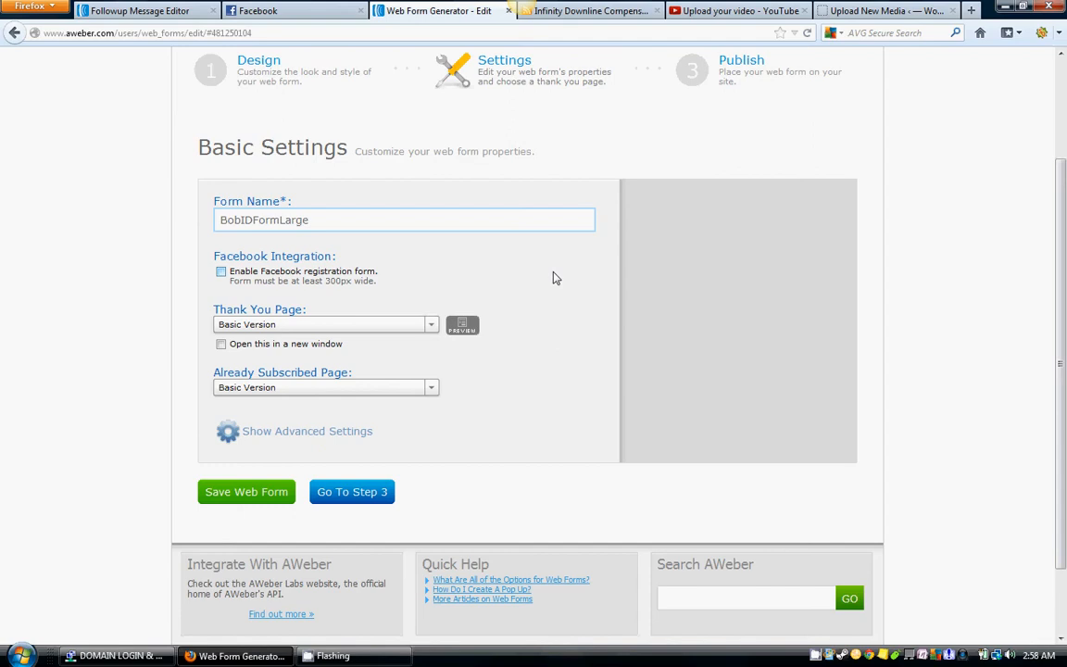
mouse_move(547, 276)
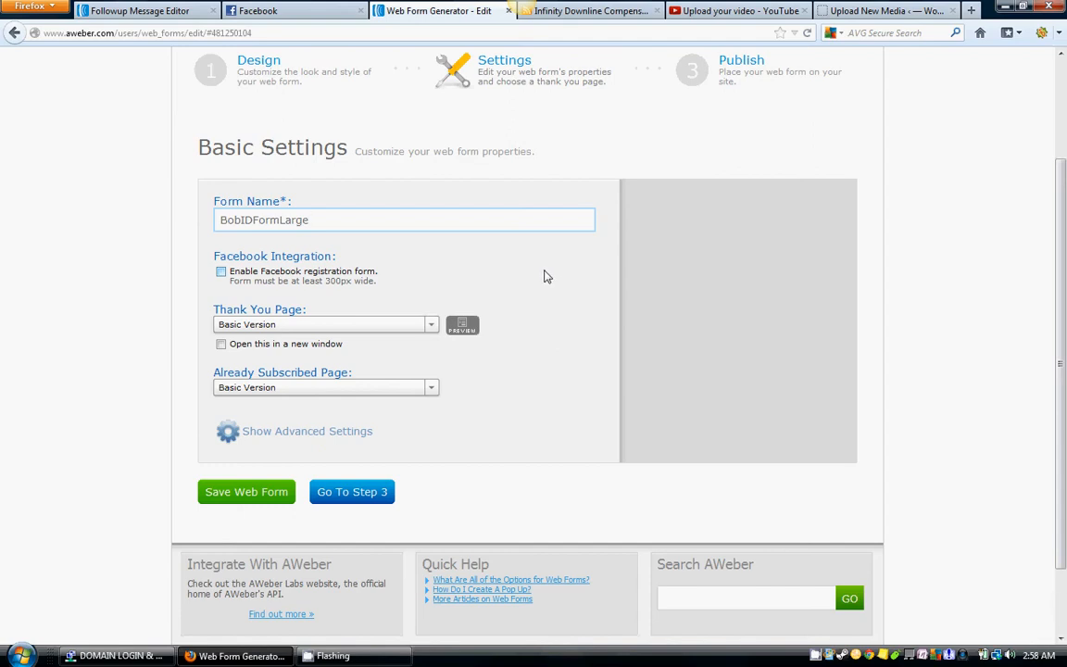
Set the thank-you page to Custom Page and preview it
scroll("down", 3)
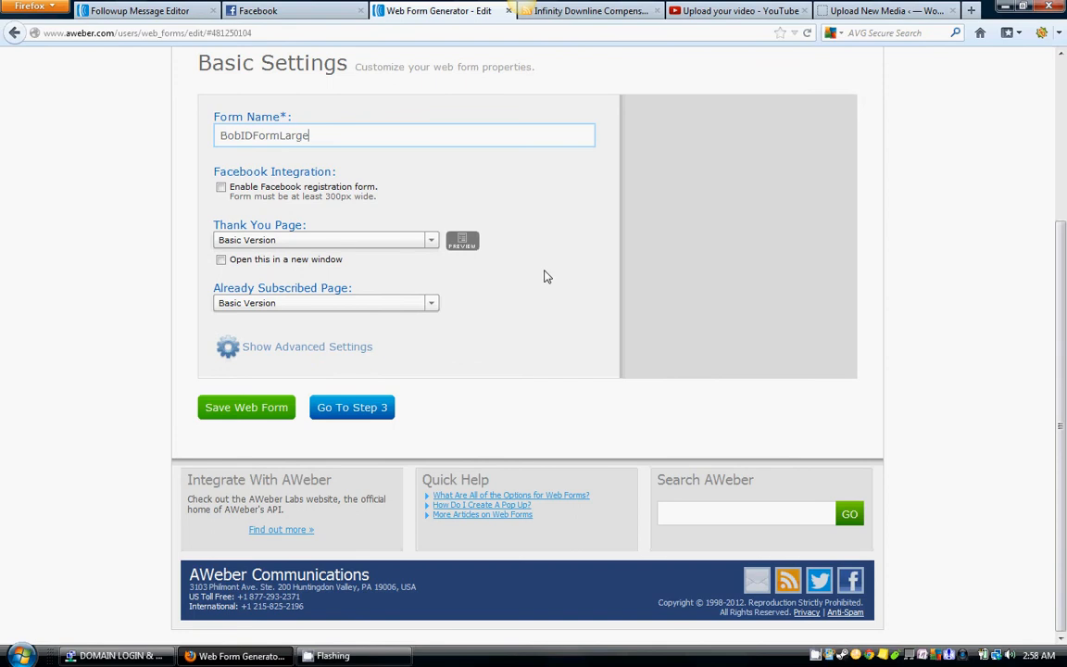
scroll("up", 3)
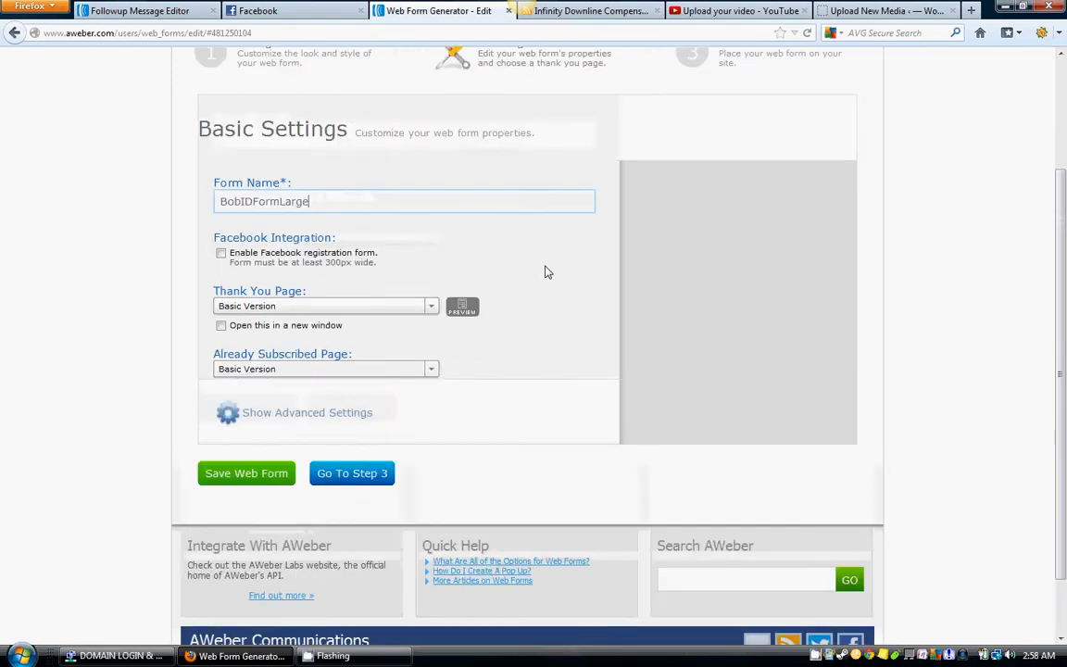
scroll("up", 3)
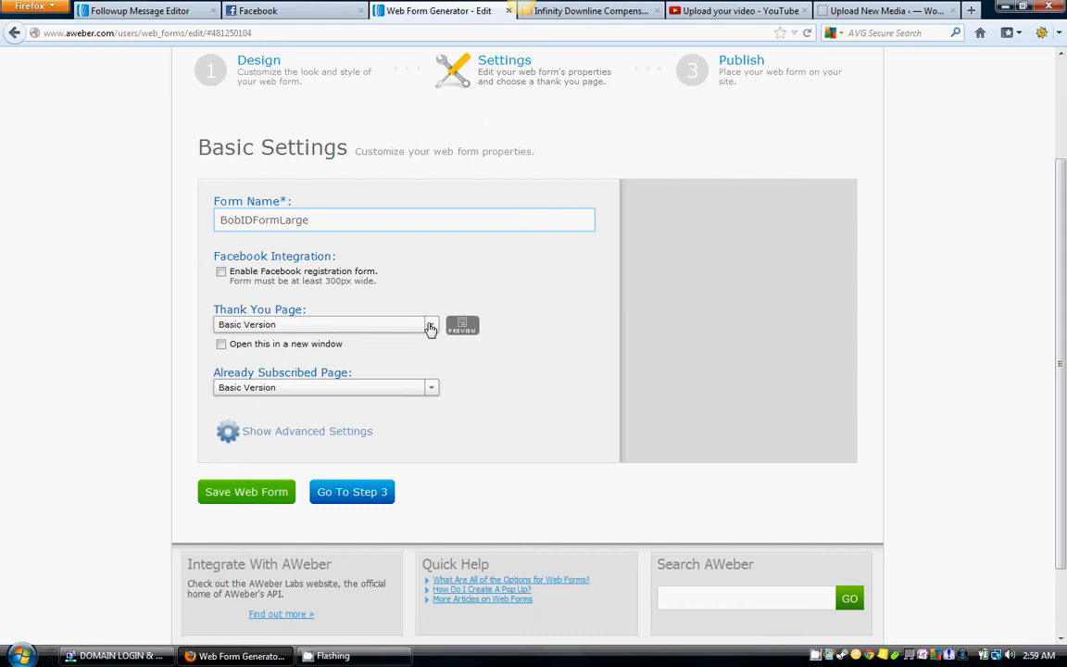
mouse_move(415, 336)
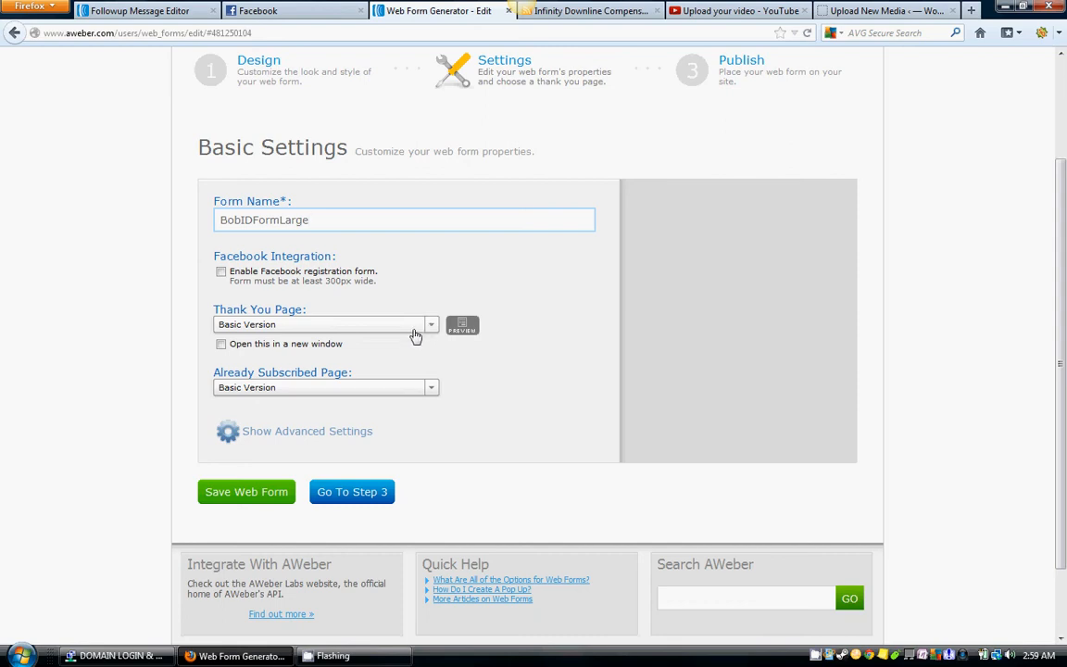
left_click(429, 324)
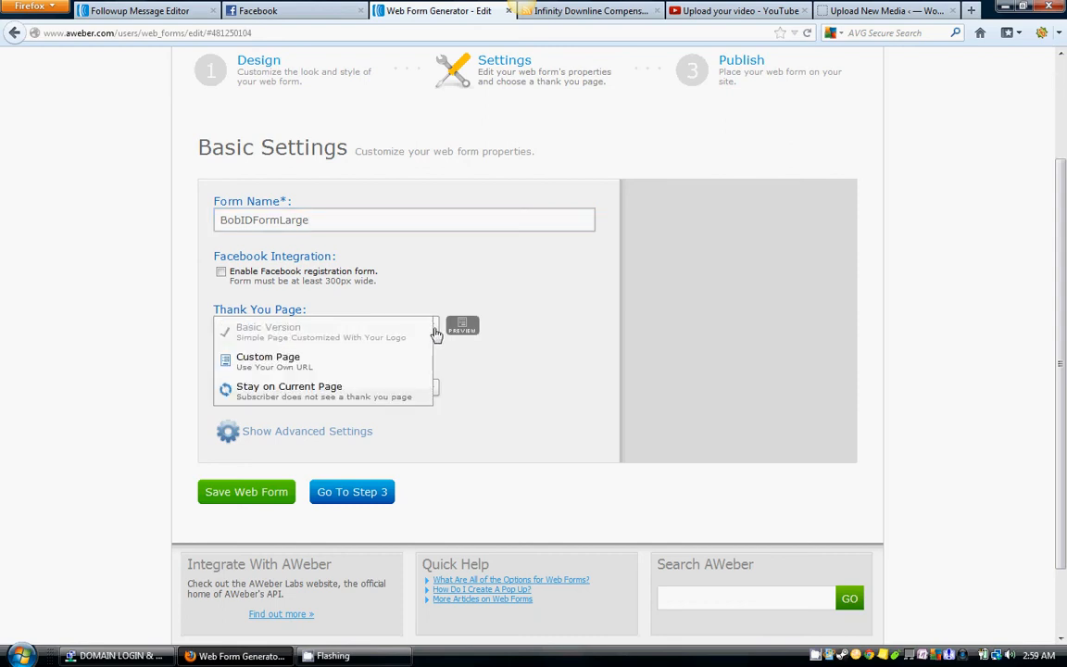
mouse_move(312, 362)
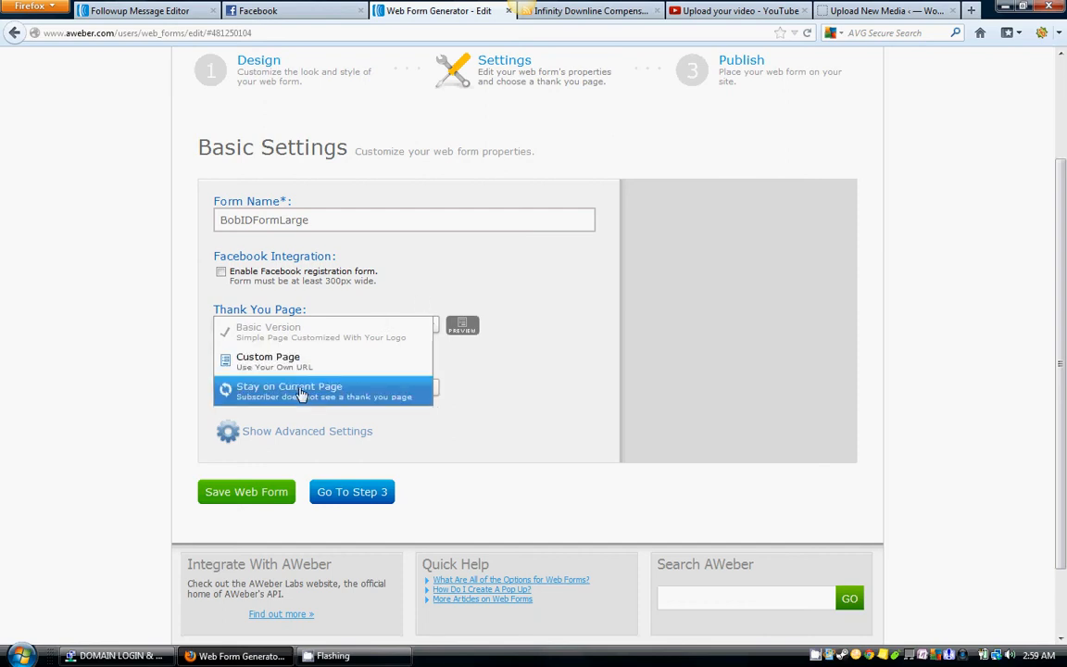
left_click(267, 355)
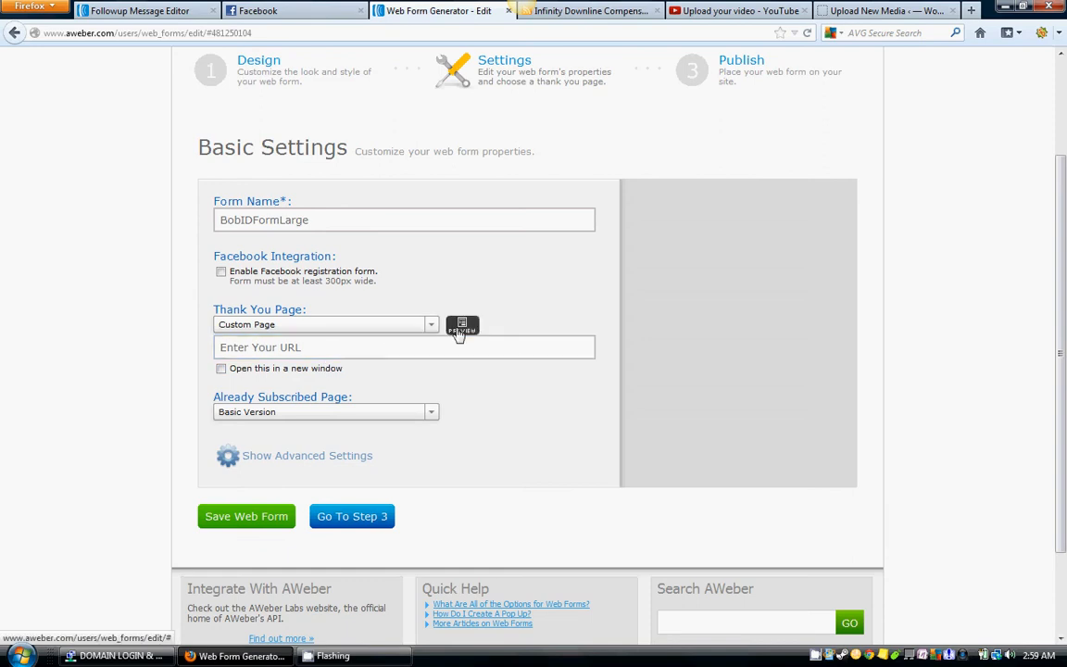
mouse_move(398, 333)
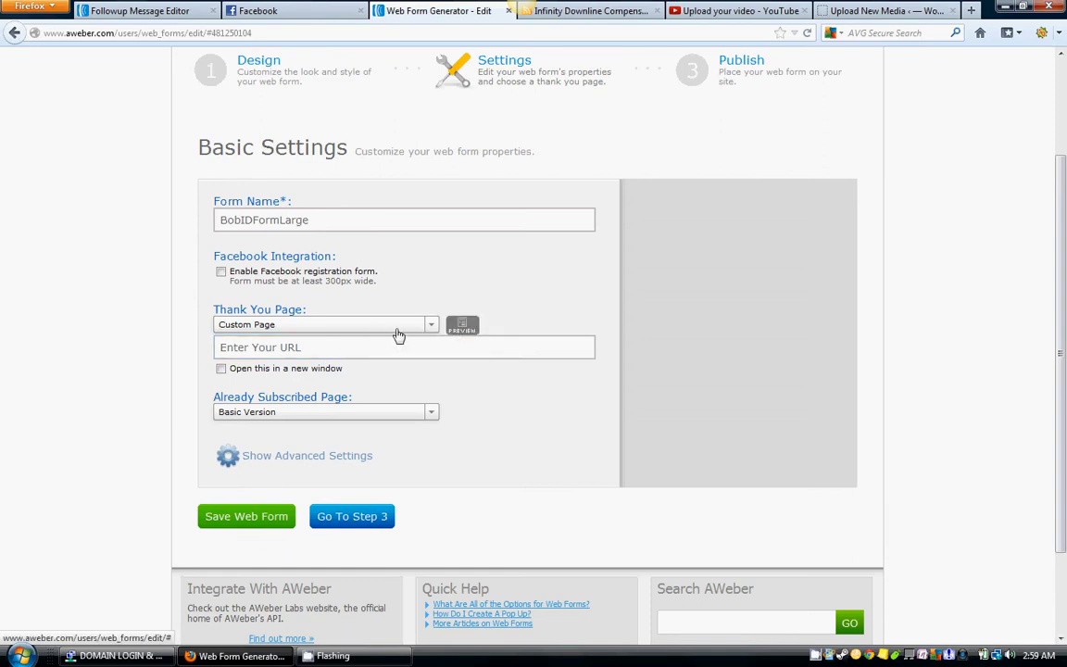
left_click(463, 326)
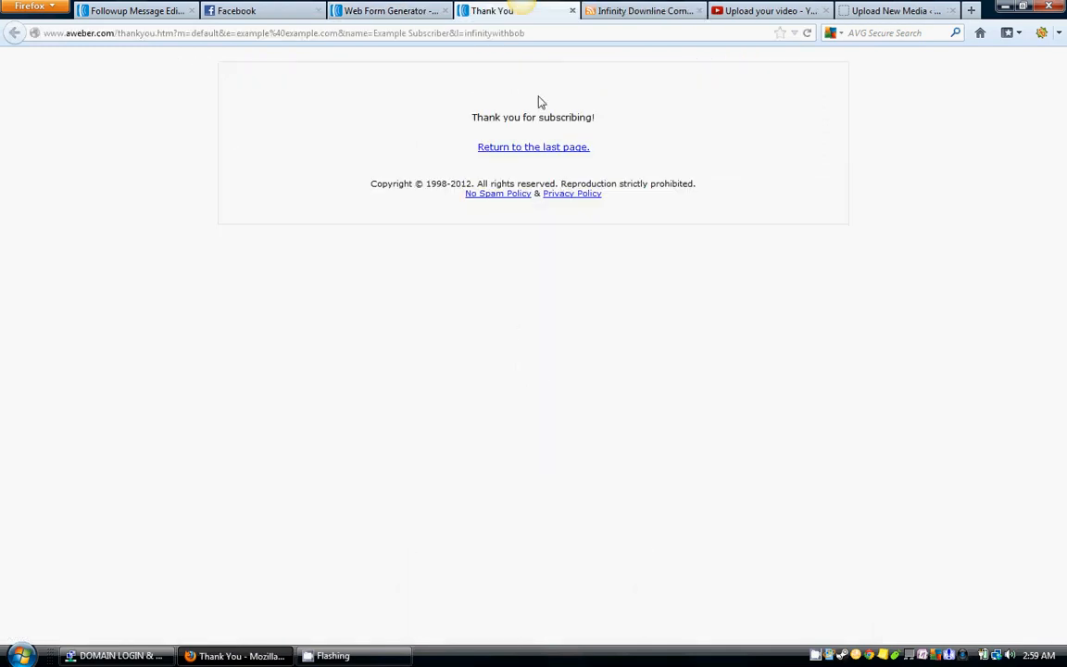
mouse_move(481, 211)
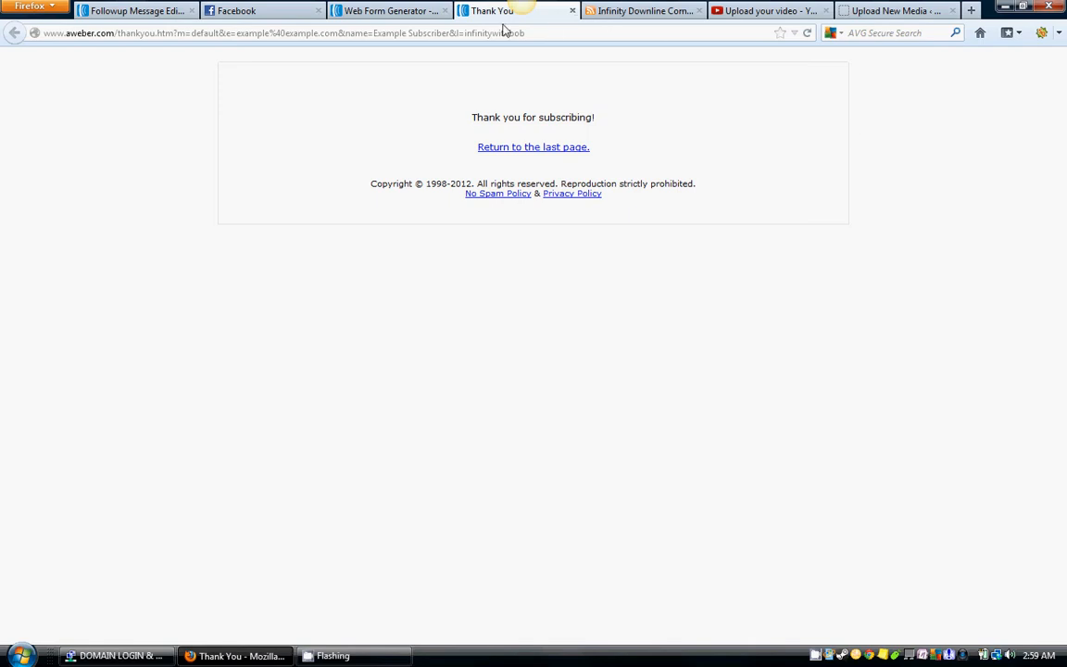
Return from the thank-you preview tab to the web form settings
left_click(389, 11)
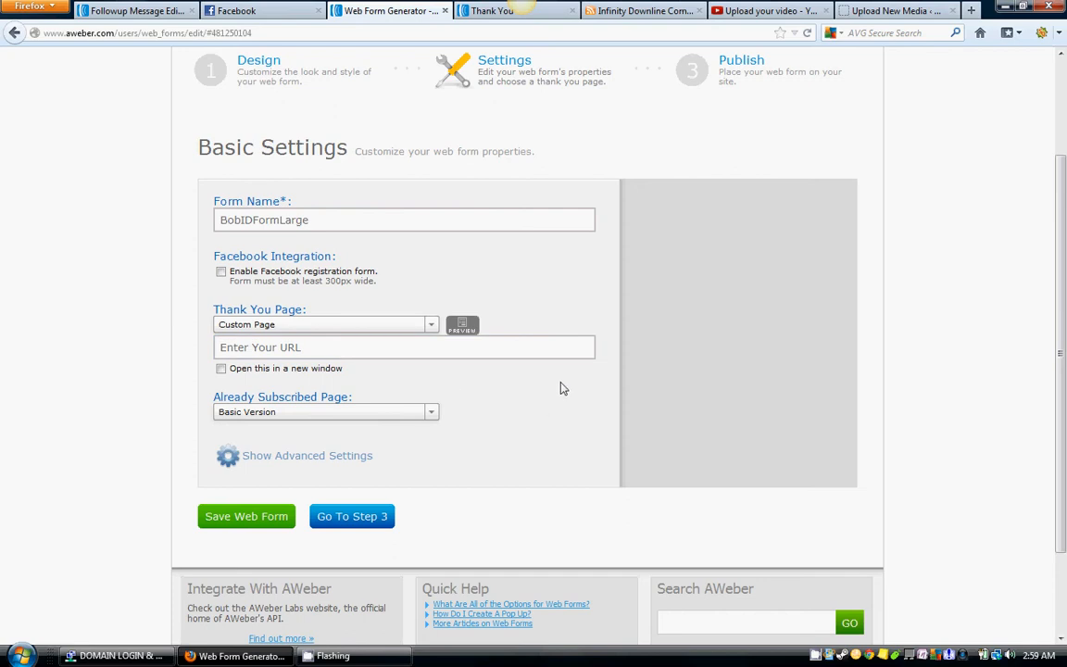
Scroll further down the Basic Settings with the thank-you URL still empty
scroll("down", 3)
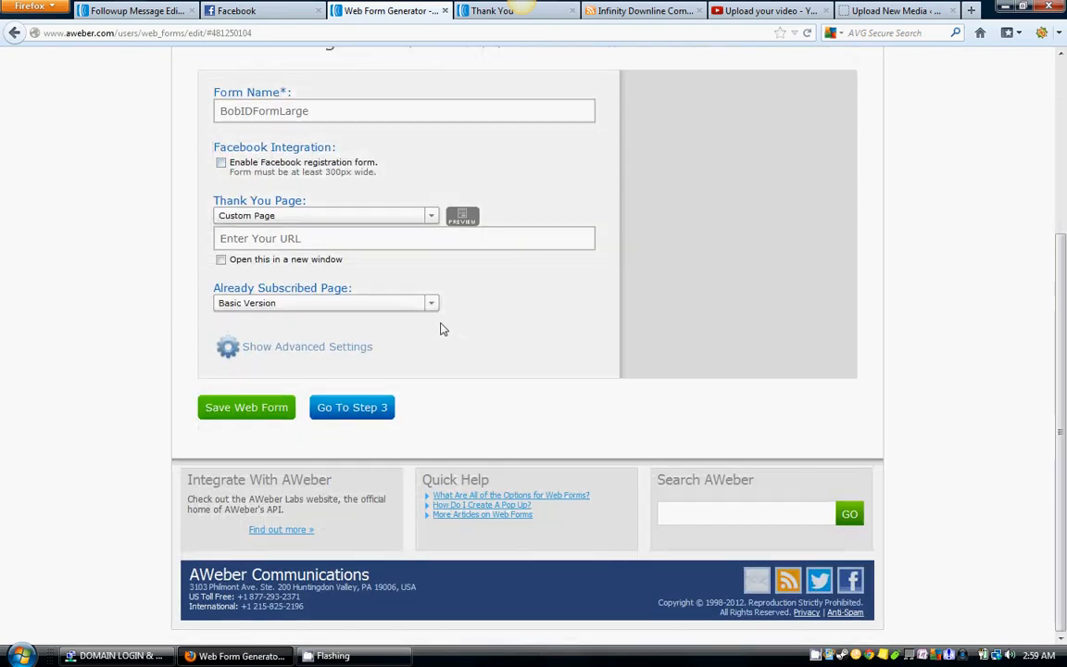
mouse_move(546, 322)
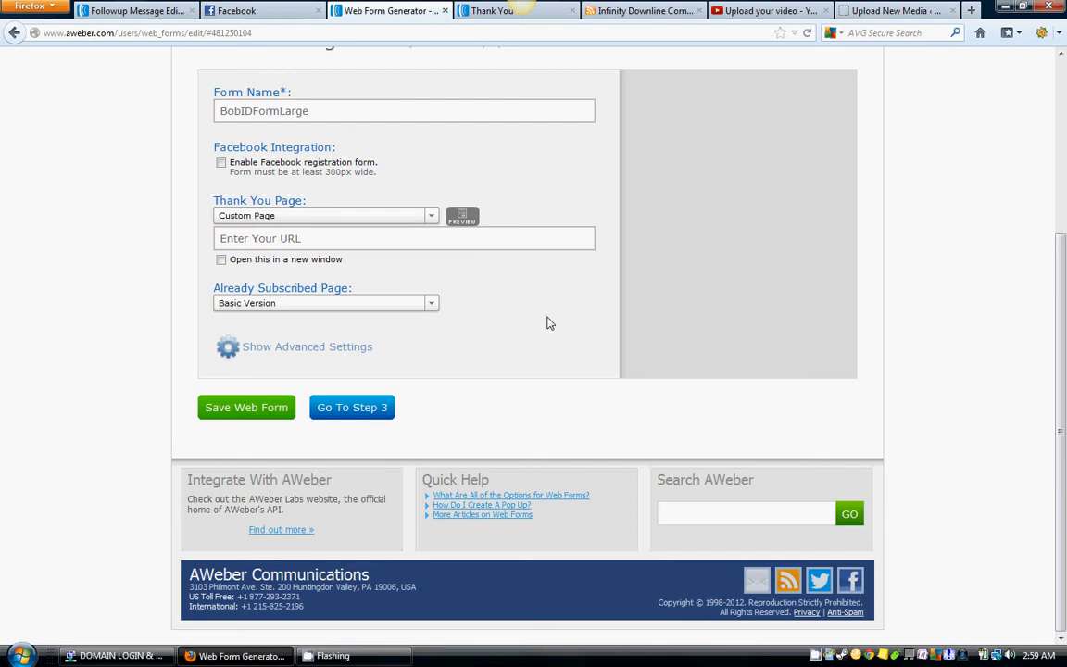
mouse_move(441, 224)
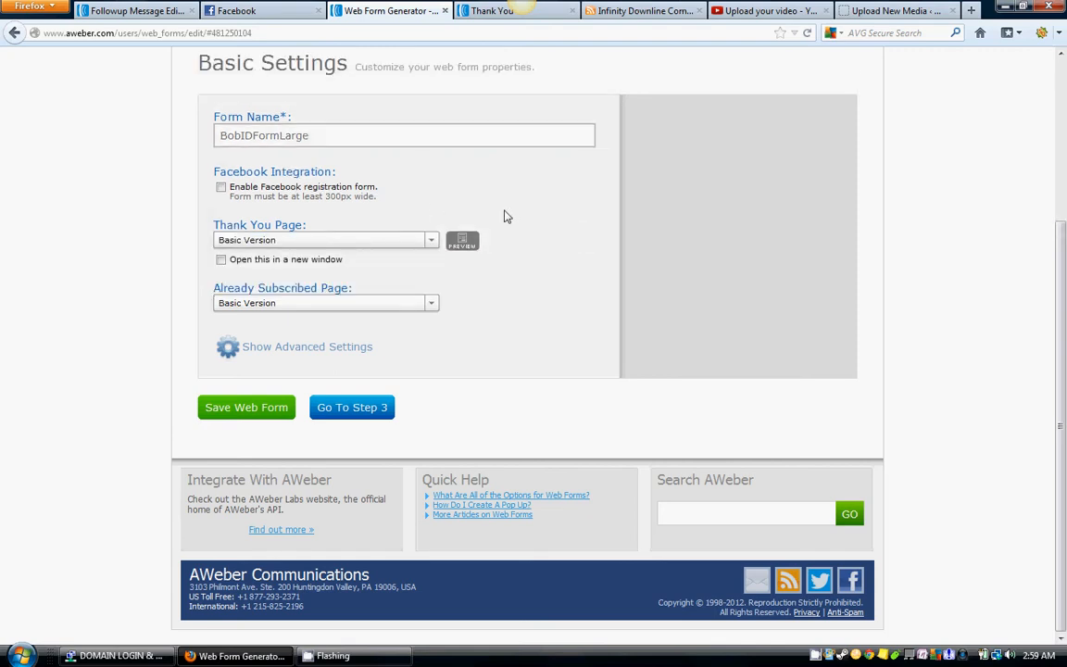
mouse_move(281, 311)
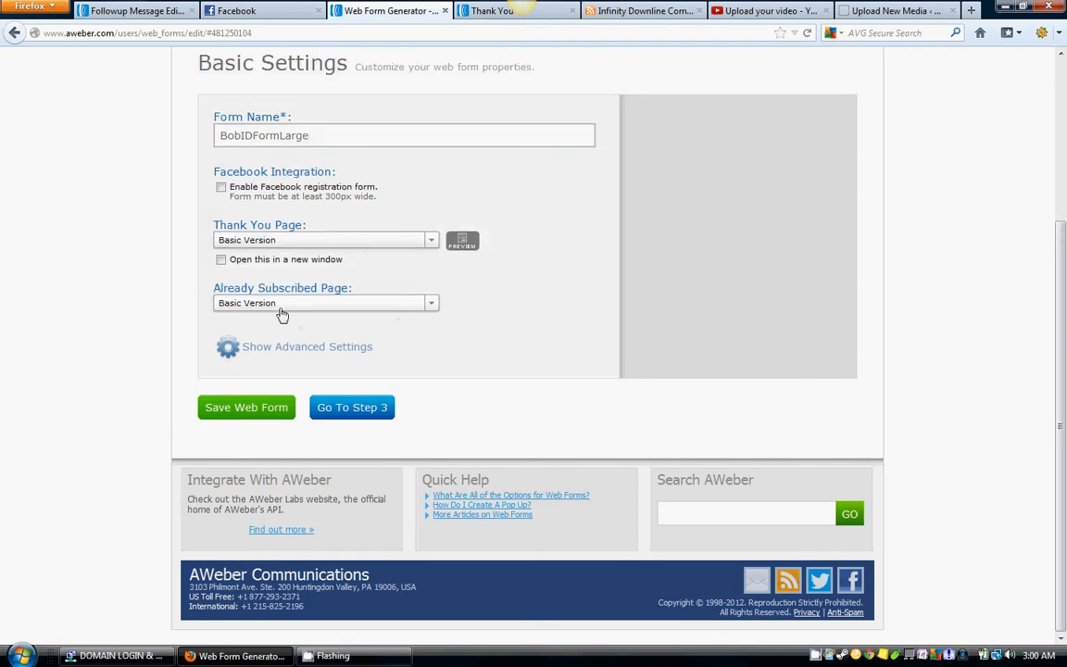
mouse_move(361, 294)
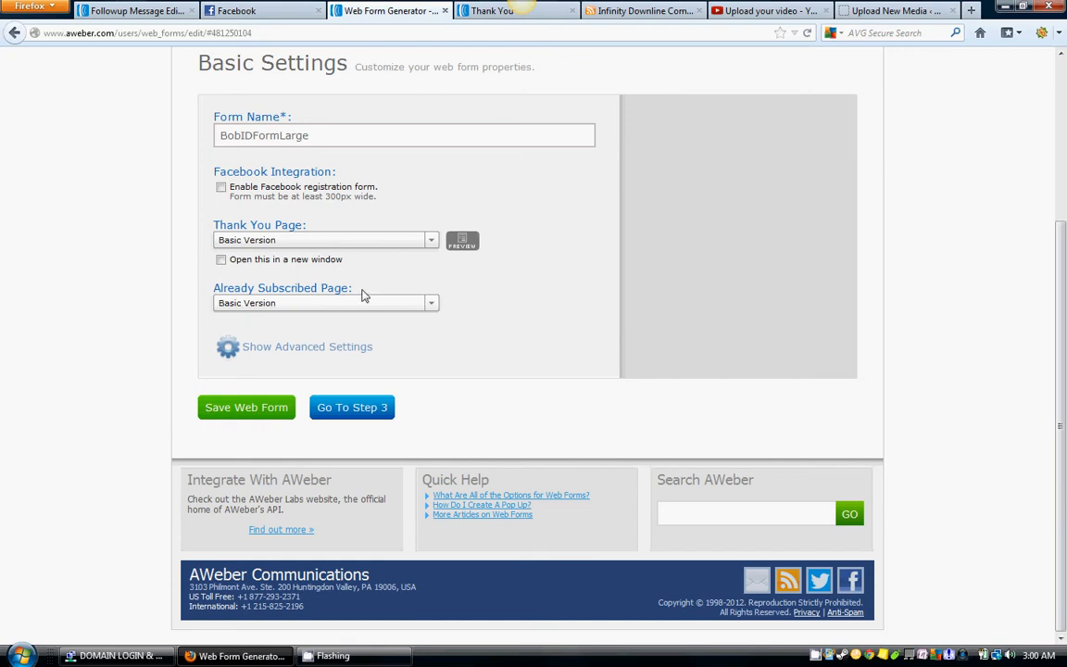
mouse_move(285, 333)
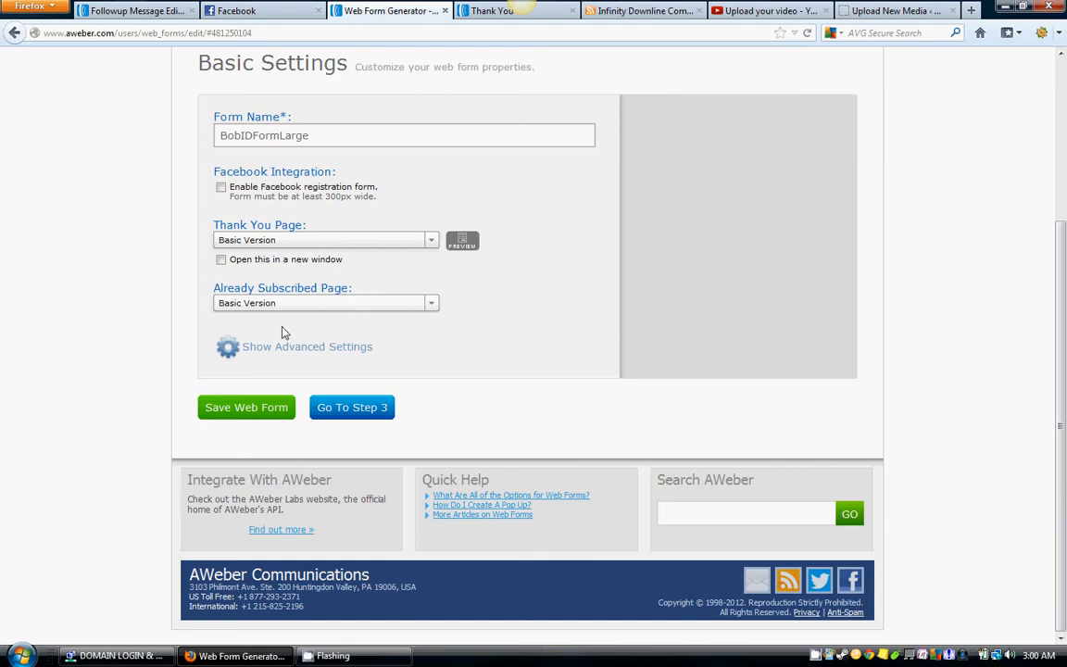
mouse_move(491, 315)
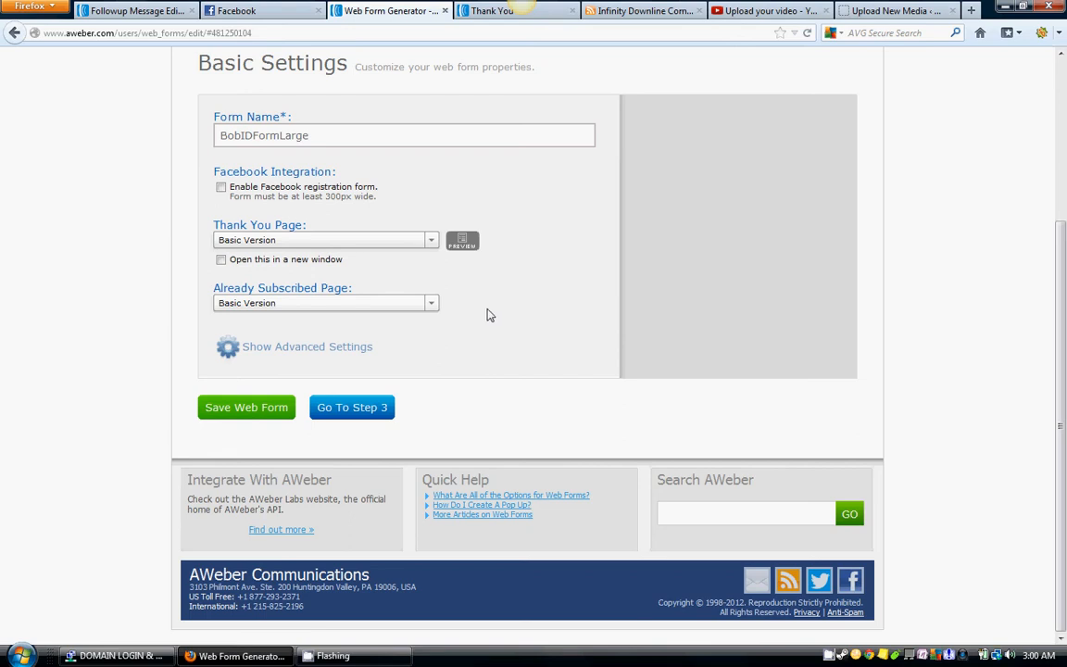
mouse_move(341, 231)
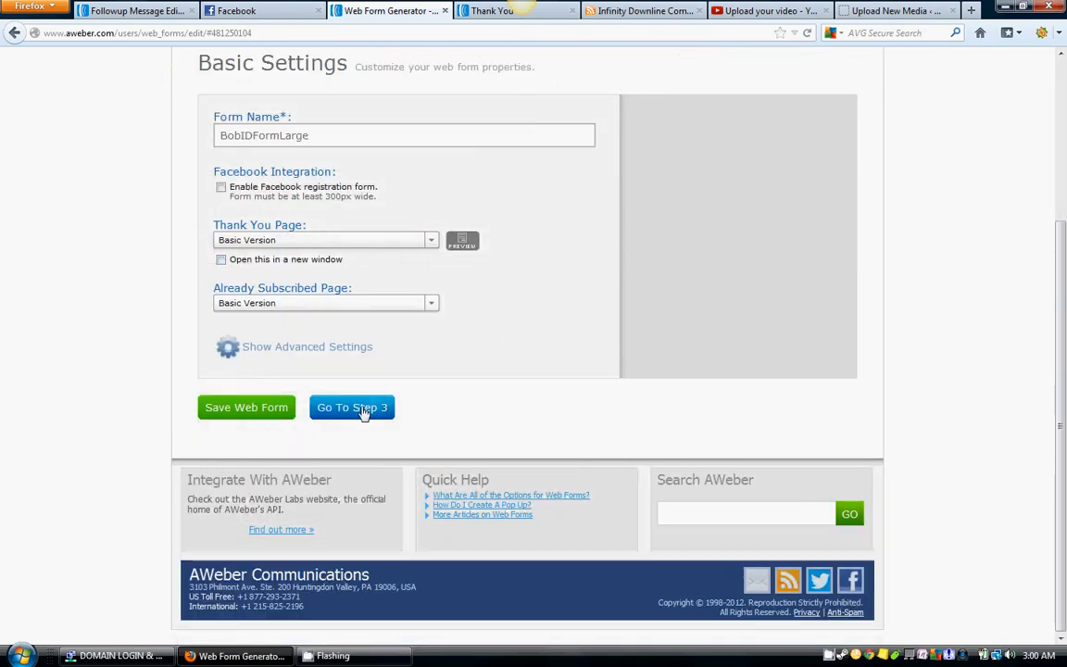
Save the form again and move on to the Publish step
left_click(352, 407)
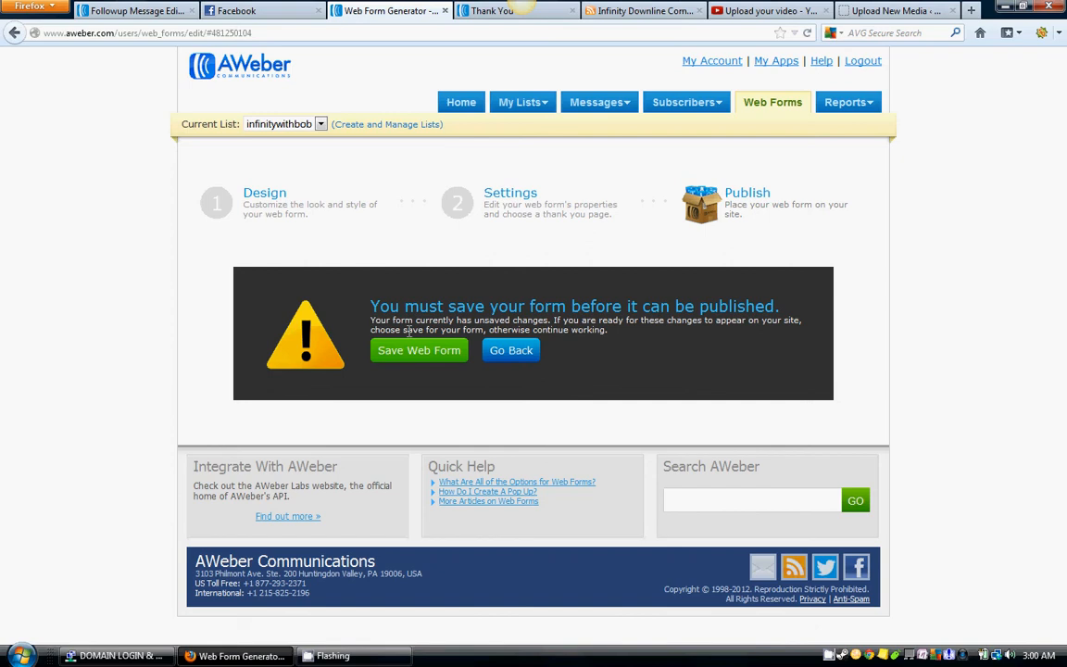
left_click(418, 350)
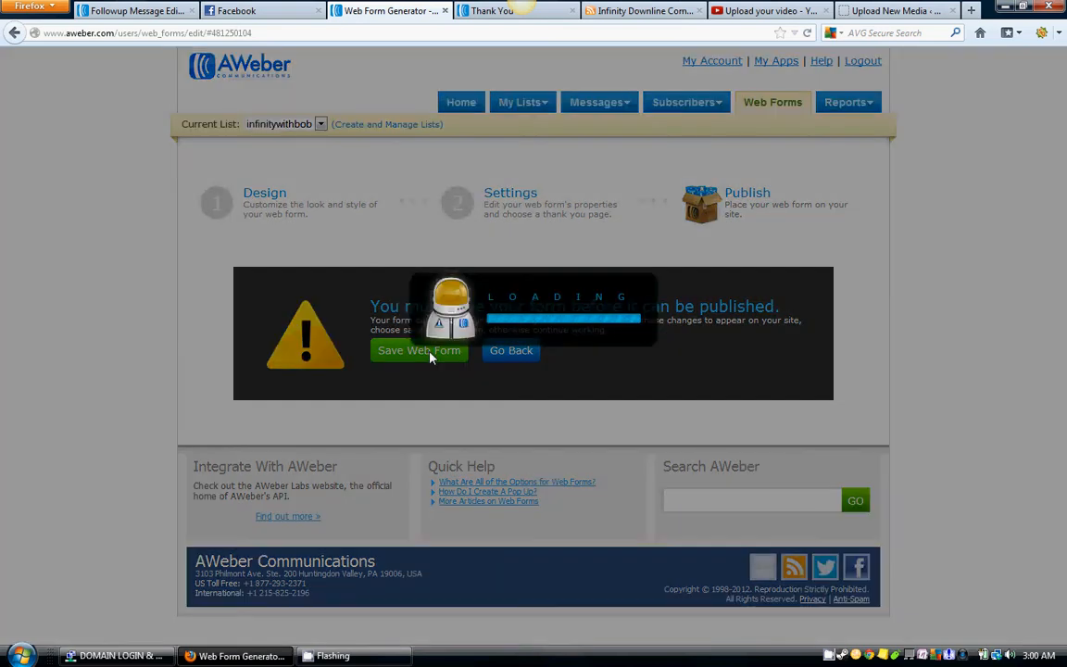
left_click(419, 350)
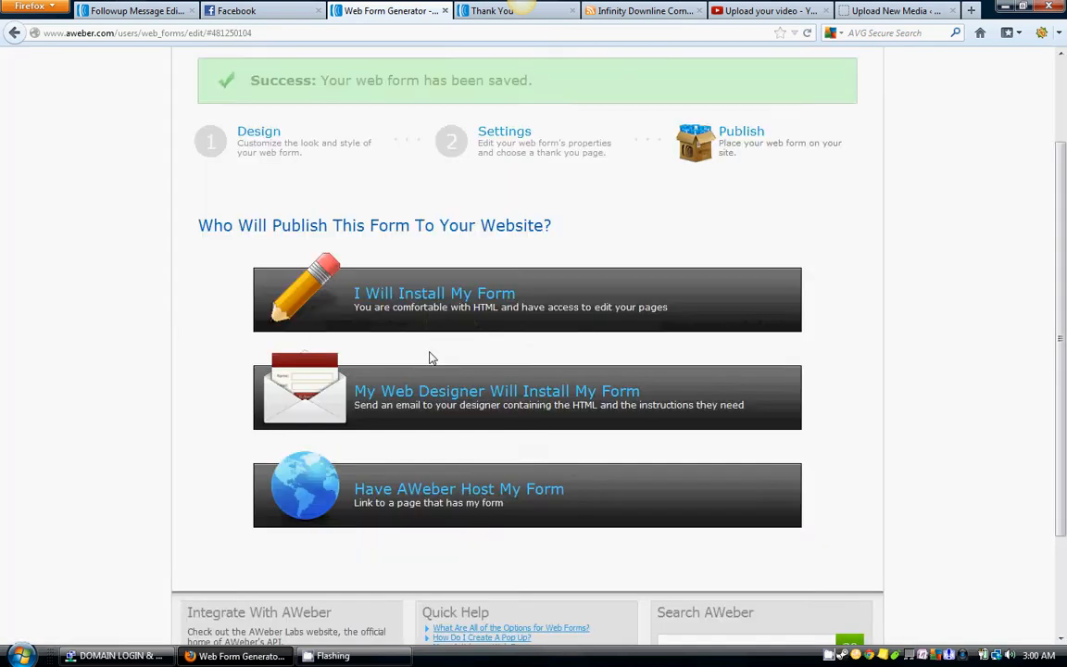
mouse_move(870, 293)
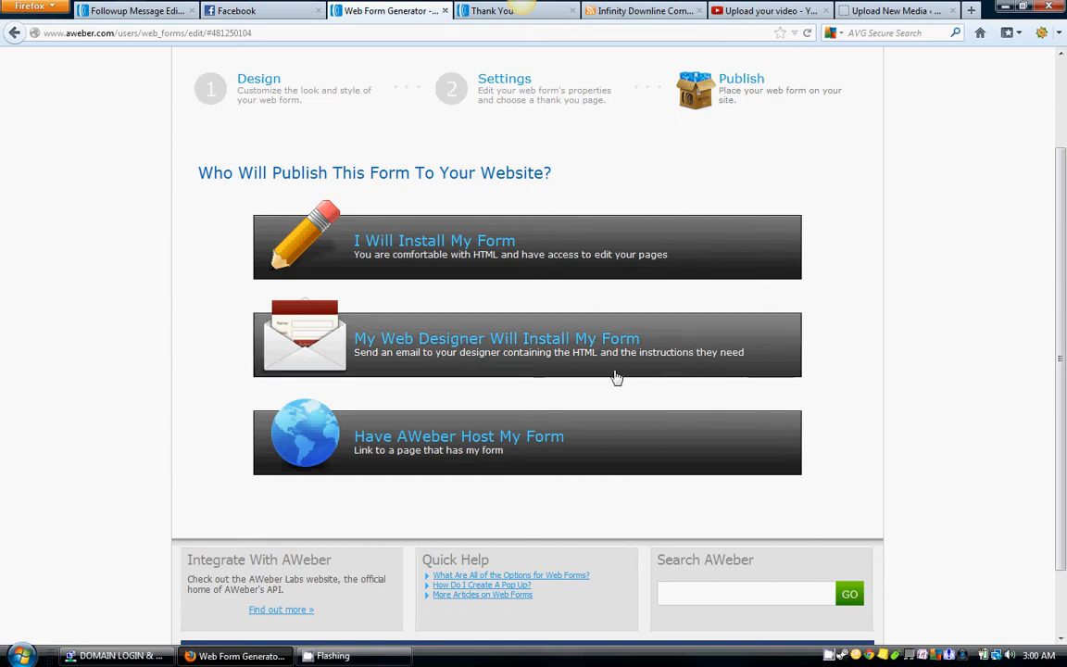
mouse_move(677, 310)
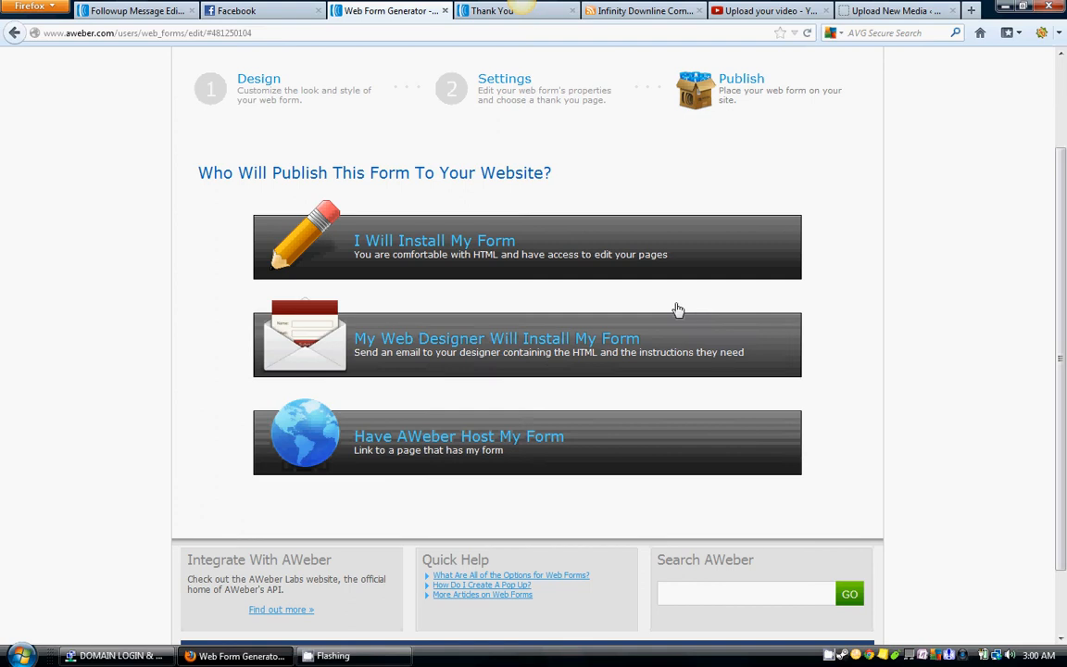
mouse_move(419, 249)
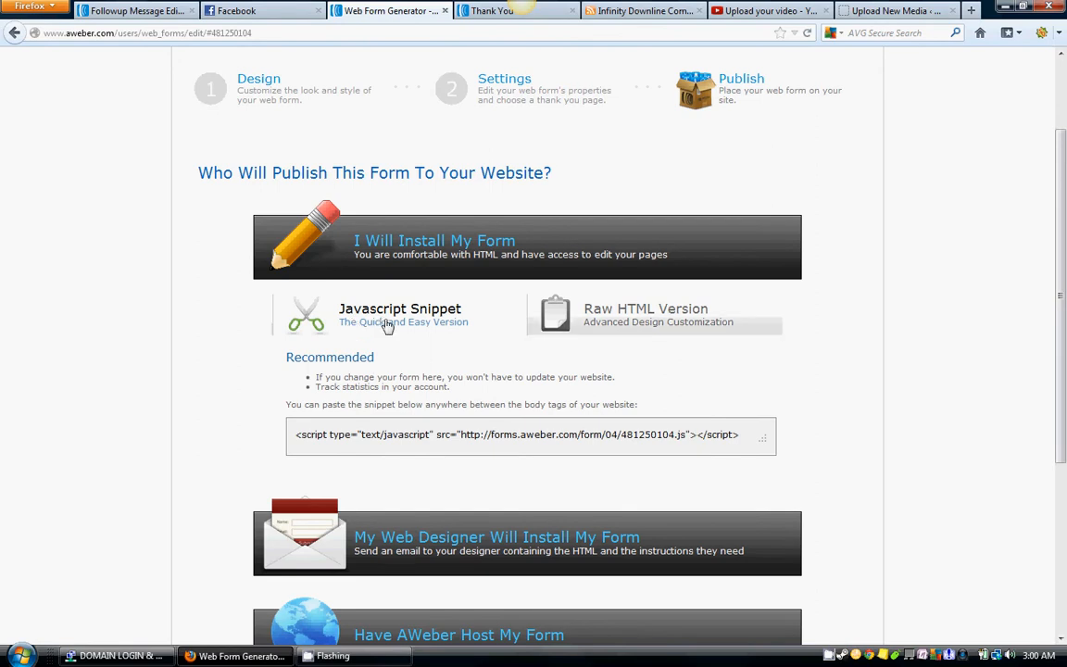
mouse_move(441, 343)
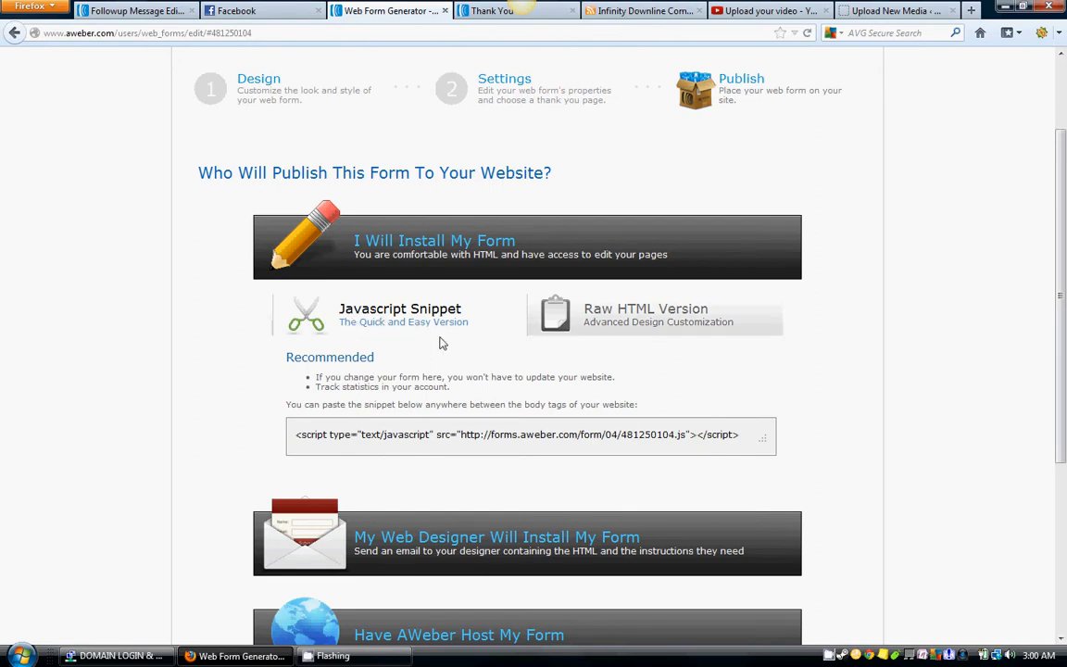
mouse_move(708, 320)
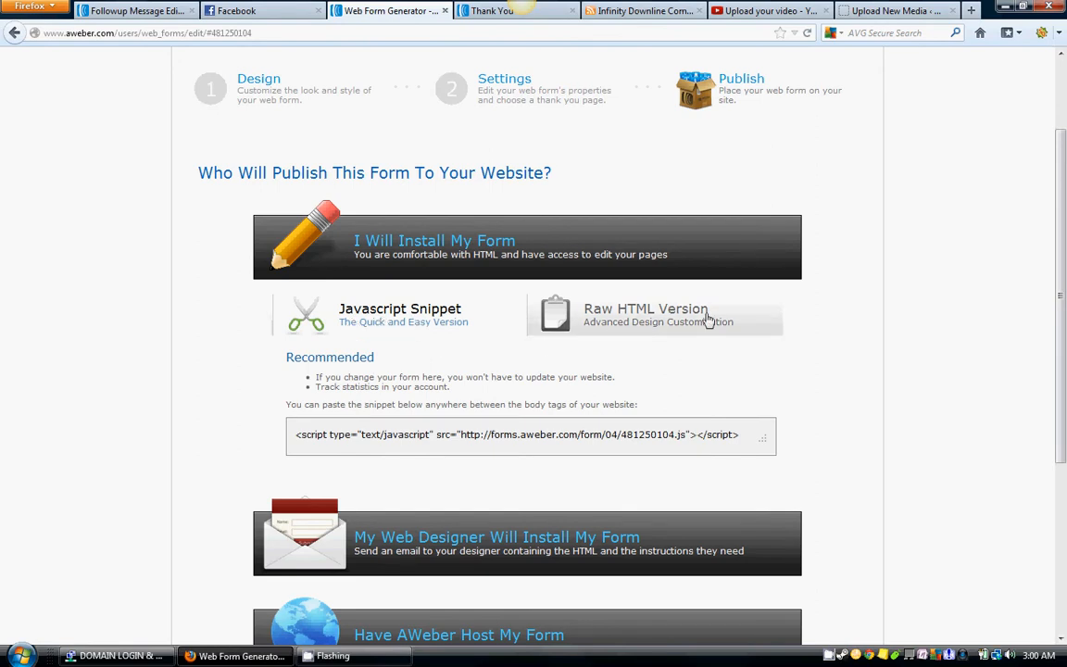
mouse_move(685, 358)
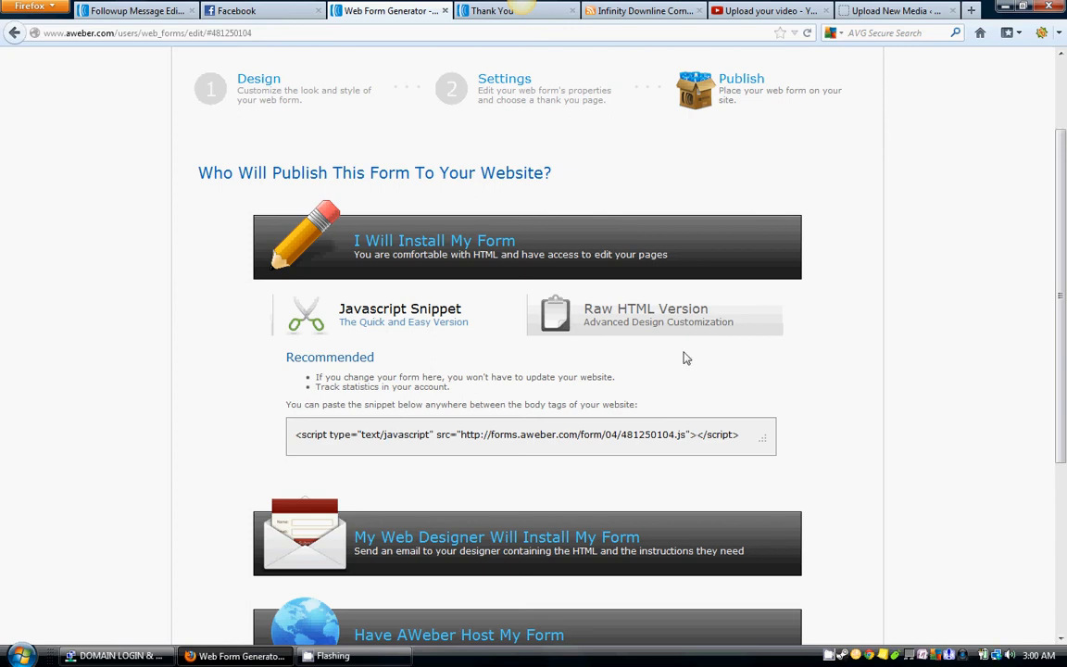
mouse_move(645, 317)
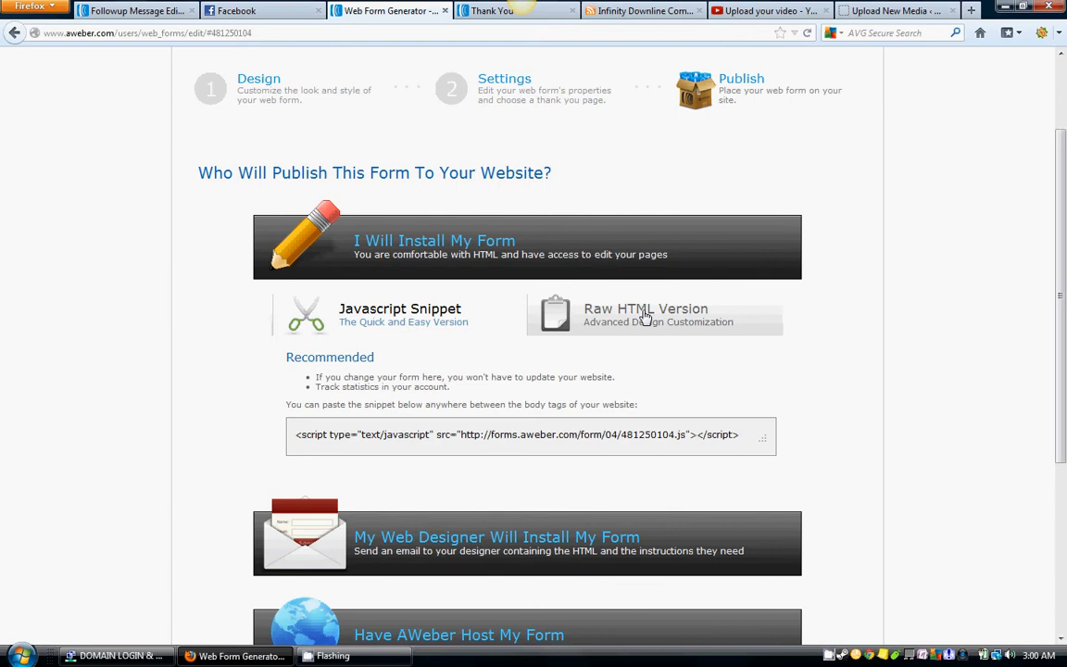
Show the form's Raw HTML version and copy its full code
left_click(644, 314)
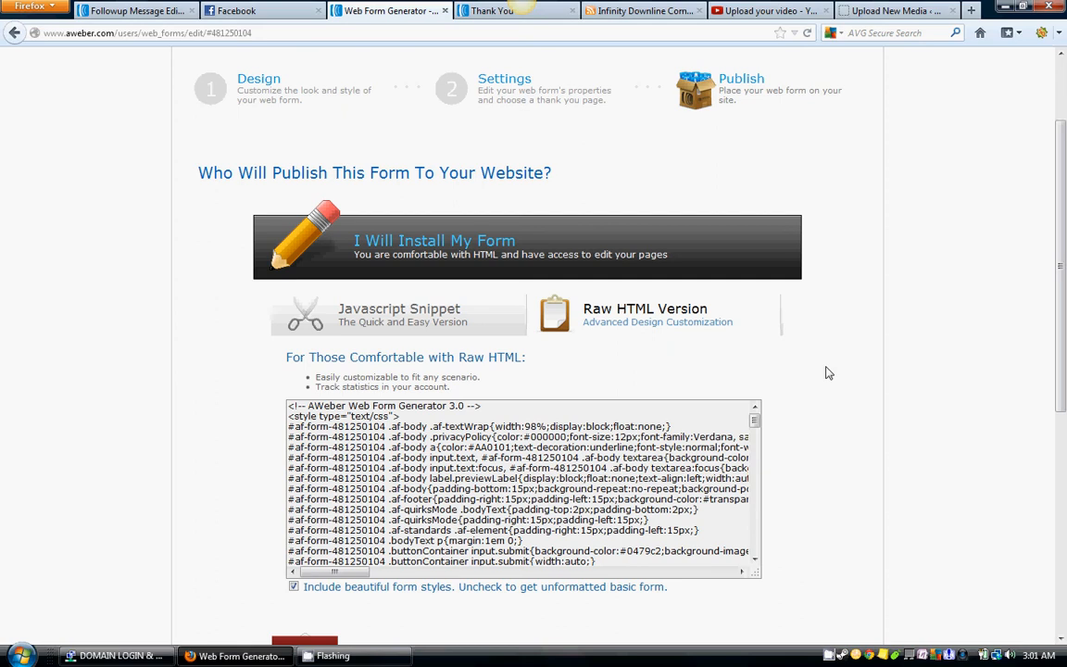
mouse_move(781, 435)
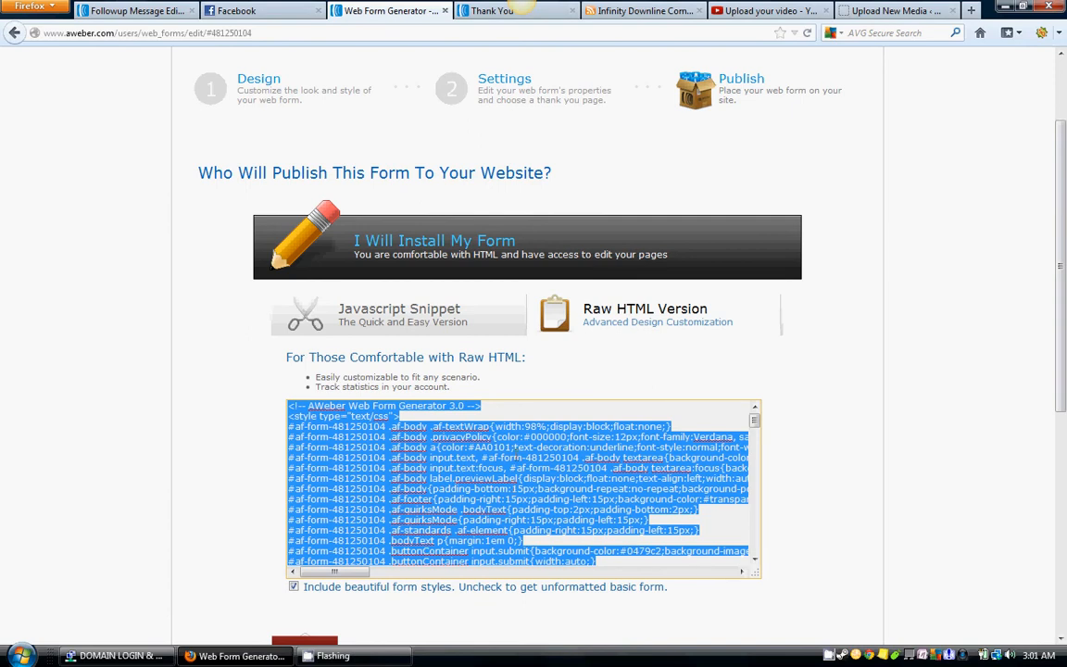
right_click(519, 500)
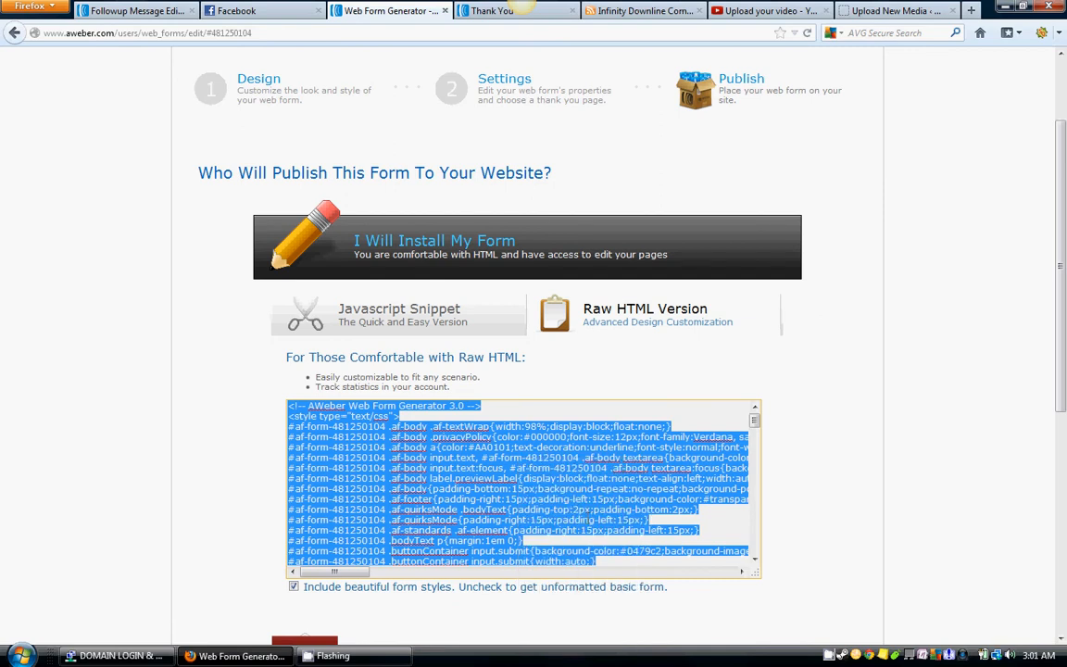
mouse_move(924, 459)
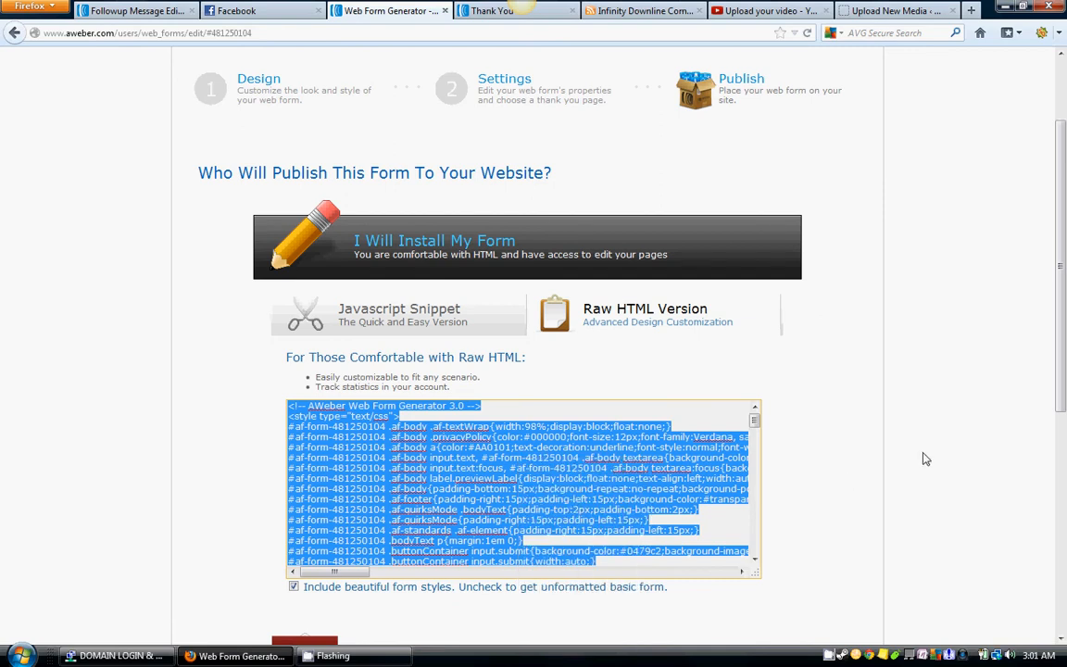
scroll("down", 3)
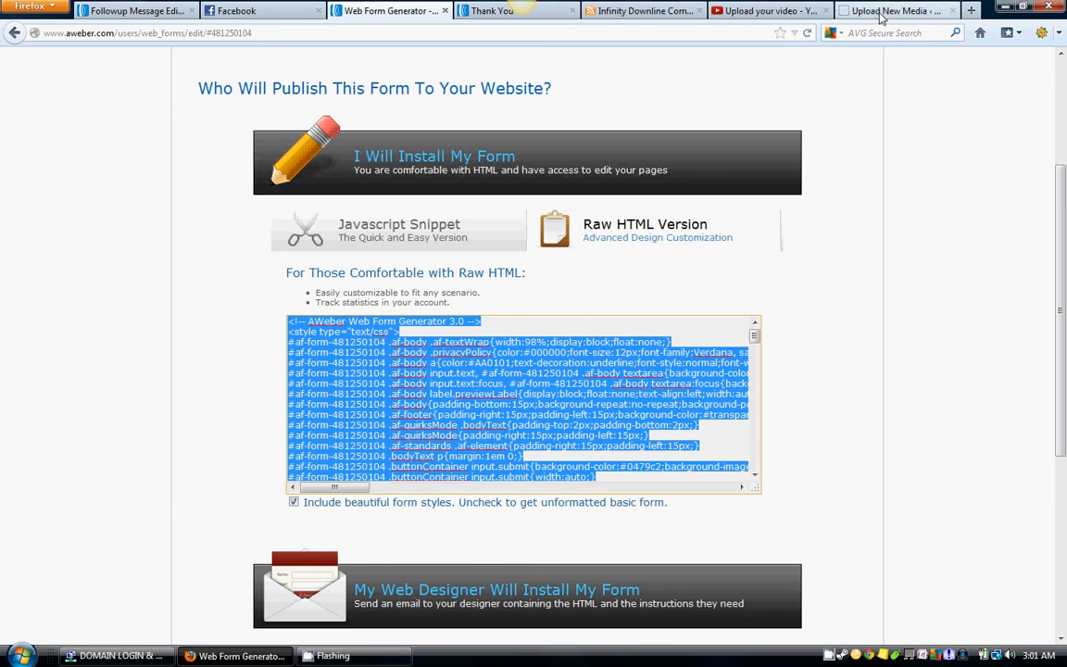
mouse_move(893, 11)
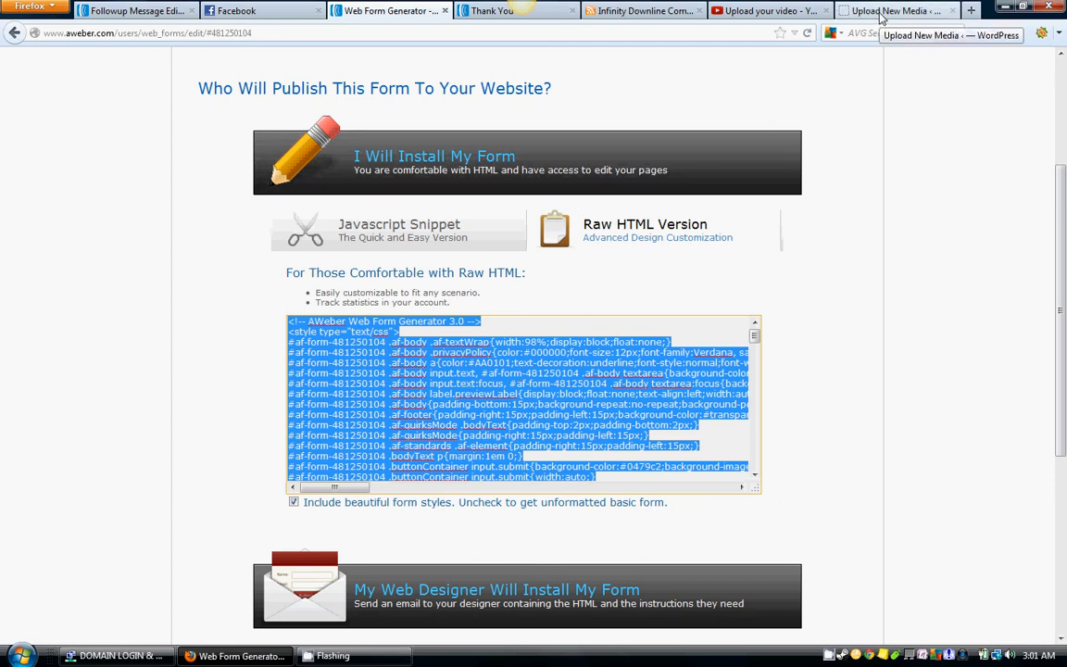
Go to WordPress widgets, then check the live site's sidebar opt-in form
left_click(896, 11)
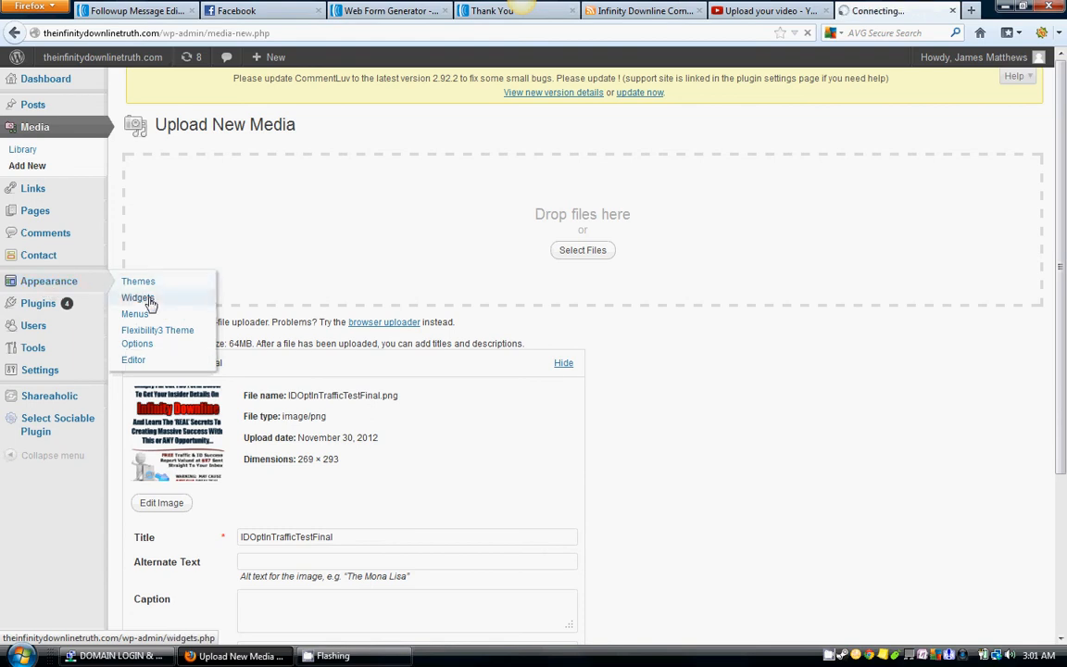
left_click(137, 296)
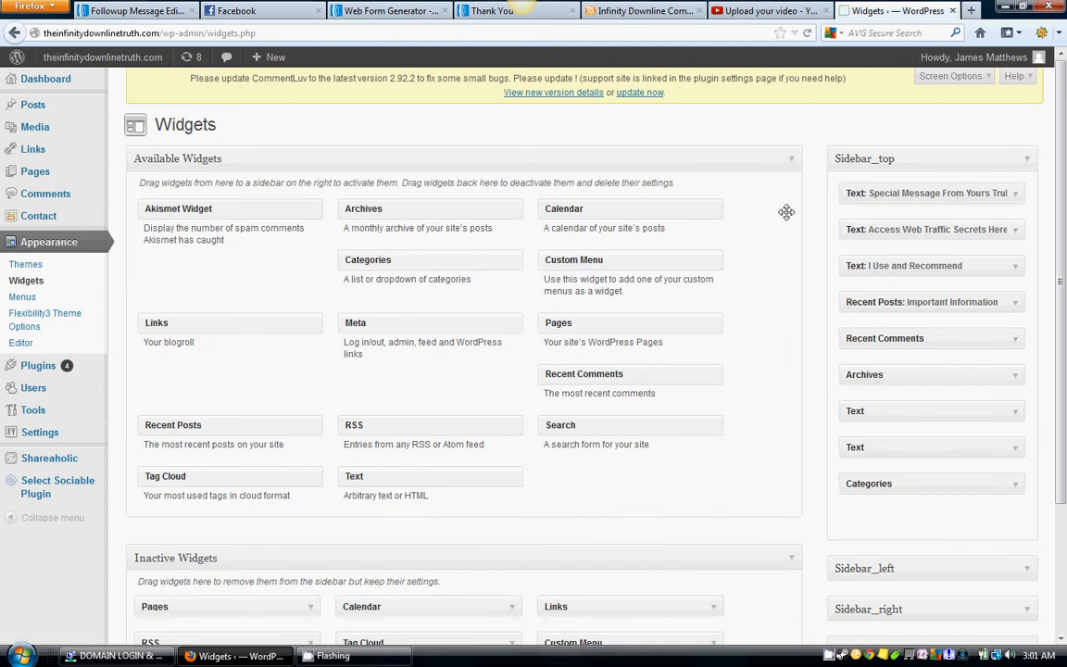
left_click(644, 12)
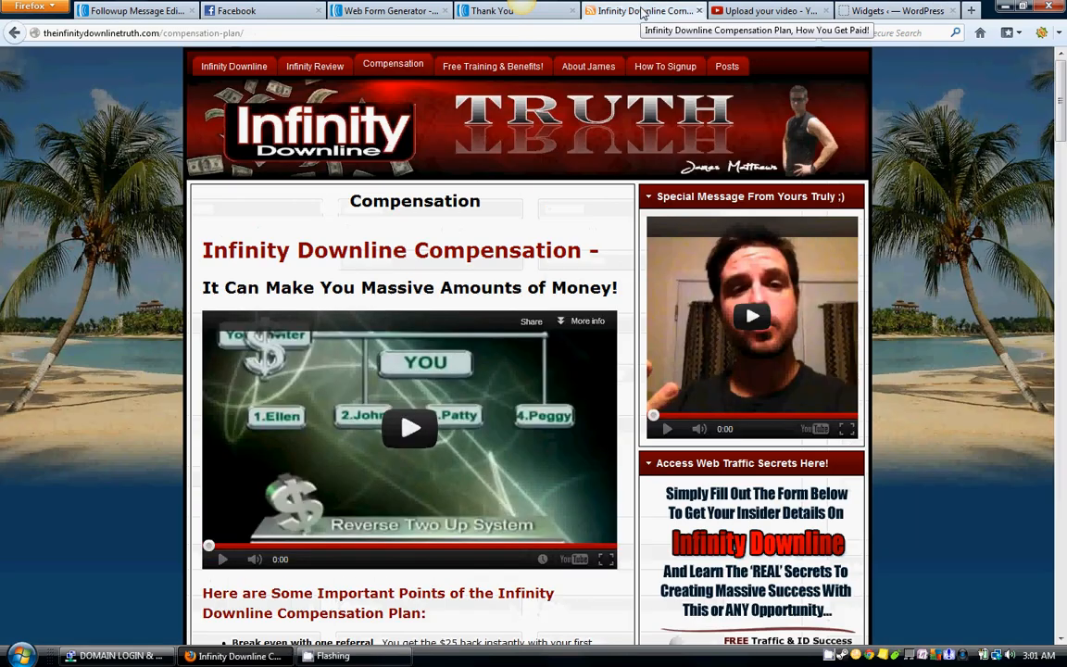
scroll("down", 3)
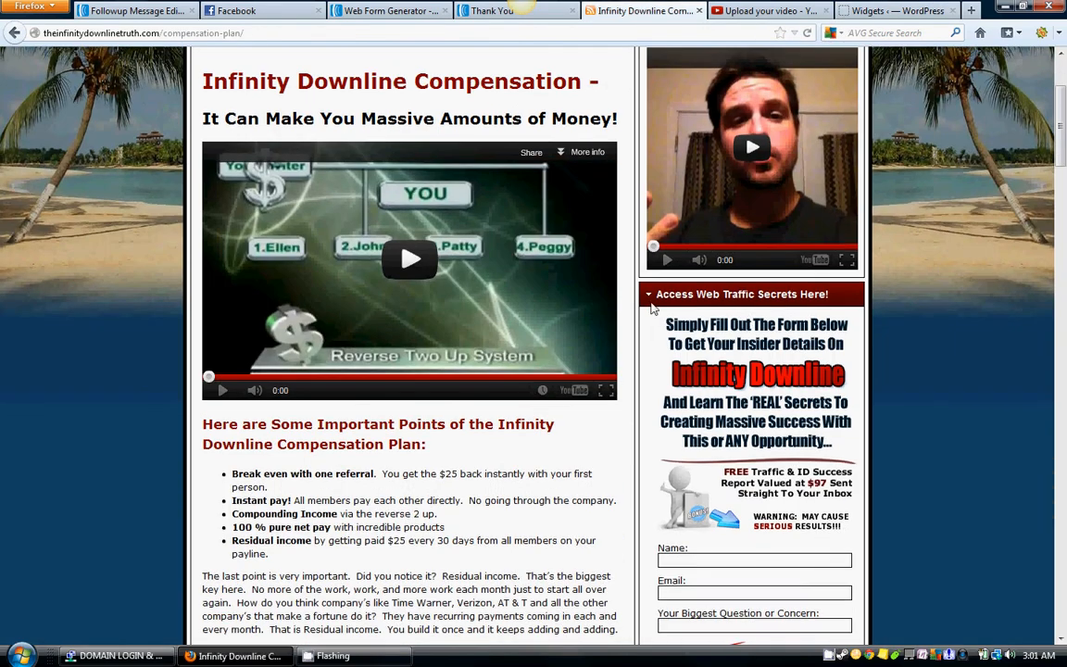
mouse_move(689, 298)
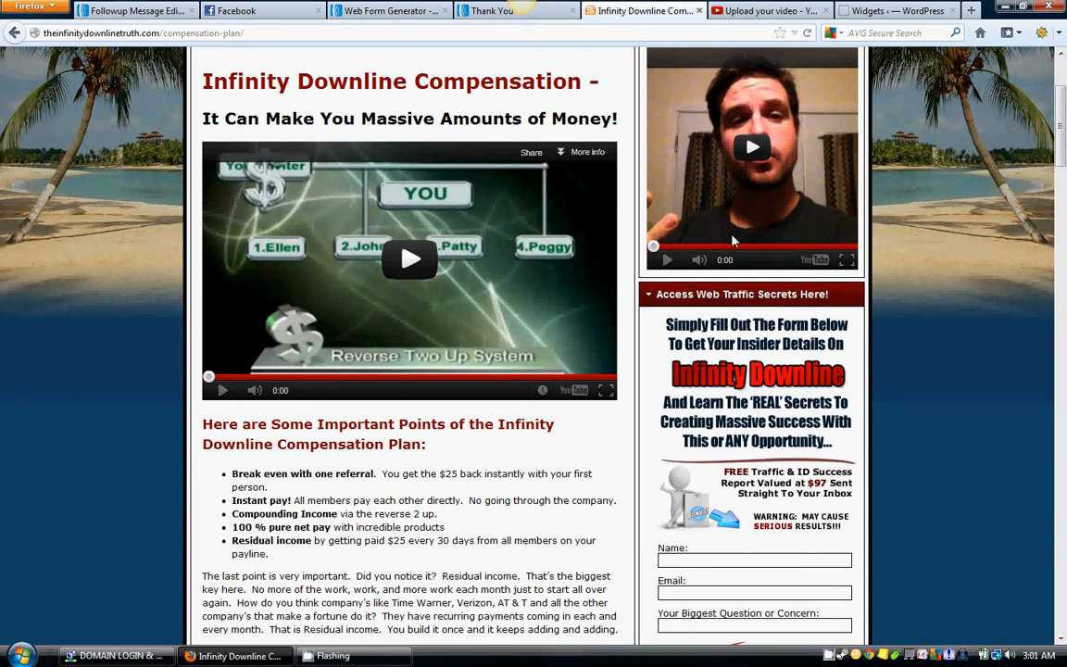
Revisit the widgets page and view the live Compensation page's sidebar form again
left_click(893, 11)
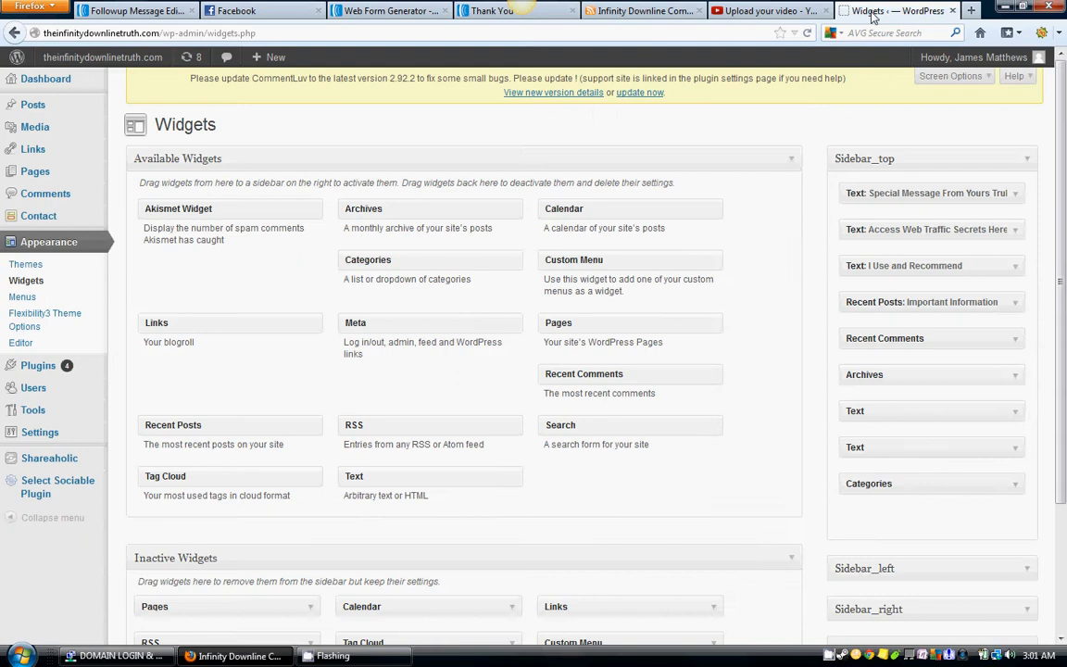
mouse_move(739, 286)
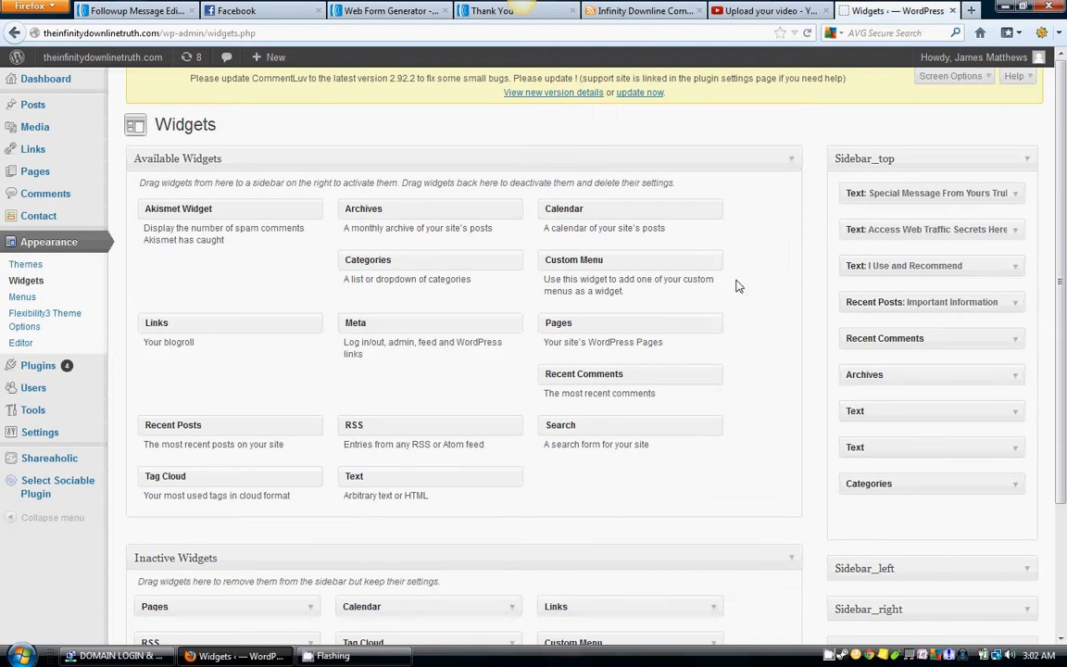
mouse_move(1000, 296)
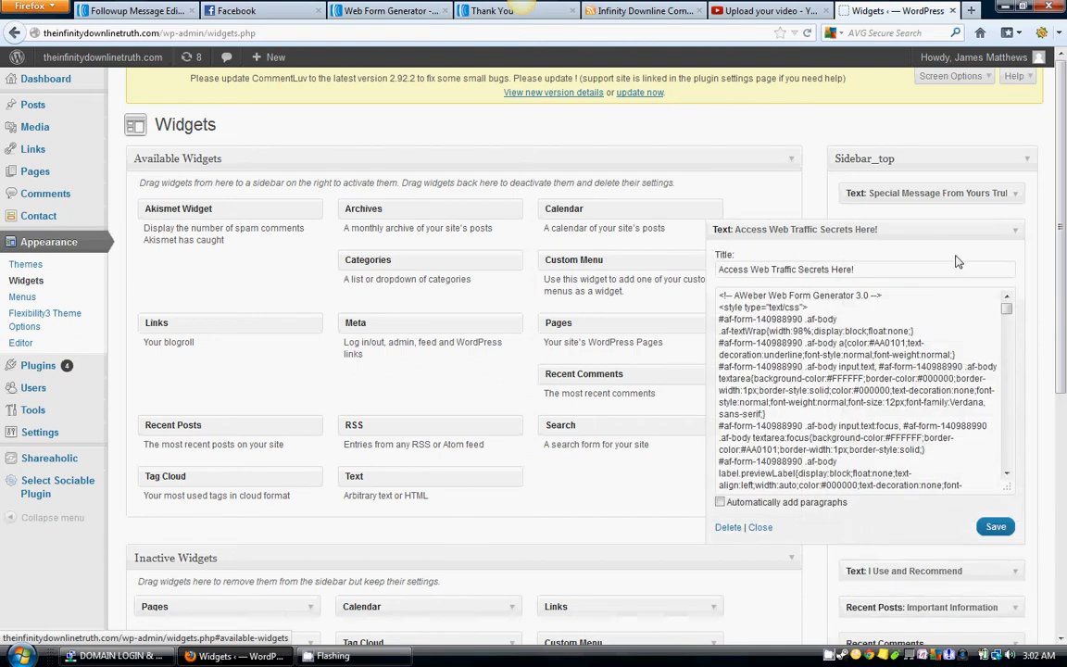
mouse_move(898, 330)
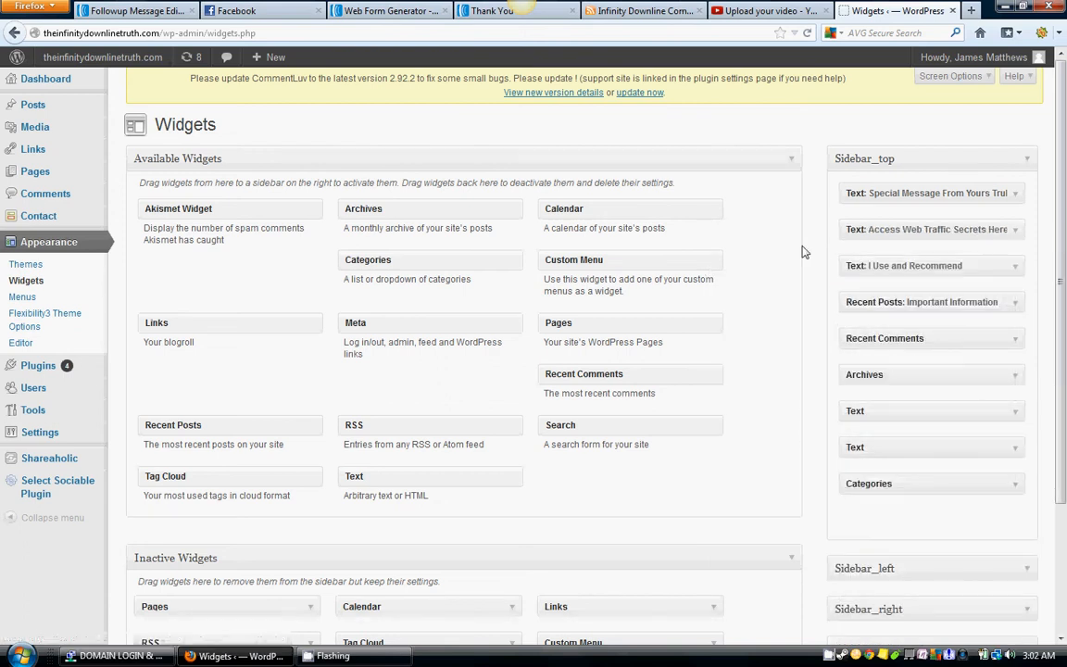
left_click(644, 12)
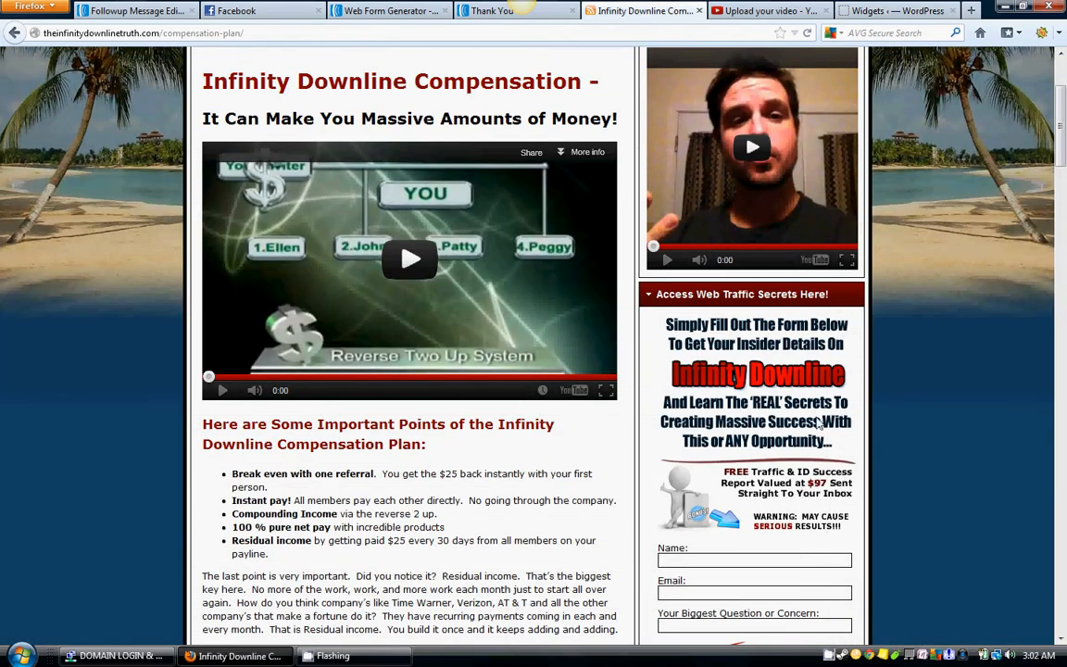
scroll("down", 3)
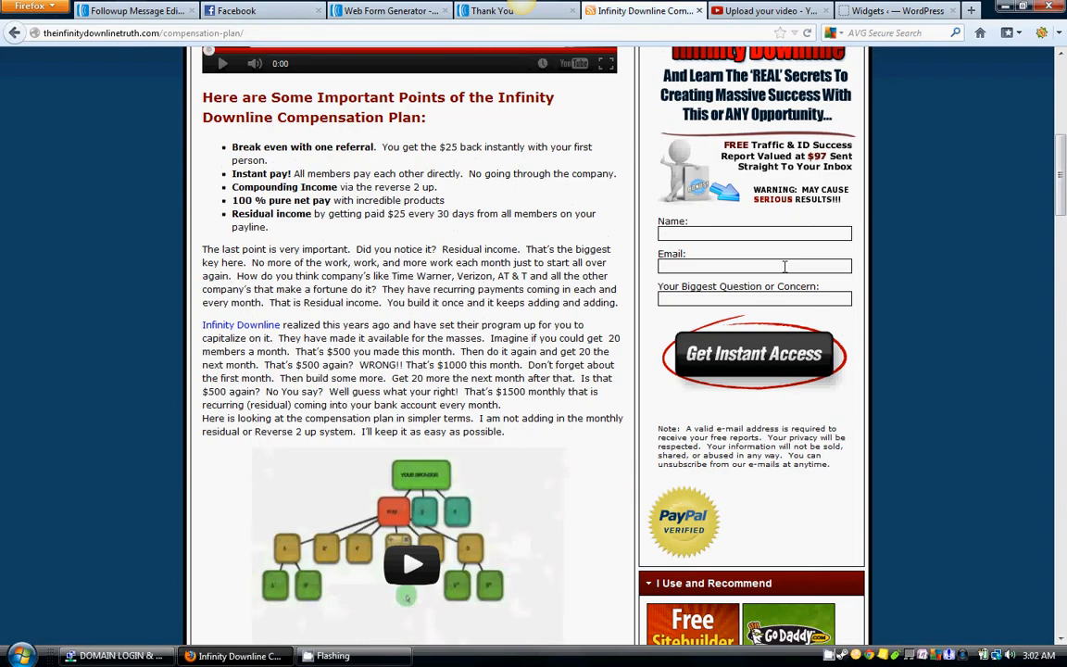
scroll("up", 3)
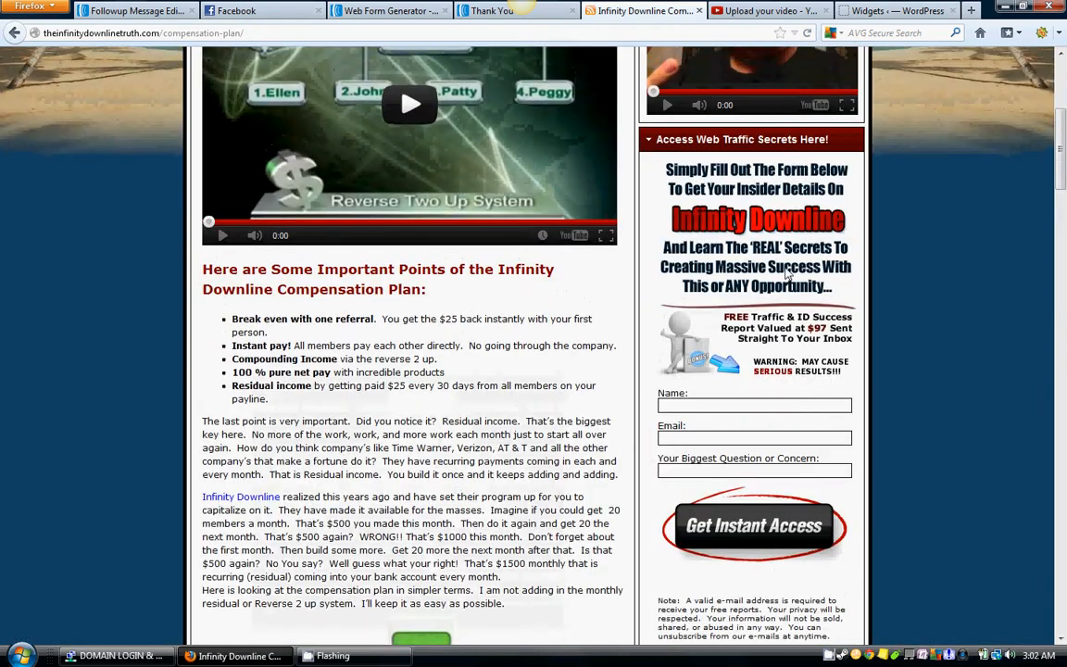
Return via the AWeber code tab to the WordPress Widgets page showing Available Widgets and Sidebar_top
left_click(389, 11)
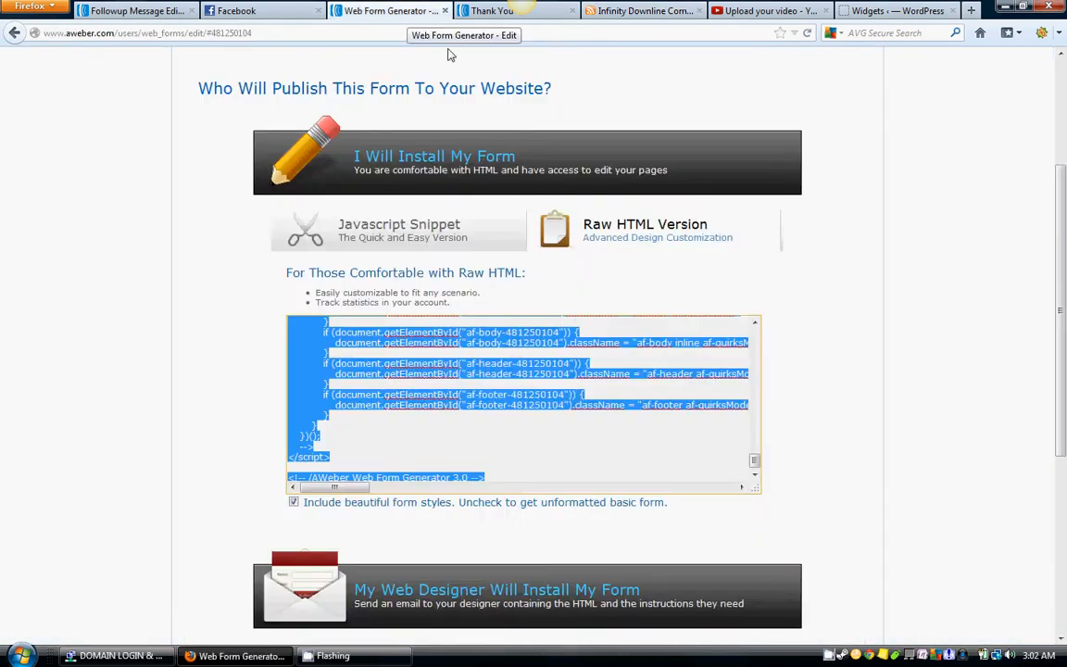
left_click(893, 12)
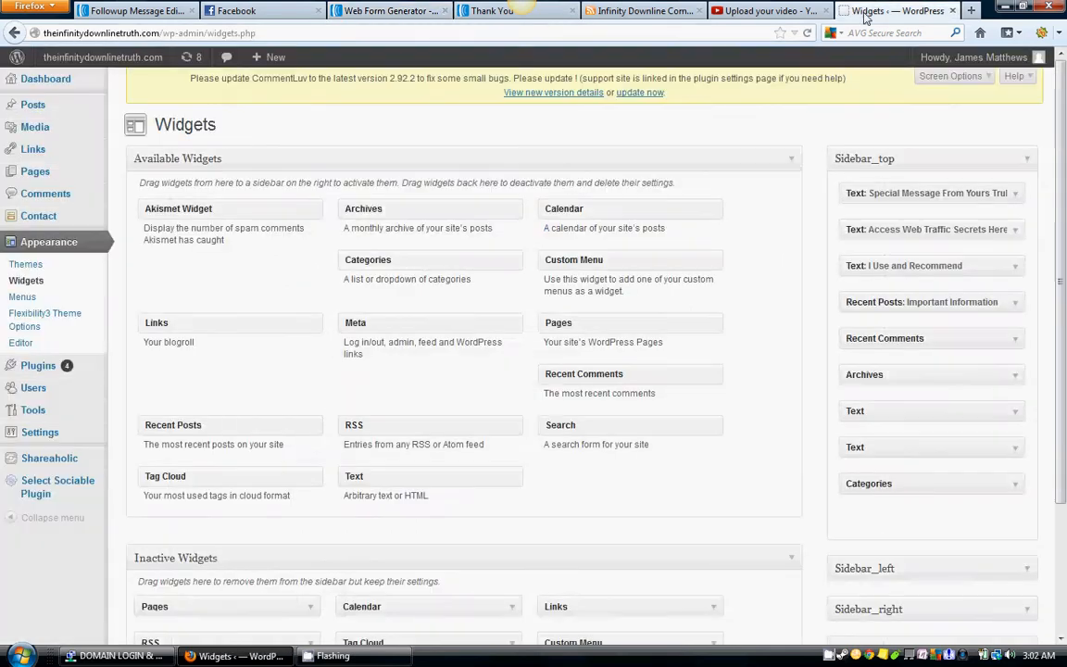
scroll("down", 3)
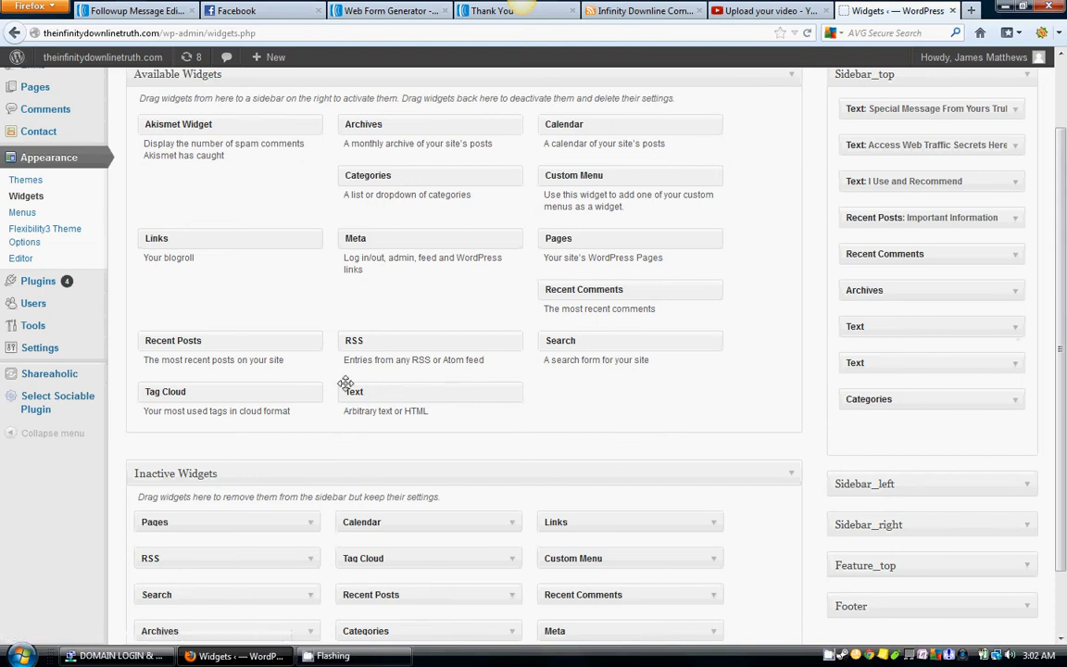
mouse_move(381, 389)
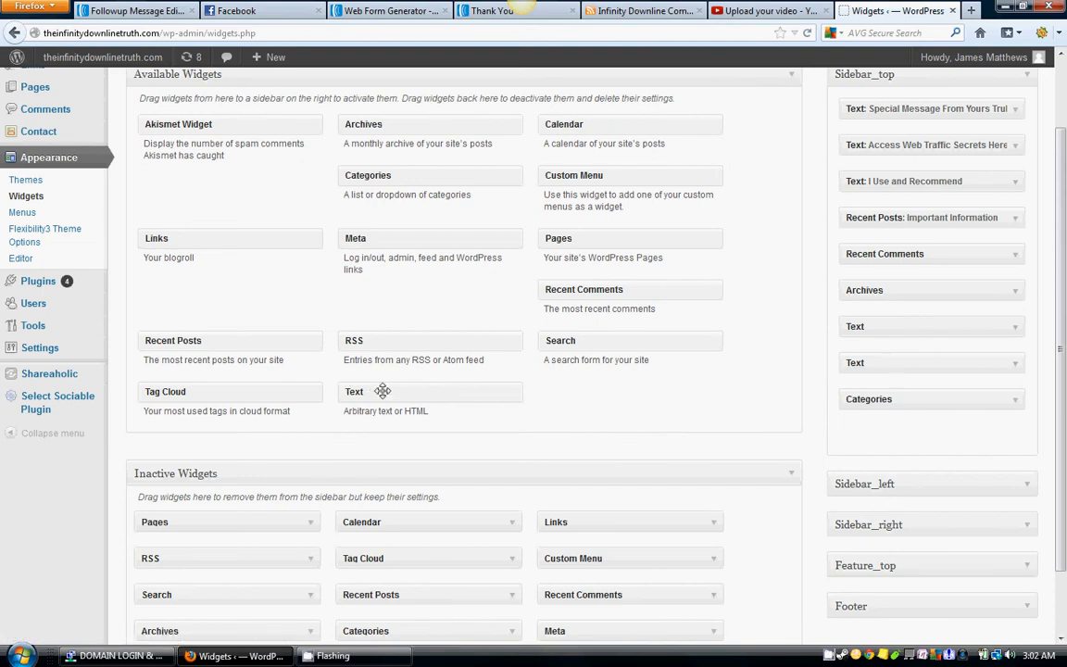
Add a Text widget to Sidebar_top and paste the AWeber web form code into its content
left_click_drag(381, 391, 885, 436)
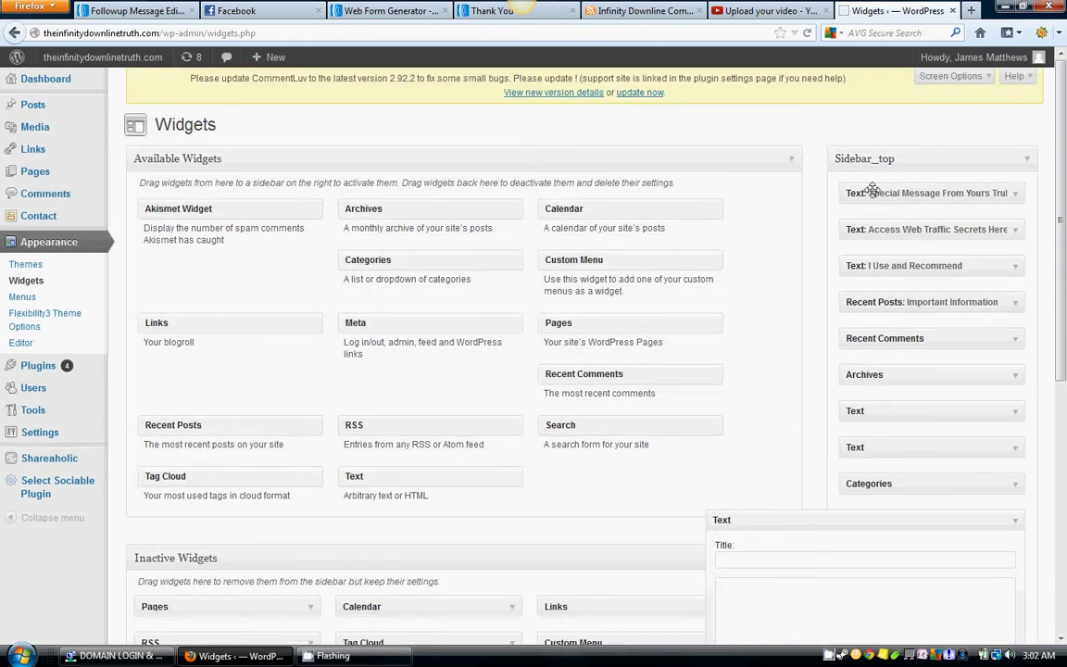
scroll("down", 3)
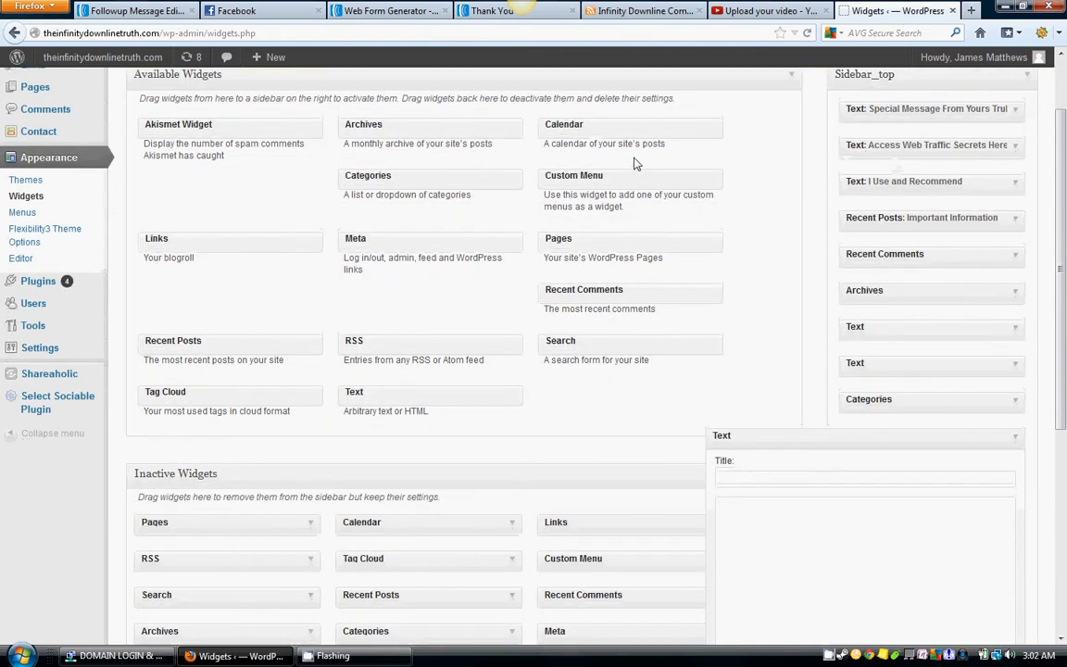
scroll("down", 3)
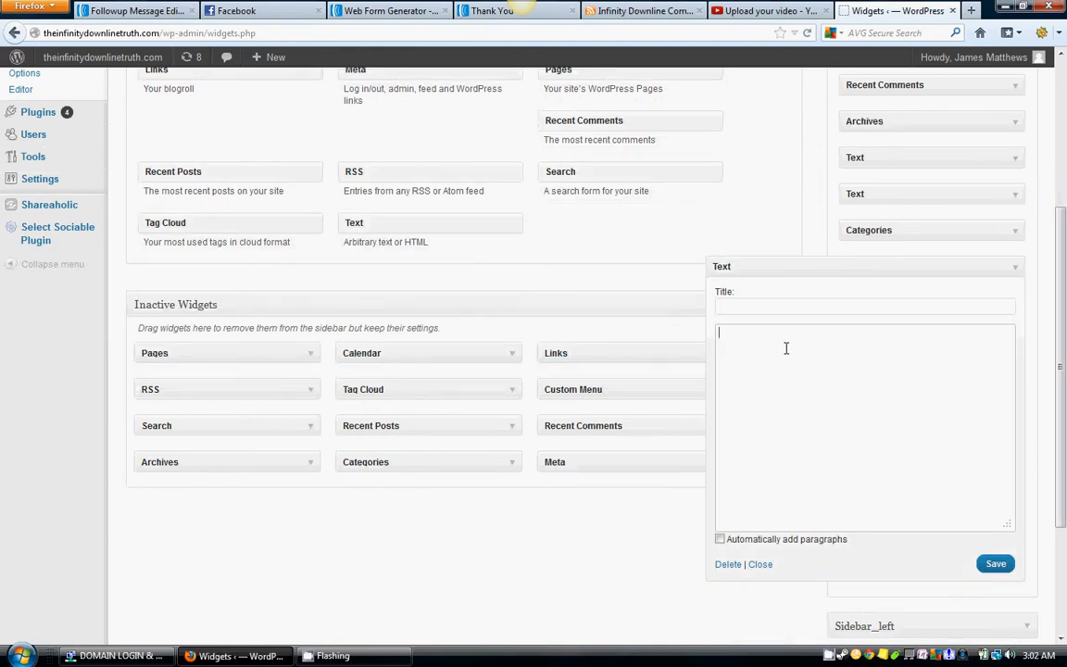
right_click(785, 348)
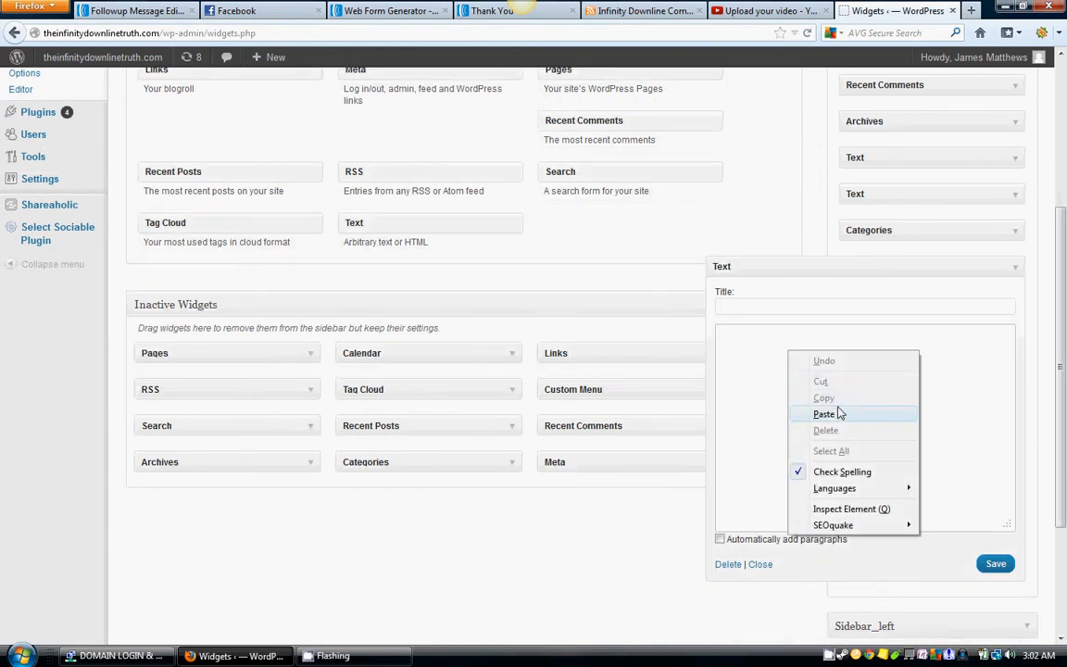
left_click(823, 413)
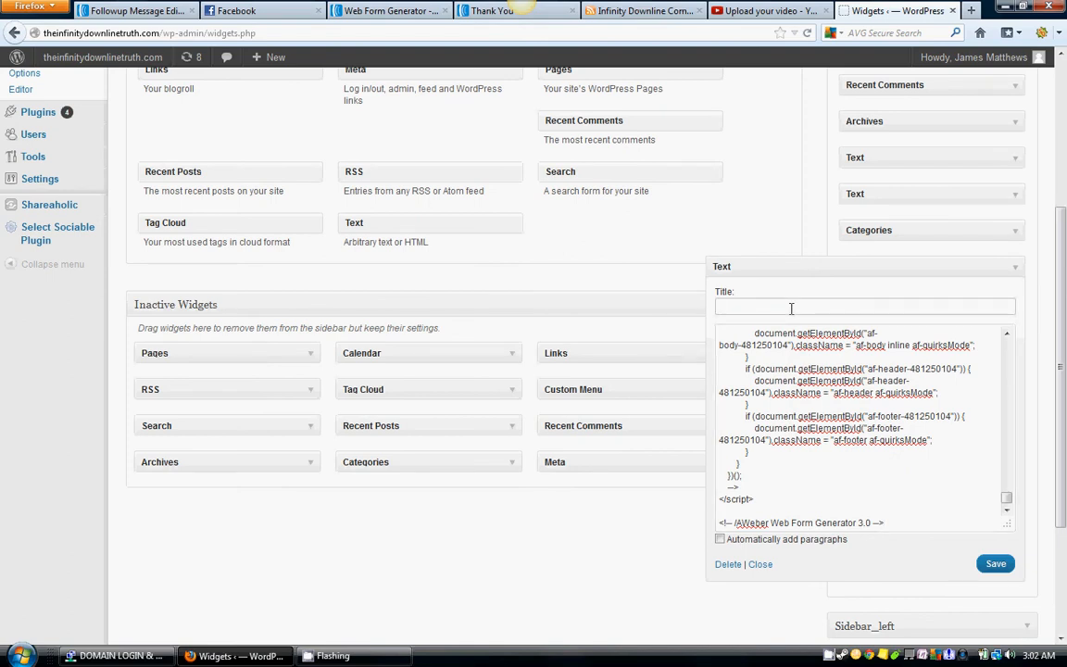
Title the widget 'GET YOUR FREE BONUS RIGHT HERE!' and glance at the live compensation page
type("Ge")
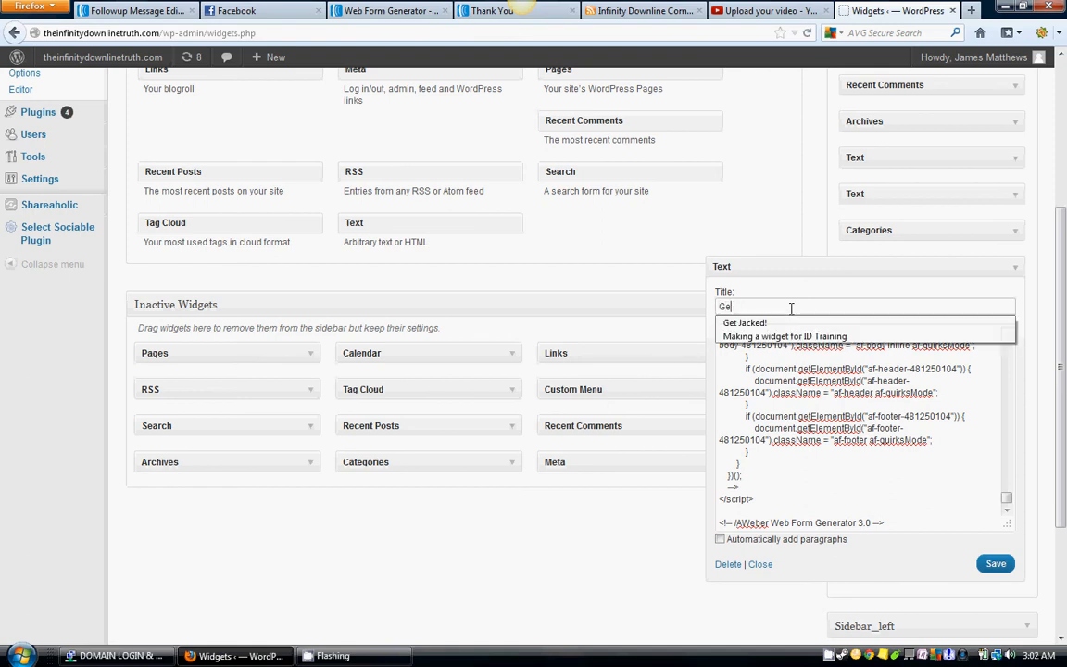
type("GET YOUR FREE BONUS")
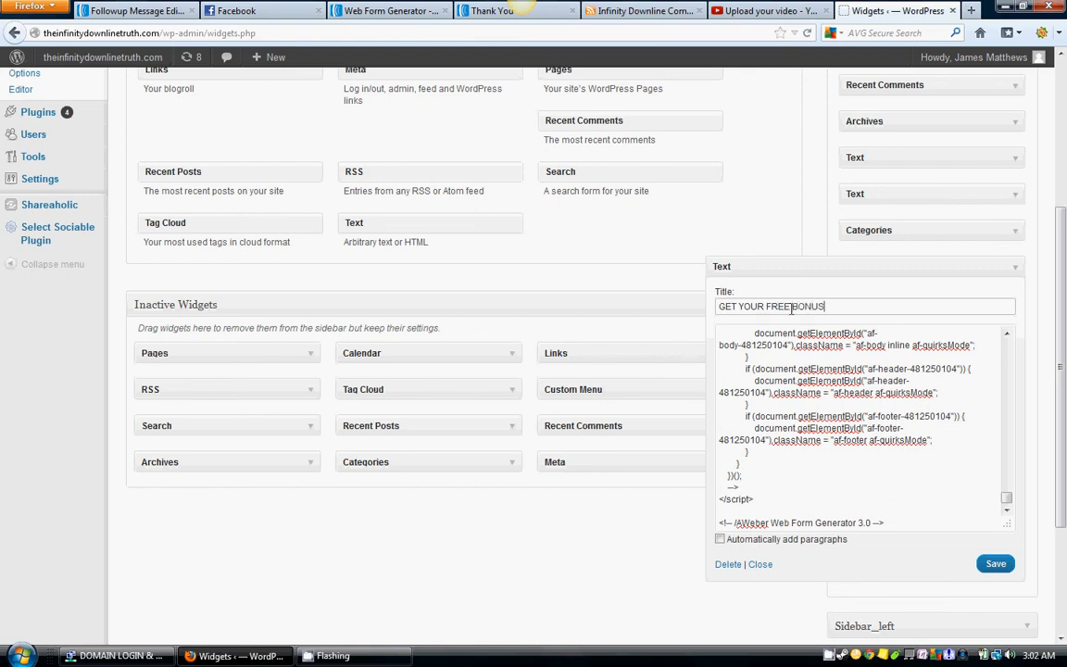
type("RIGHT HERE!")
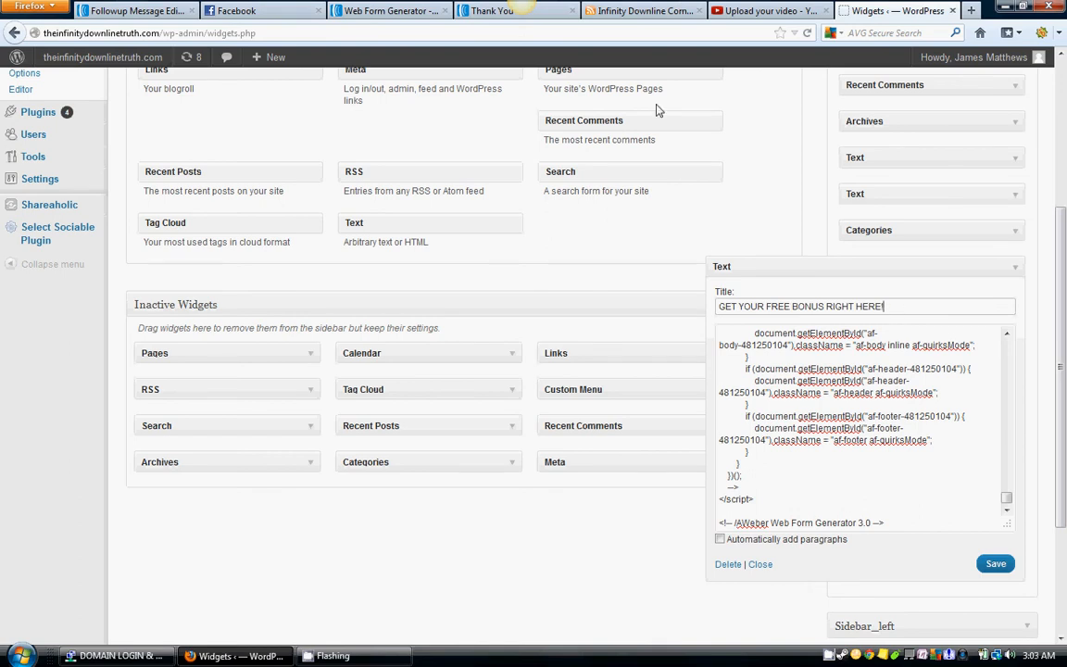
left_click(641, 11)
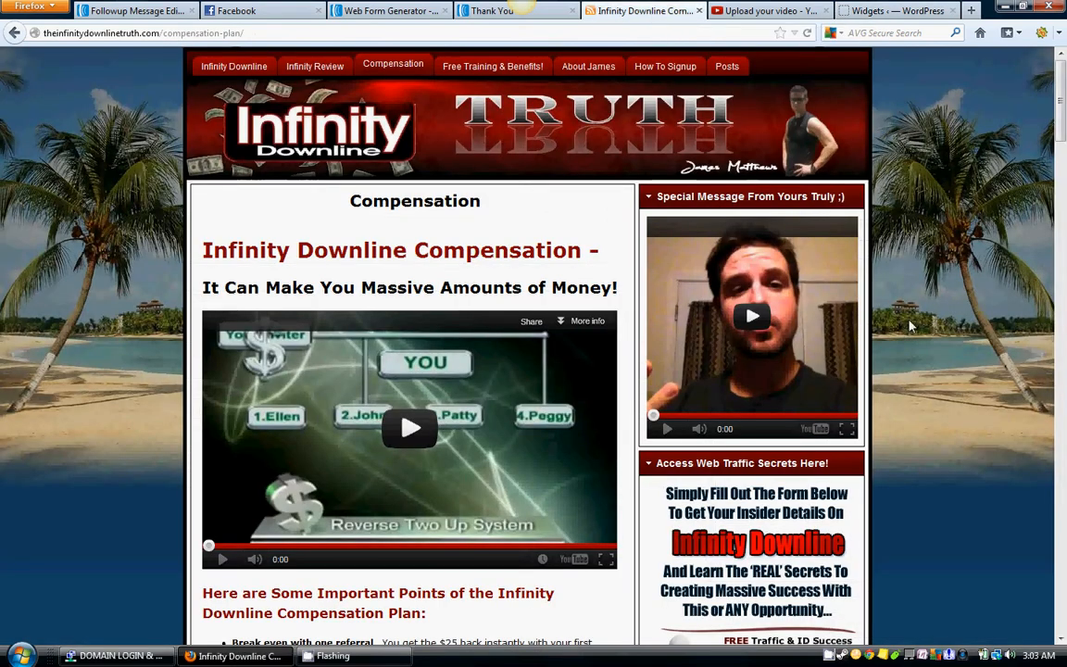
scroll("down", 3)
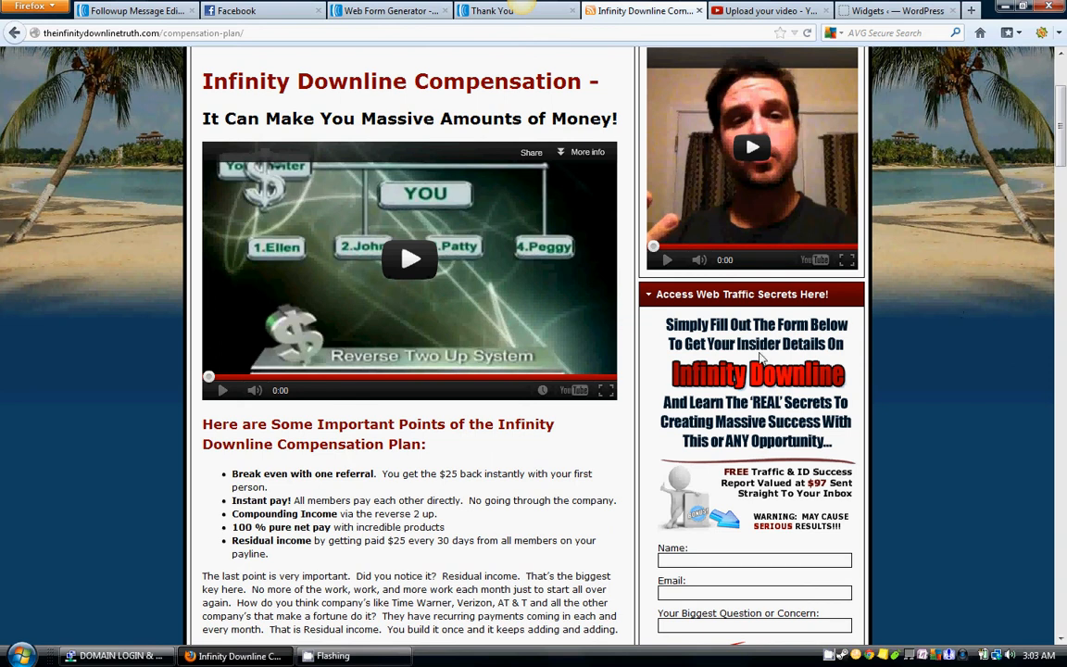
mouse_move(389, 52)
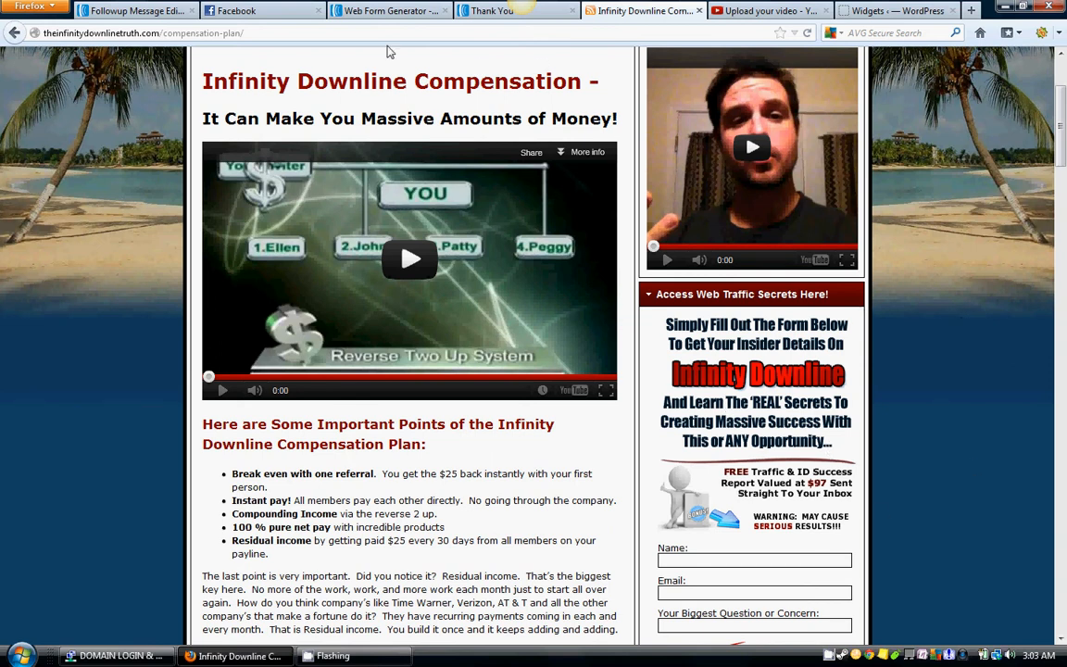
mouse_move(615, 42)
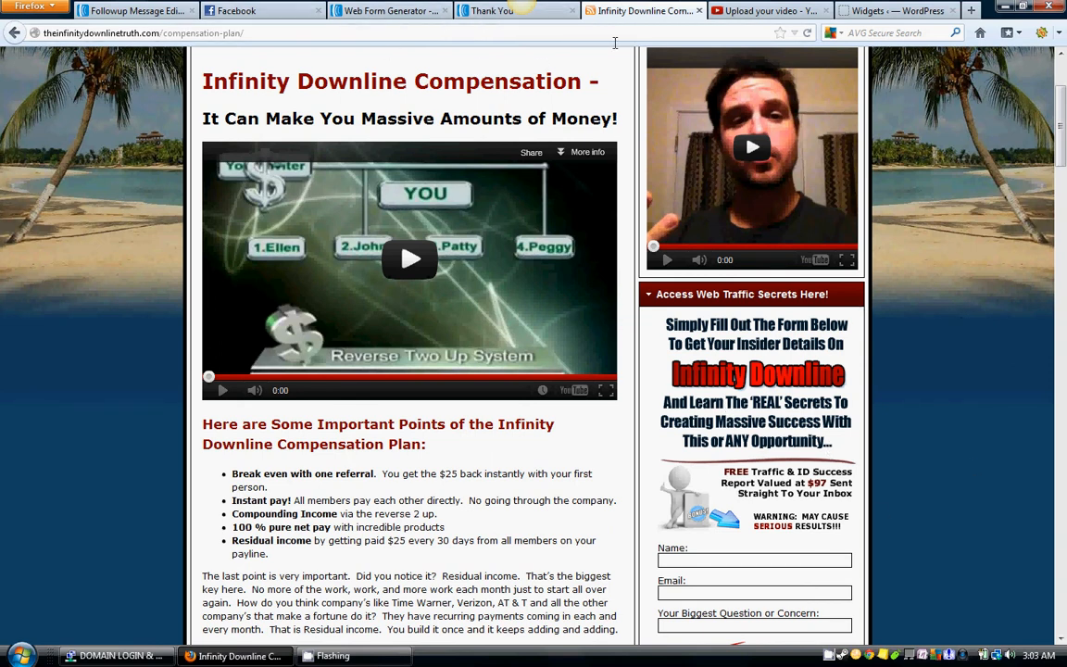
Save the new text widget in Sidebar_top and close its settings
left_click(893, 11)
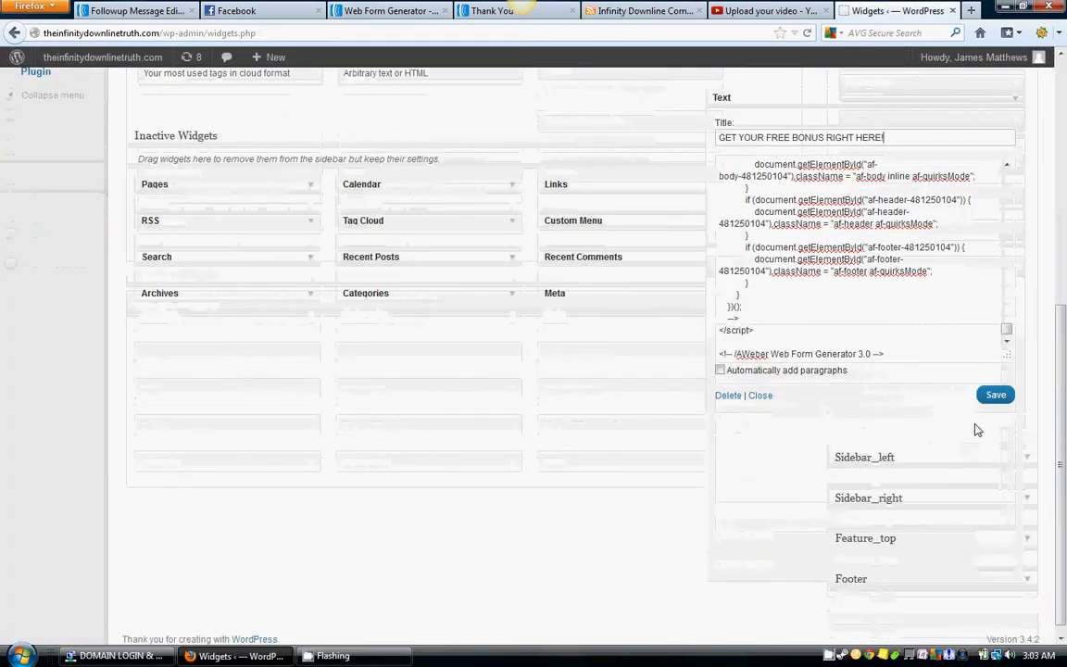
left_click(995, 394)
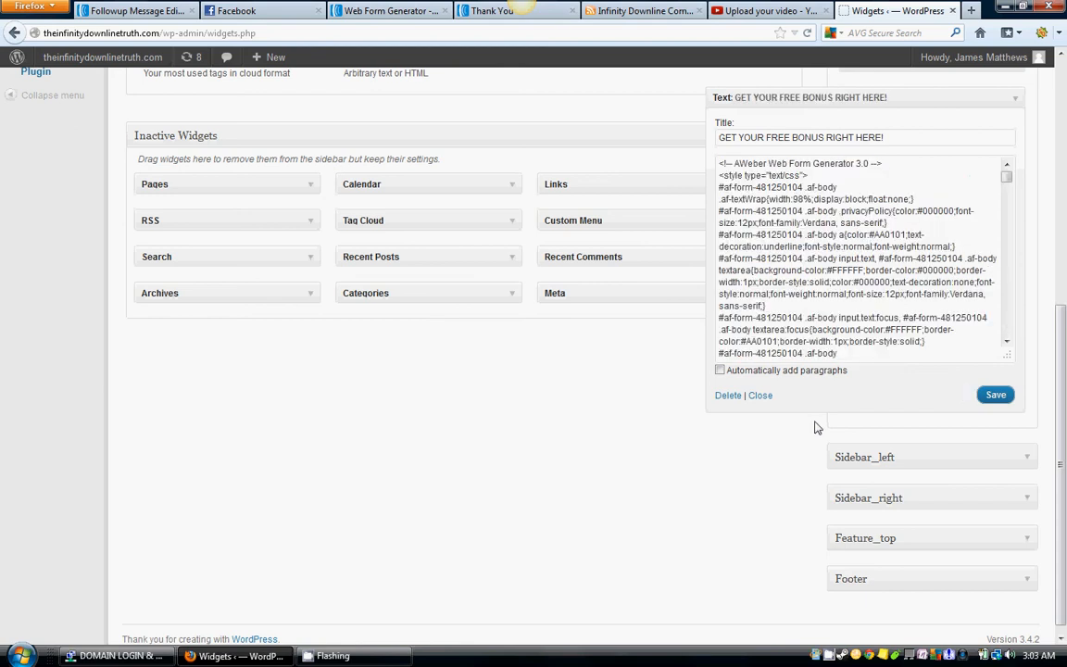
left_click(759, 394)
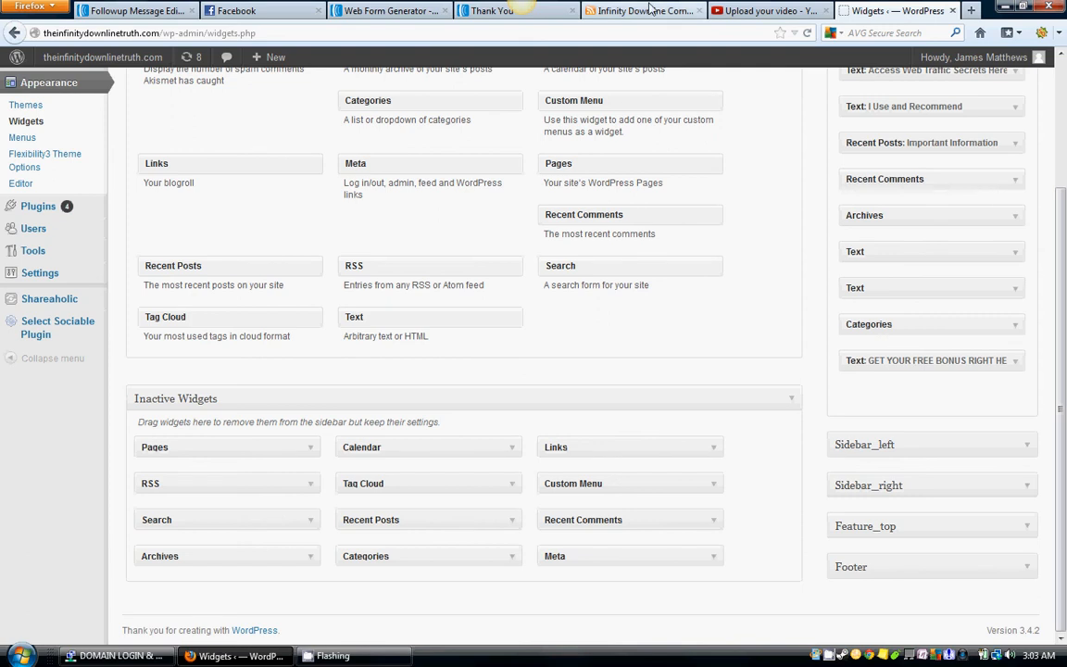
left_click(642, 12)
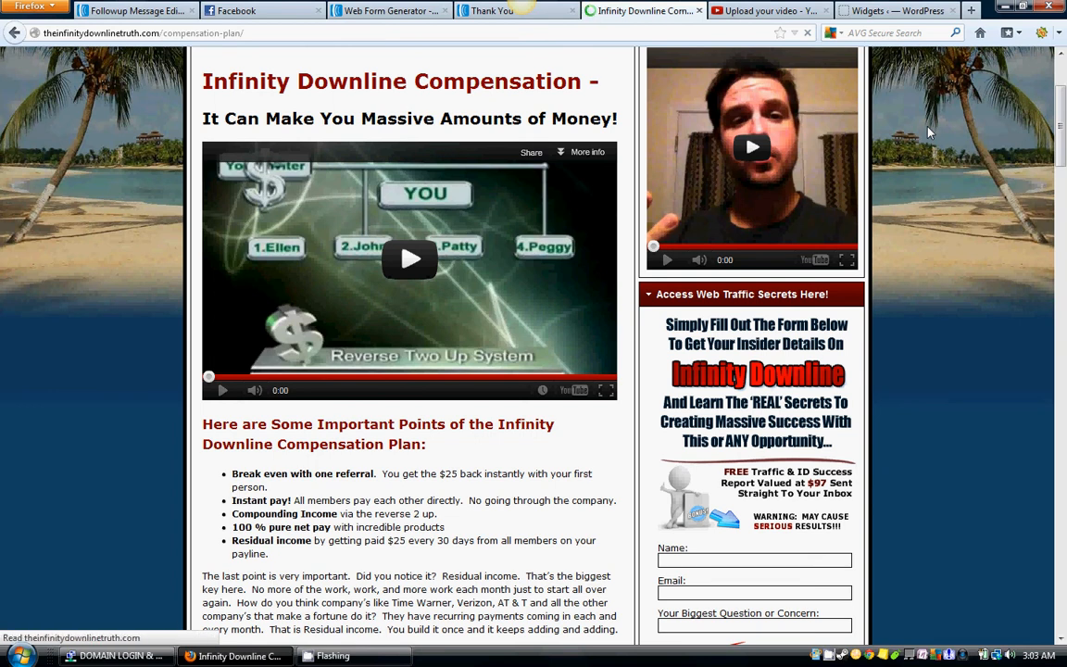
scroll("down", 3)
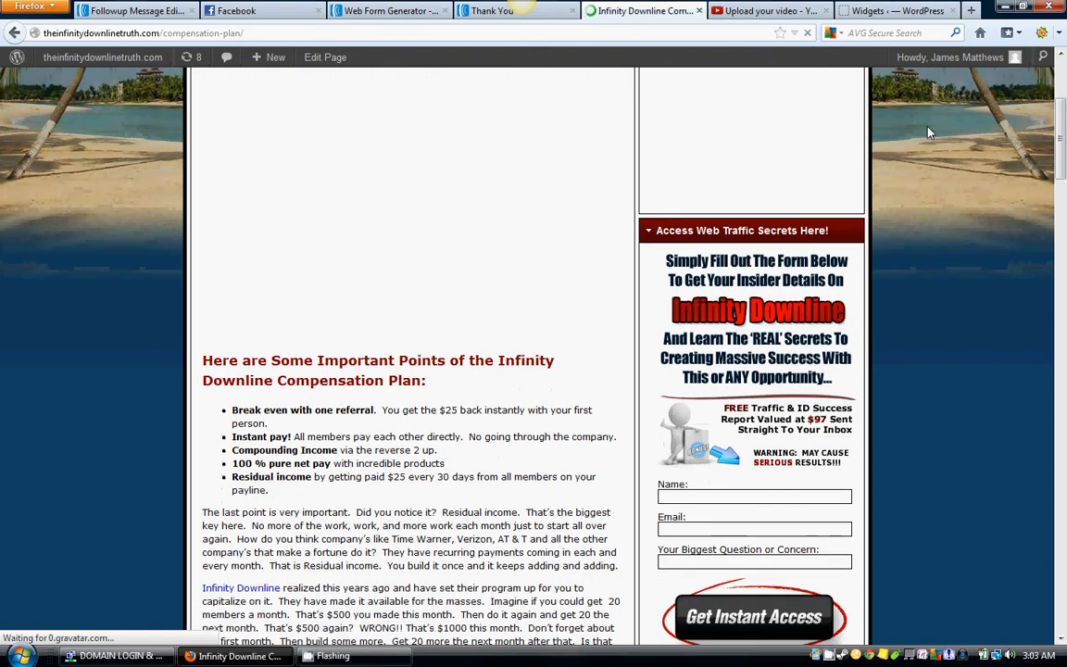
scroll("down", 3)
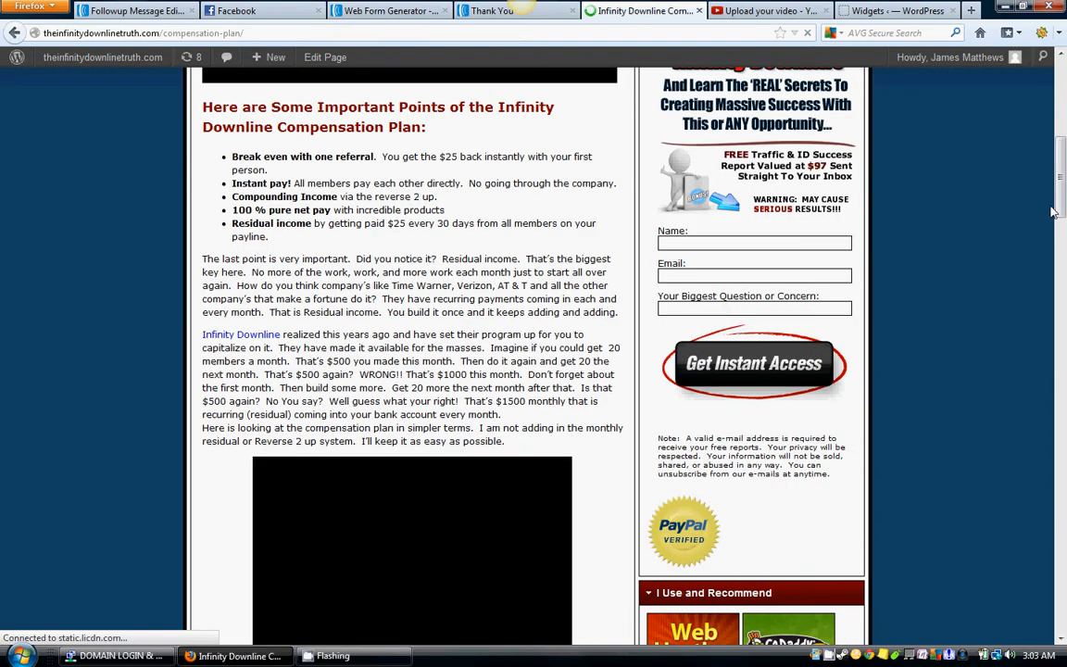
scroll("down", 3)
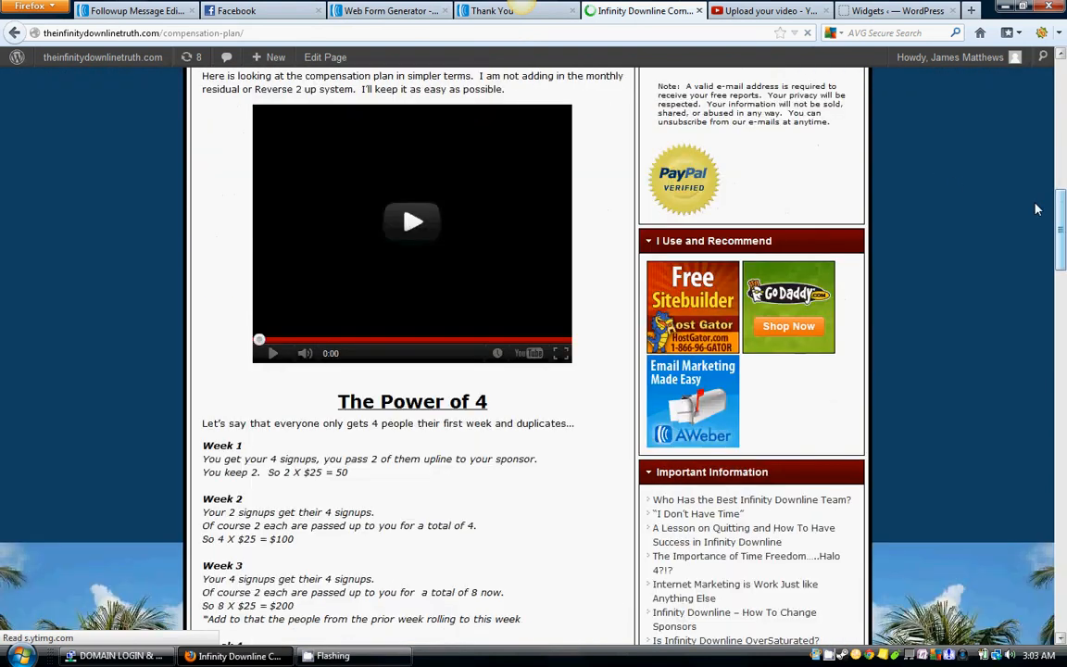
scroll("down", 3)
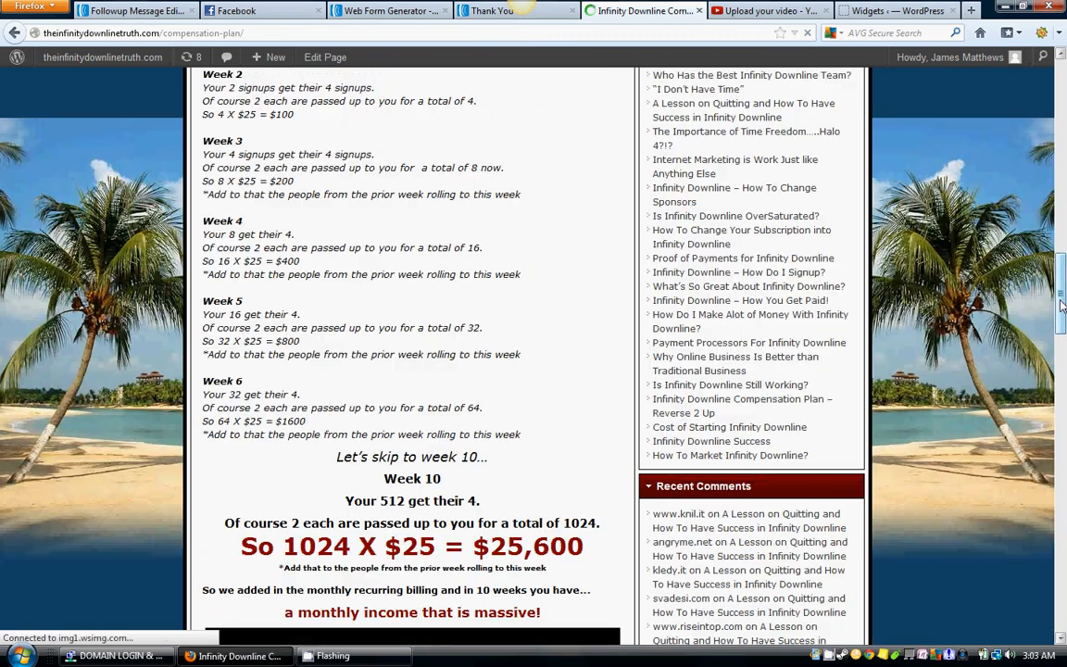
scroll("down", 3)
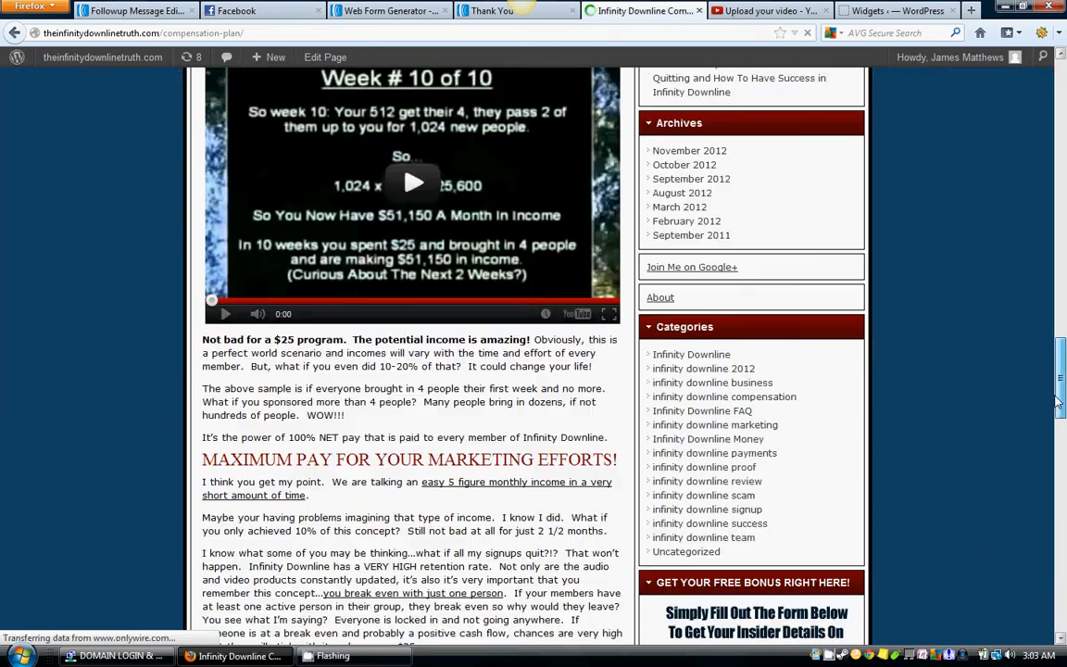
scroll("down", 3)
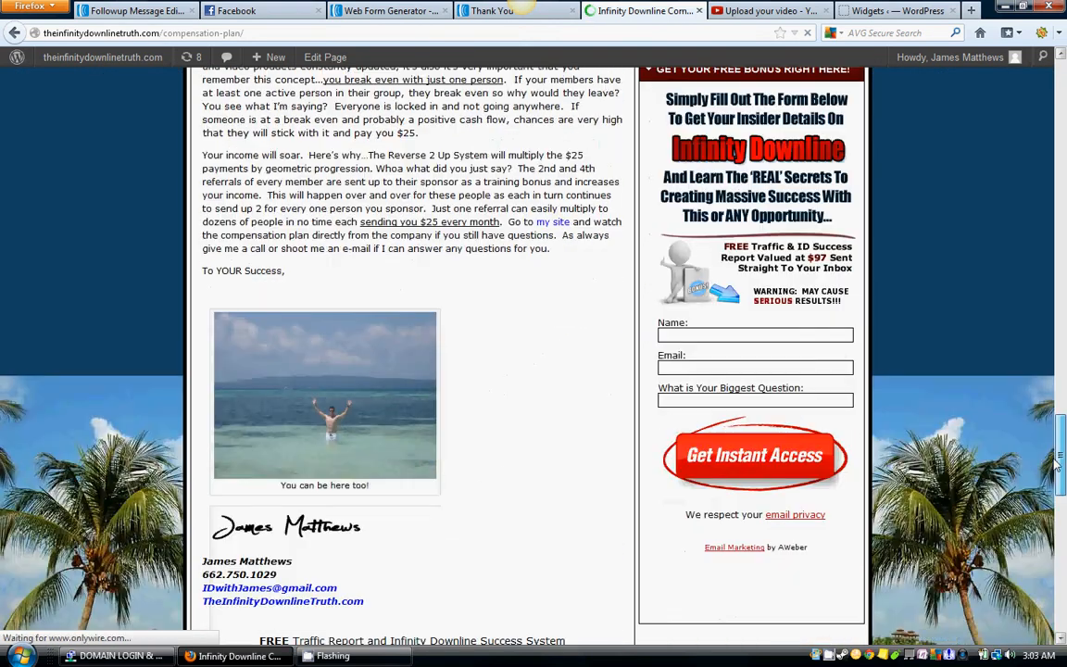
scroll("up", 3)
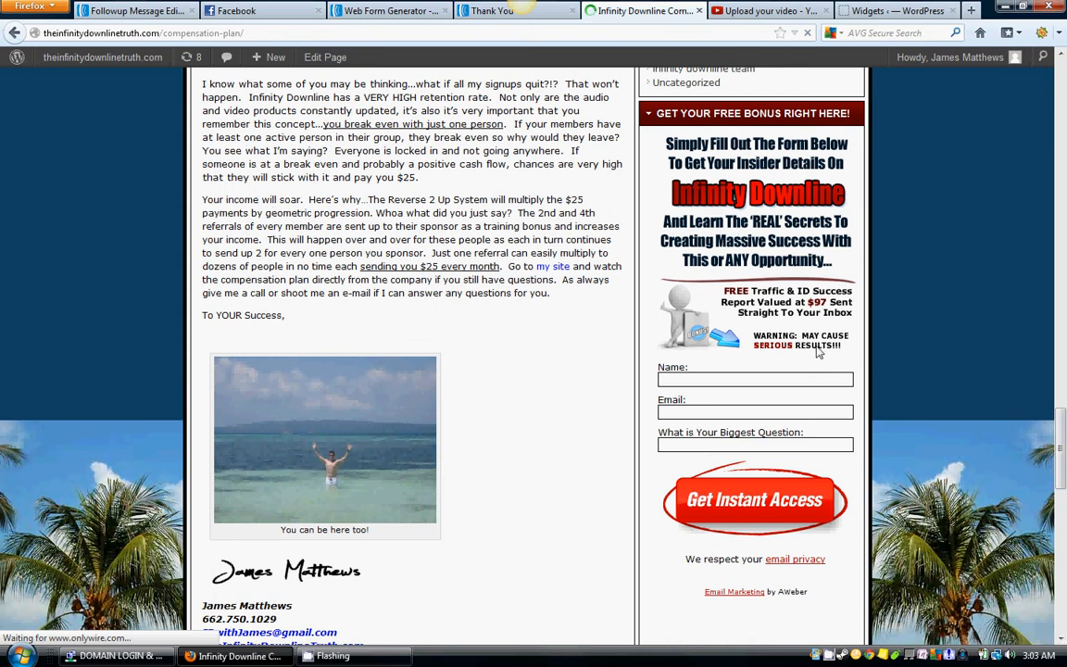
scroll("down", 3)
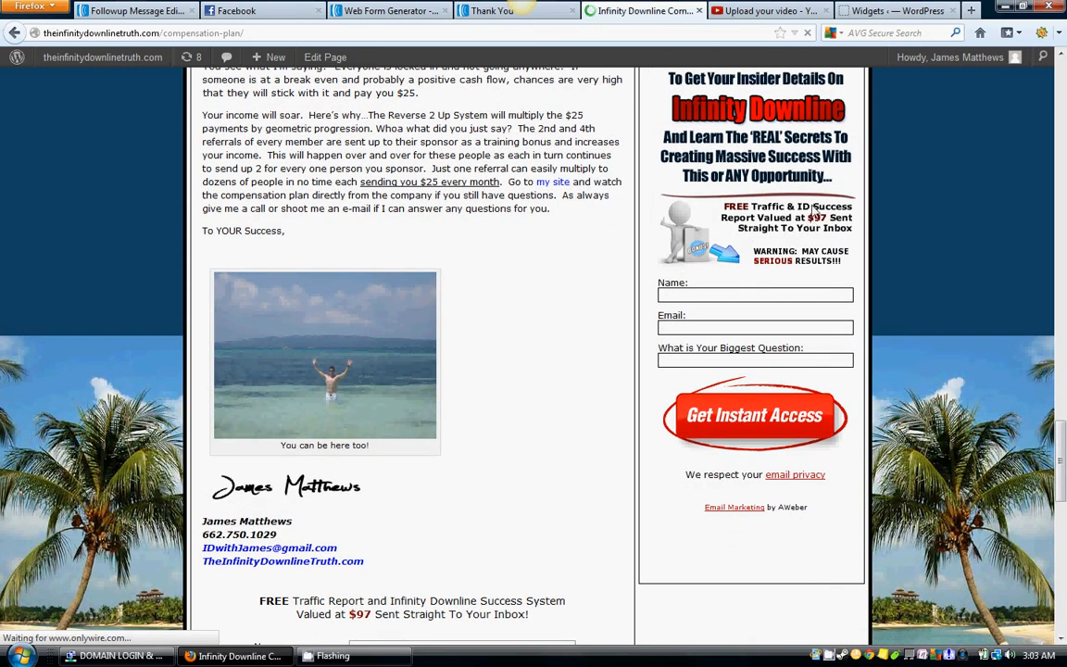
scroll("up", 3)
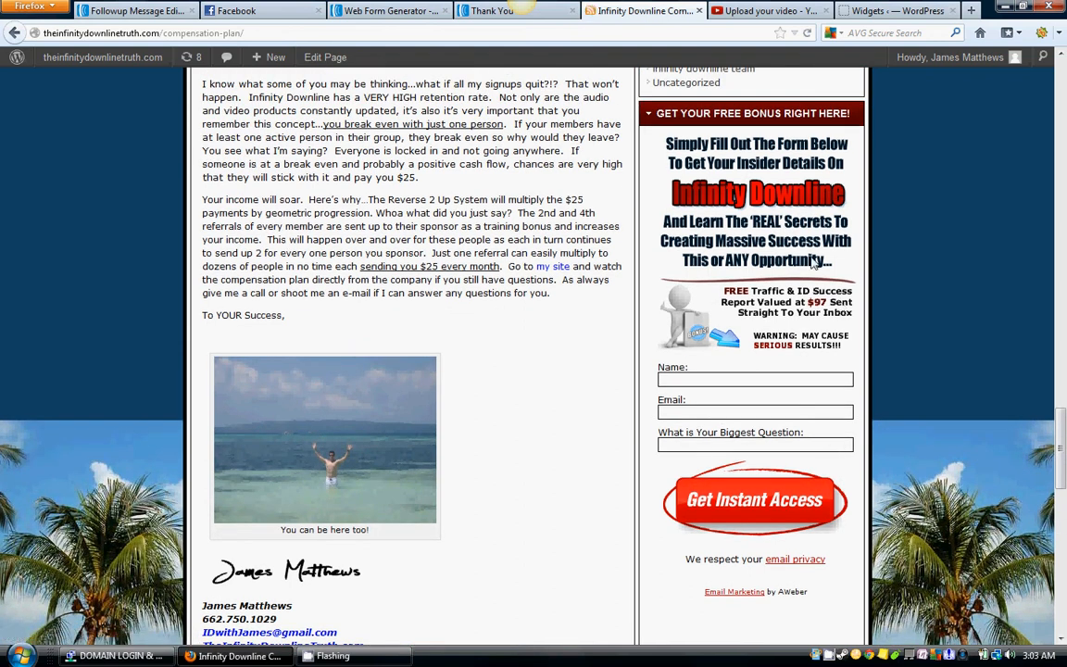
scroll("up", 3)
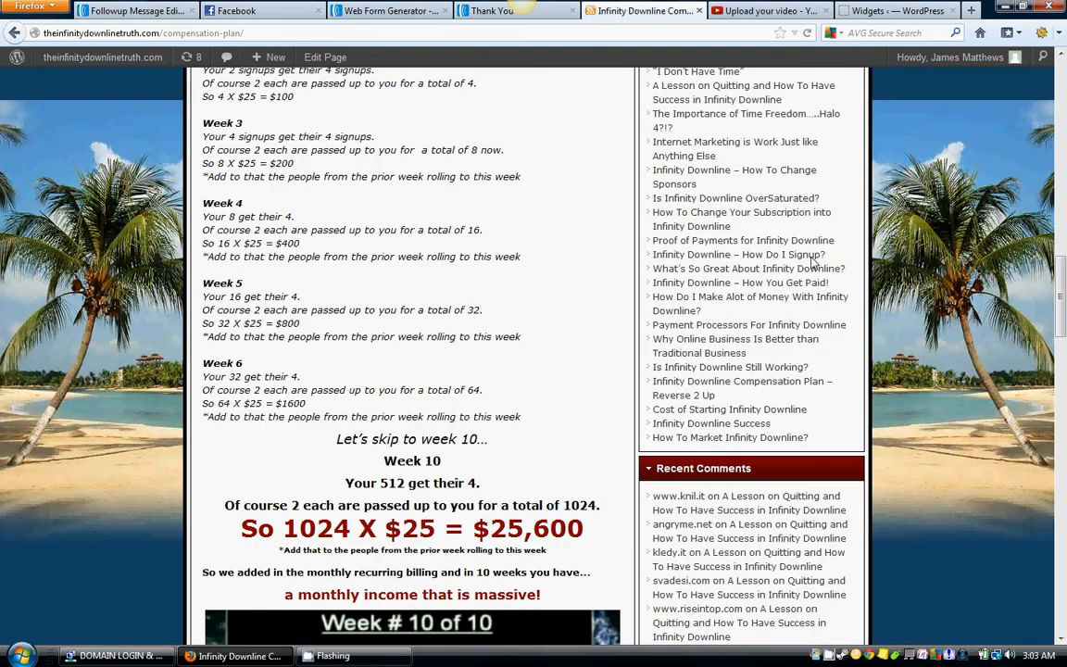
scroll("up", 3)
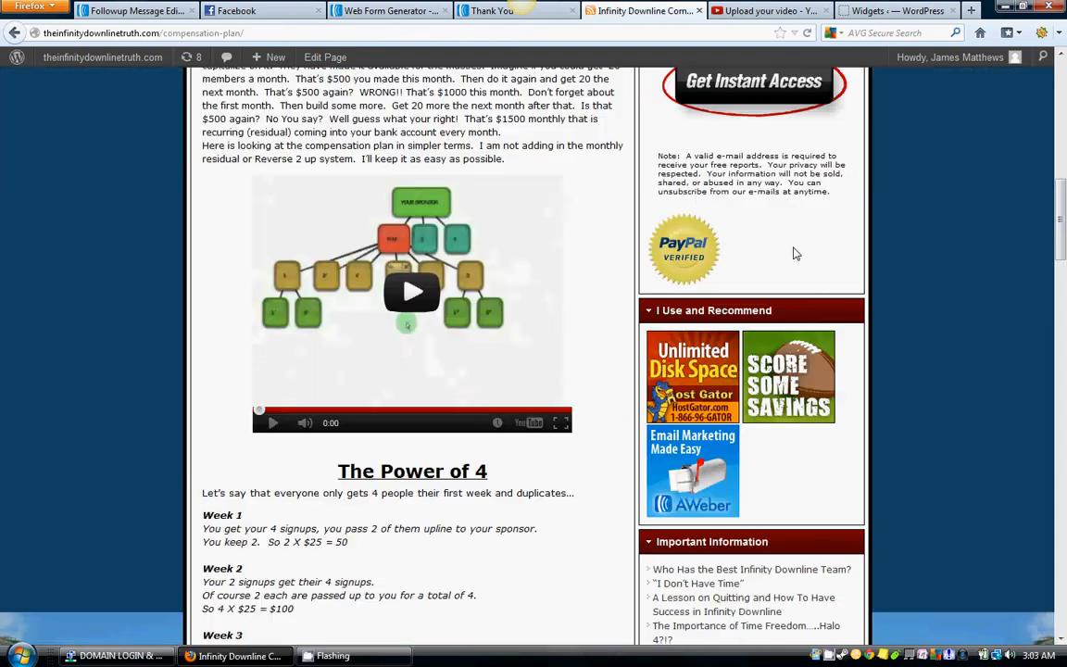
scroll("down", 3)
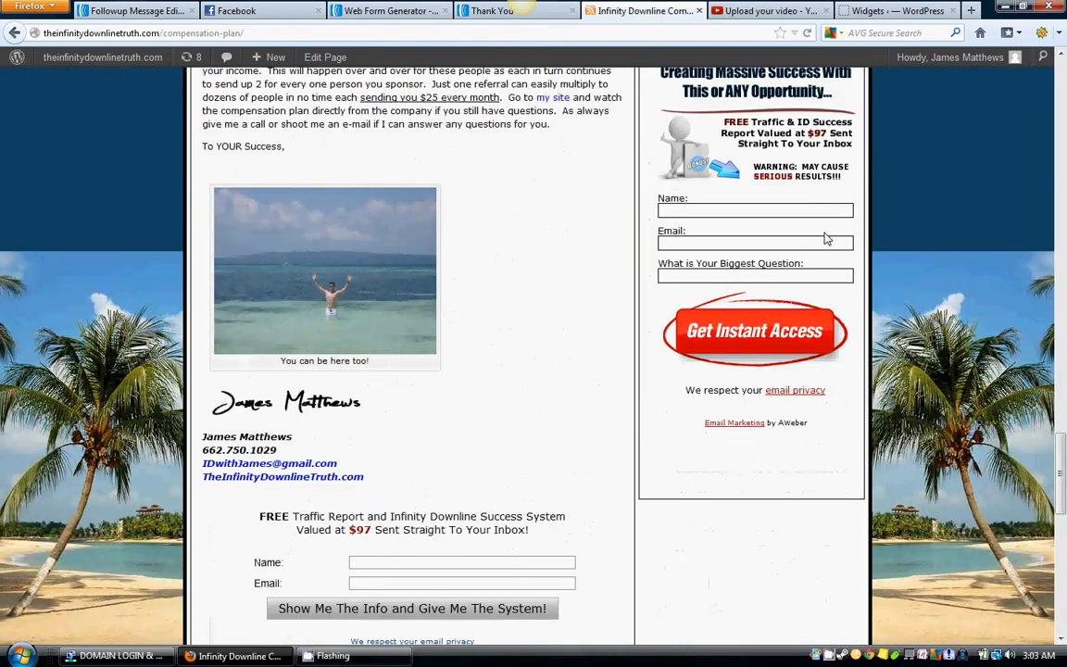
scroll("up", 3)
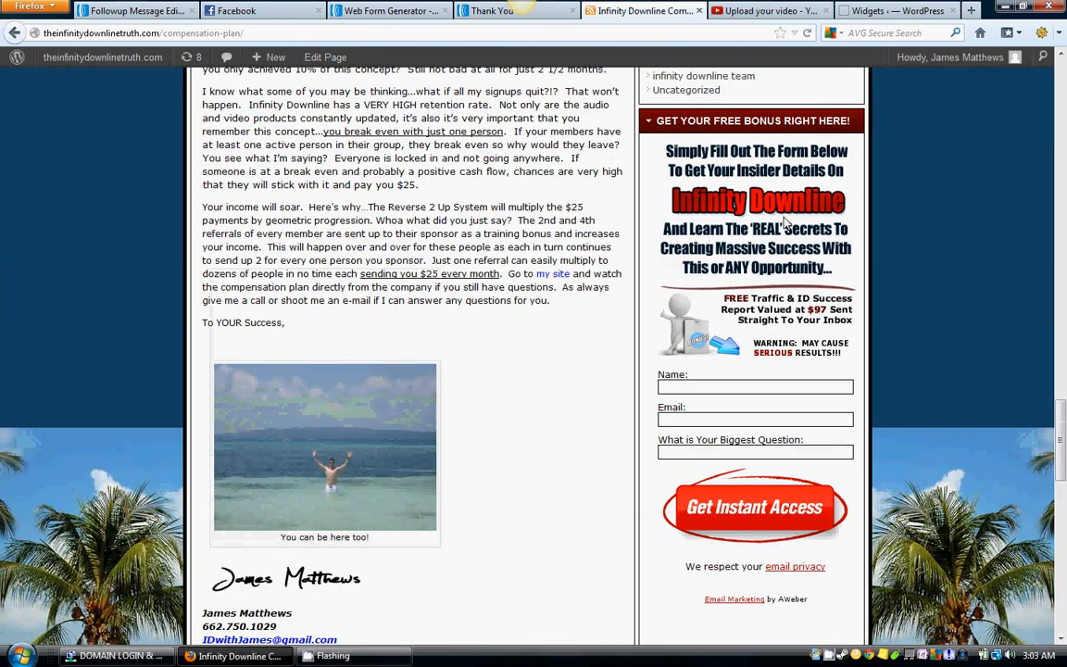
scroll("down", 3)
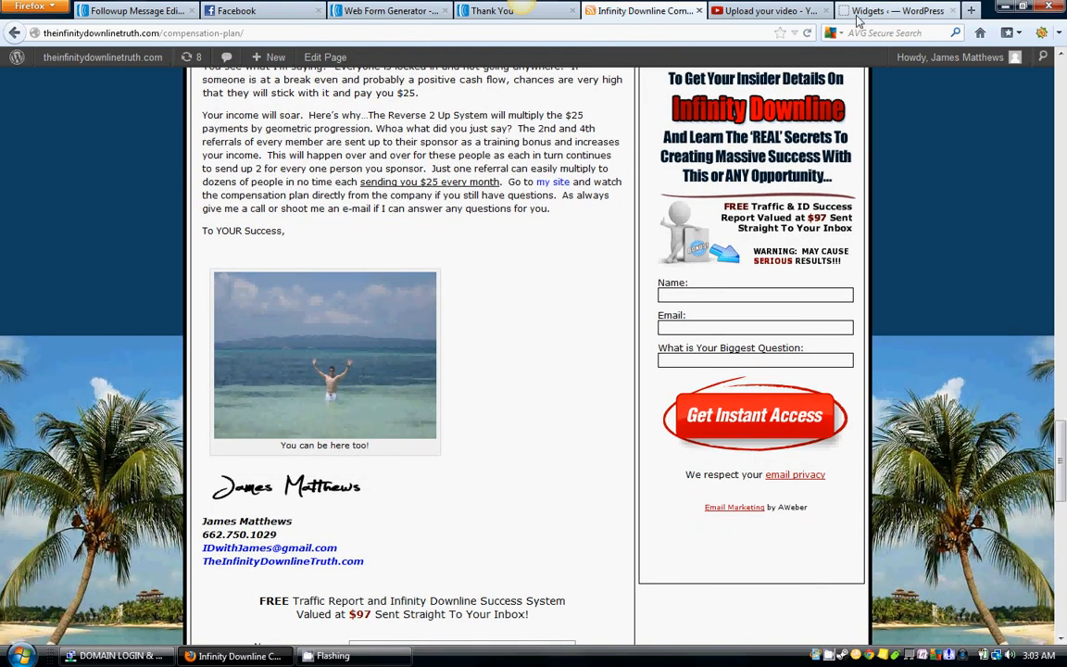
Collapse the bonus sign-up text widget, move it to the top of Sidebar_top, then back to the bottom
left_click(892, 11)
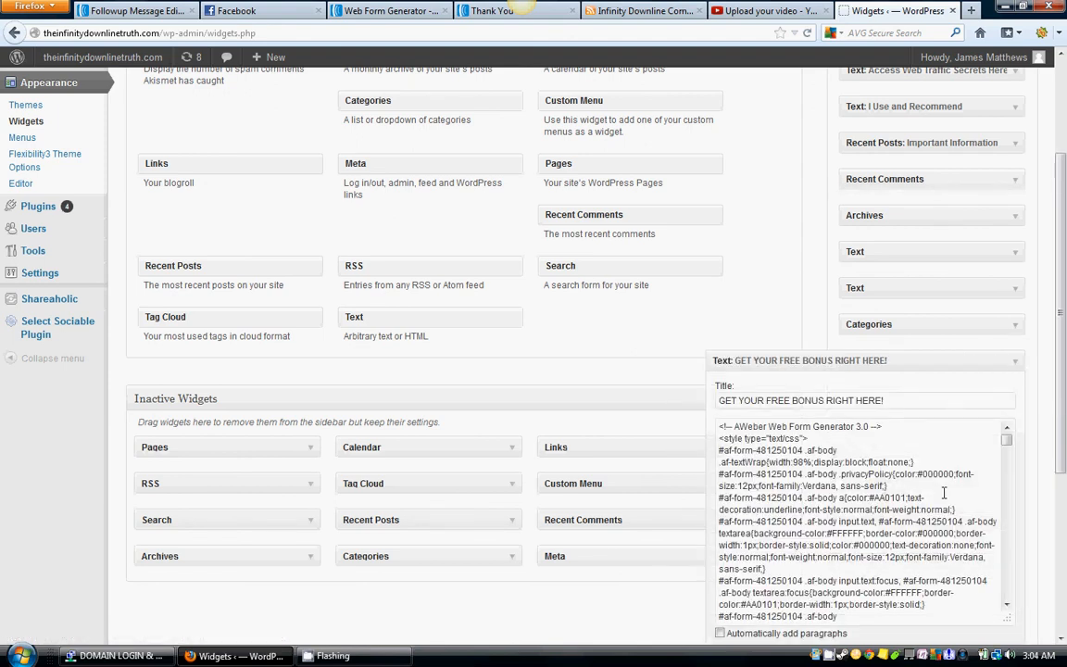
scroll("up", 3)
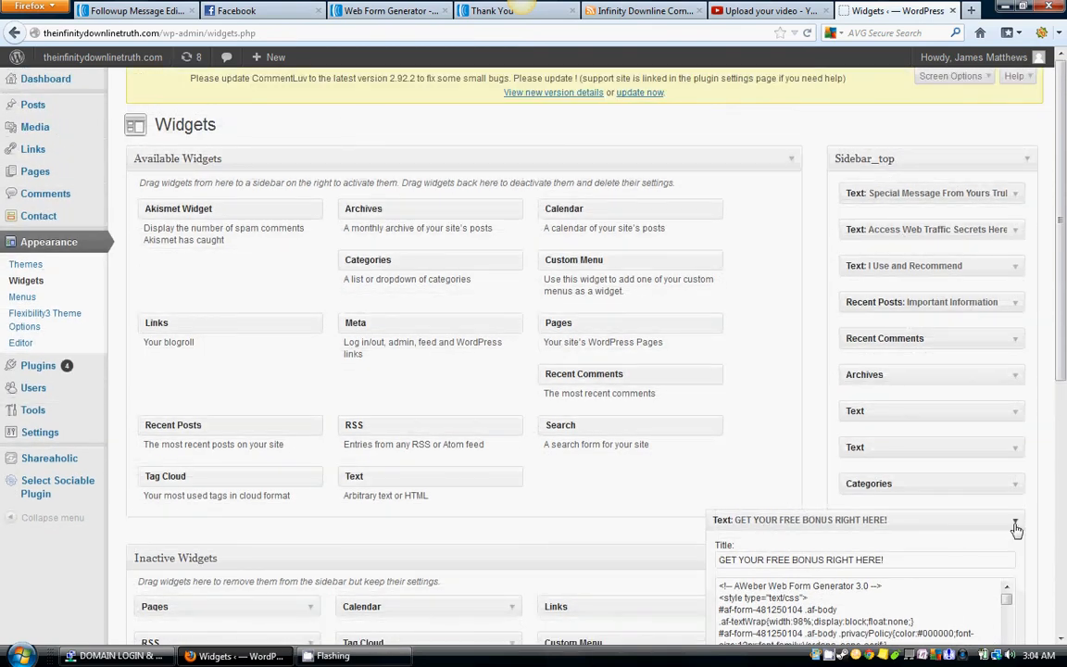
left_click(1015, 519)
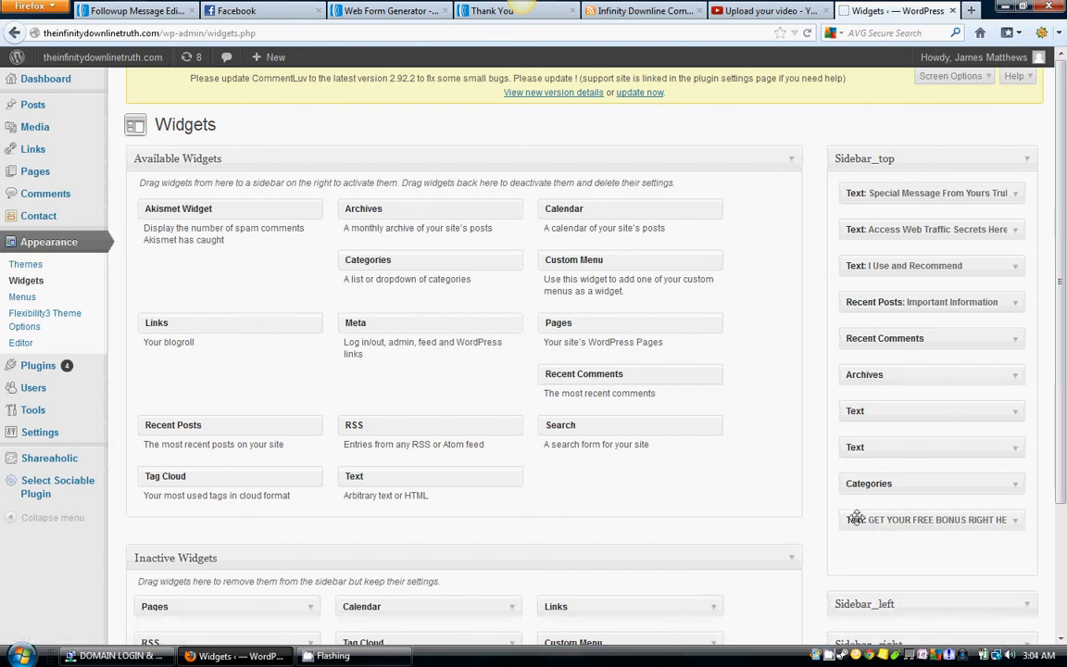
left_click_drag(855, 519, 930, 191)
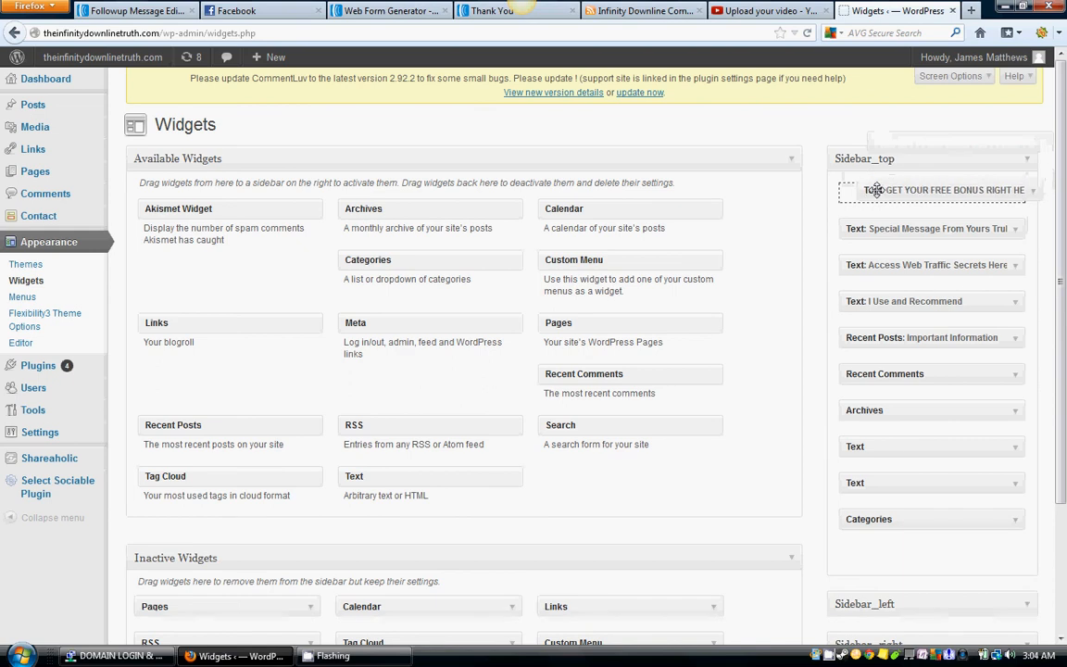
left_click_drag(929, 189, 930, 507)
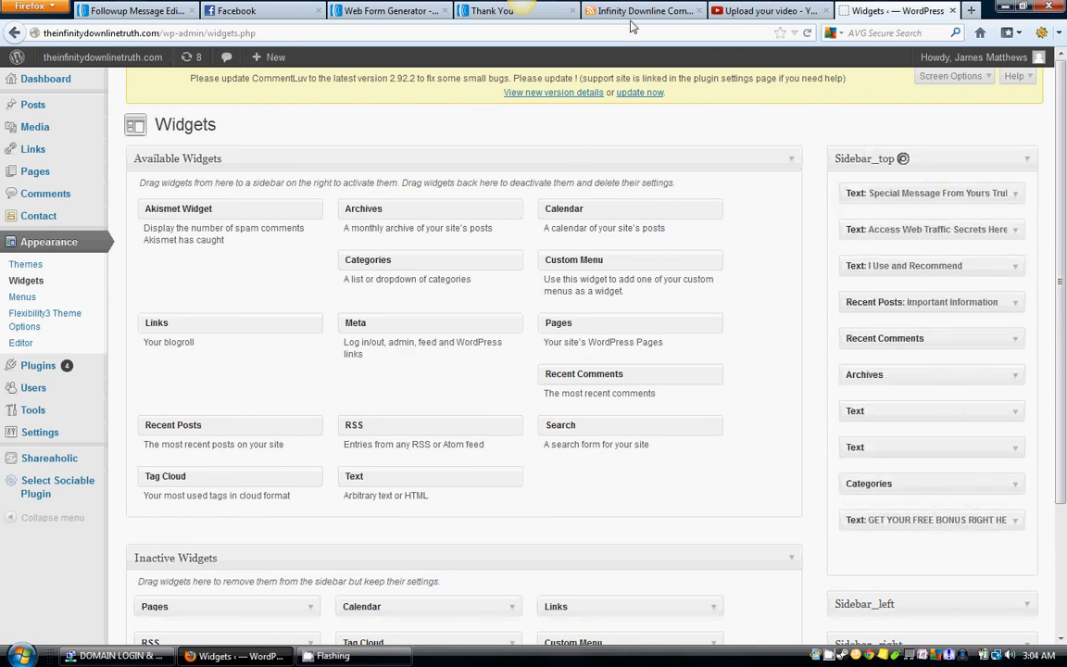
View the live Infinity Downline compensation page and scroll back to its header and video
left_click(640, 12)
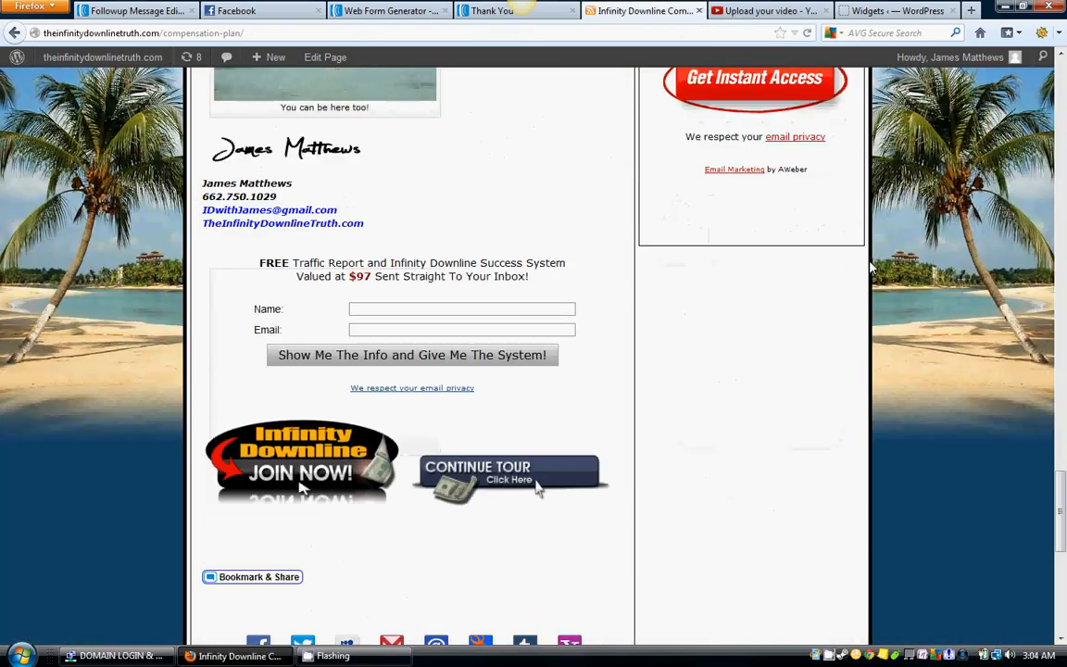
scroll("up", 3)
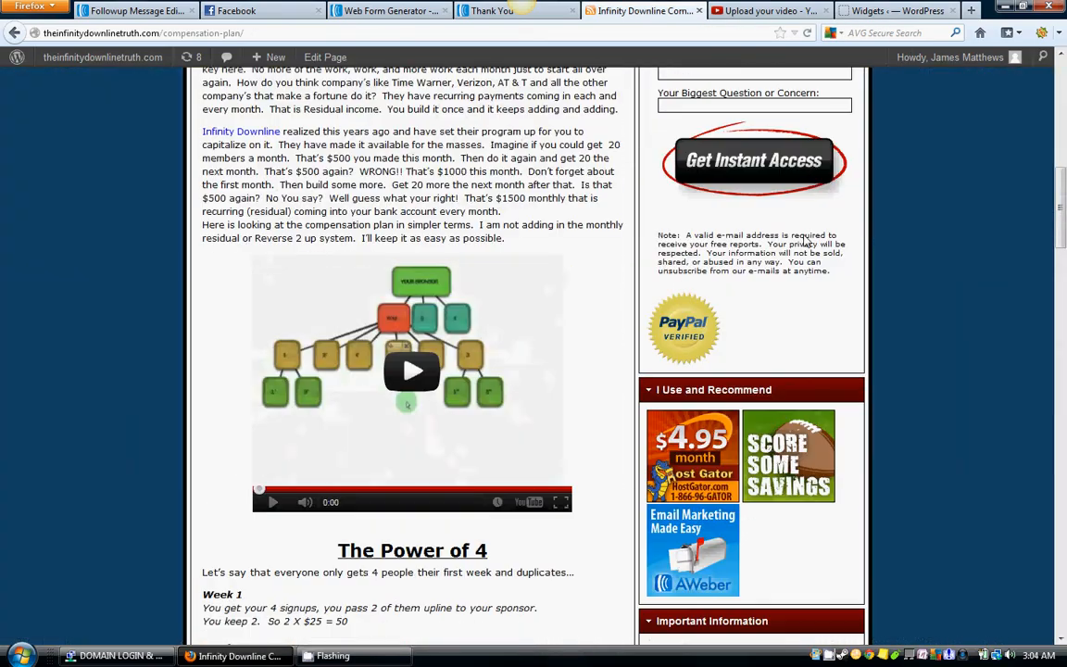
scroll("up", 3)
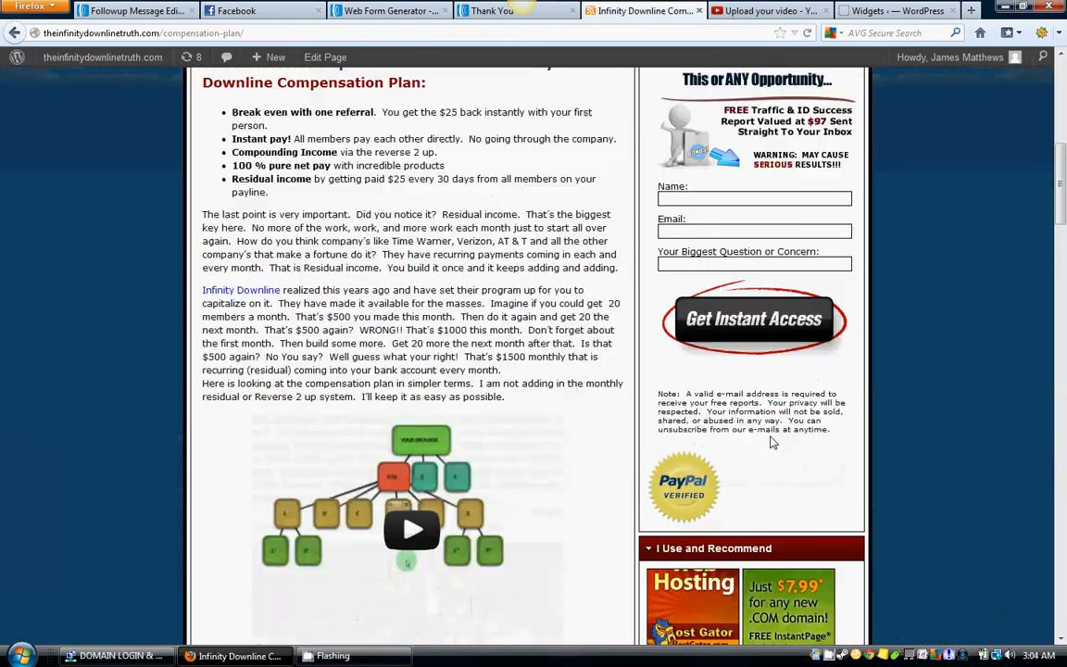
scroll("down", 3)
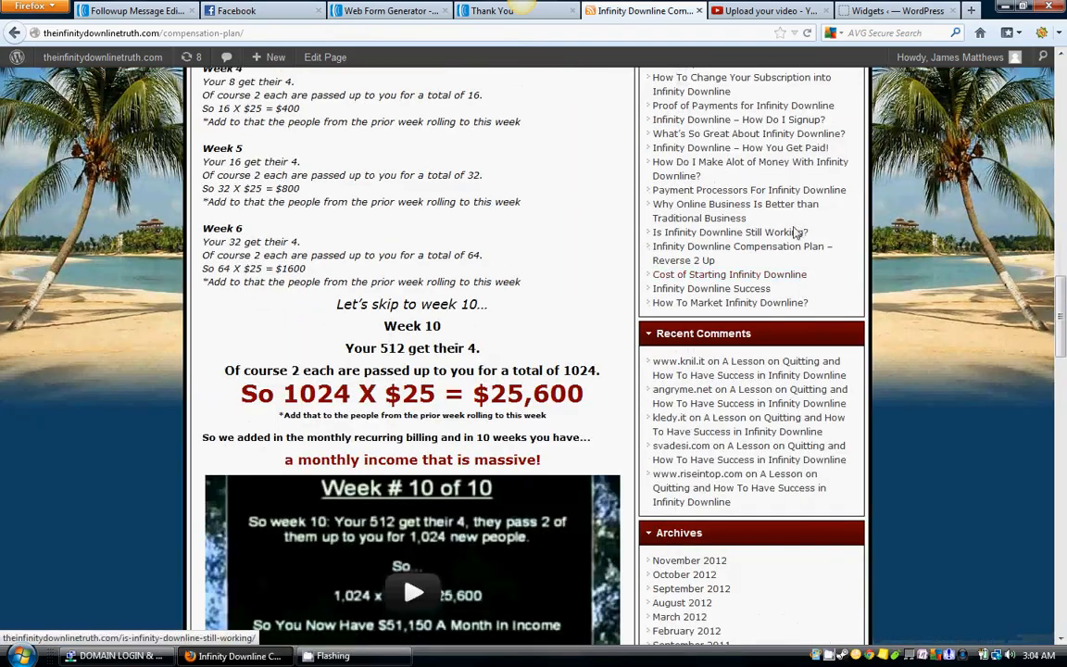
scroll("up", 3)
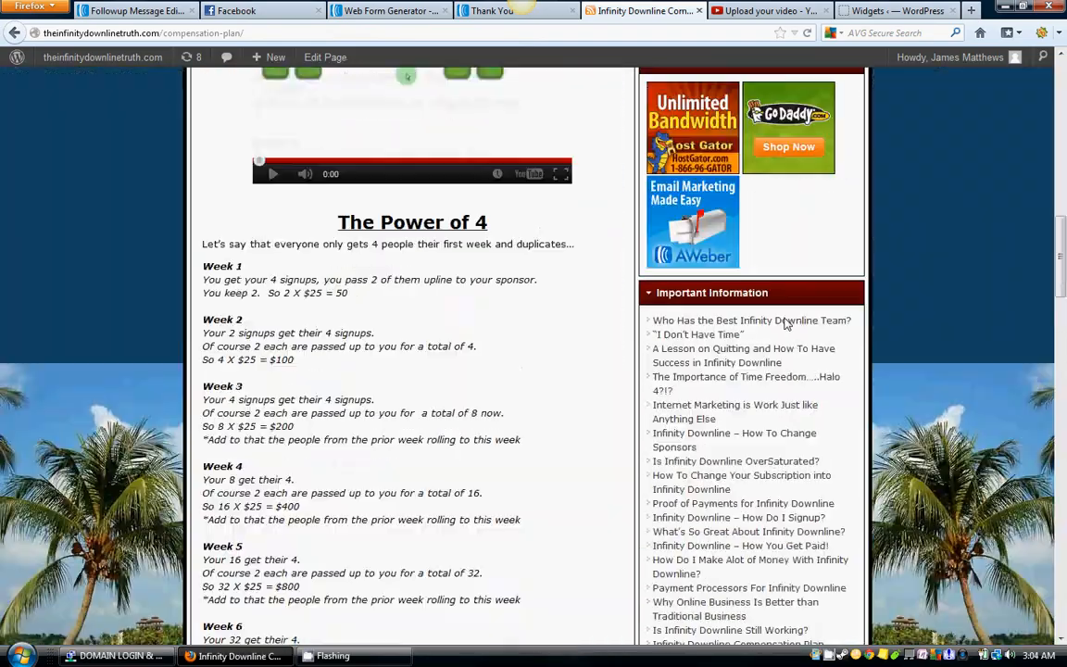
scroll("up", 3)
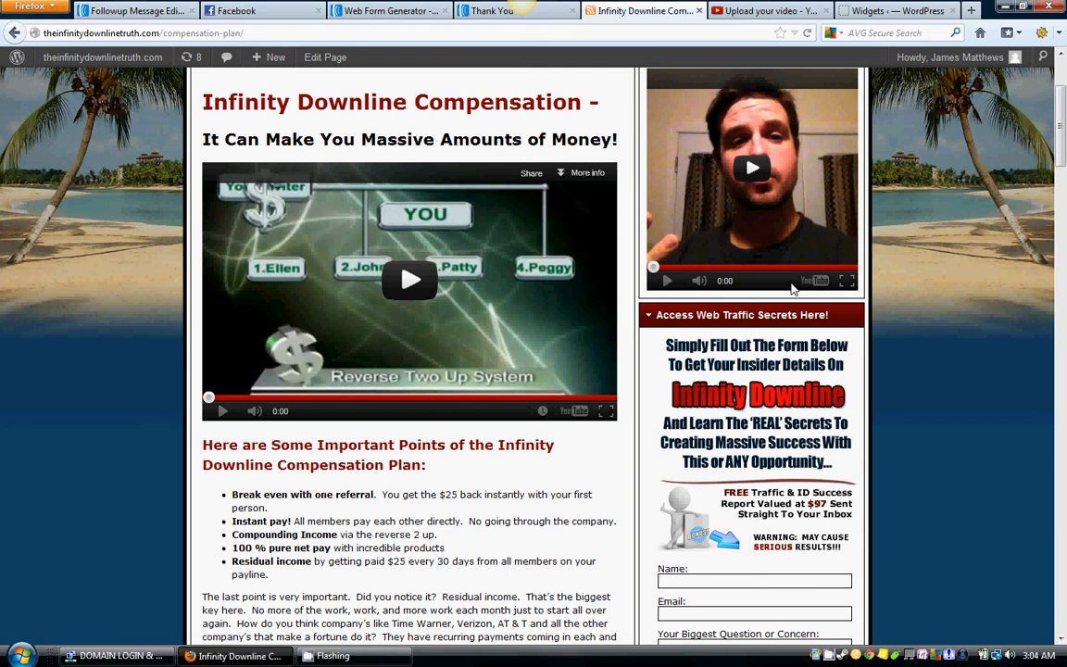
scroll("up", 3)
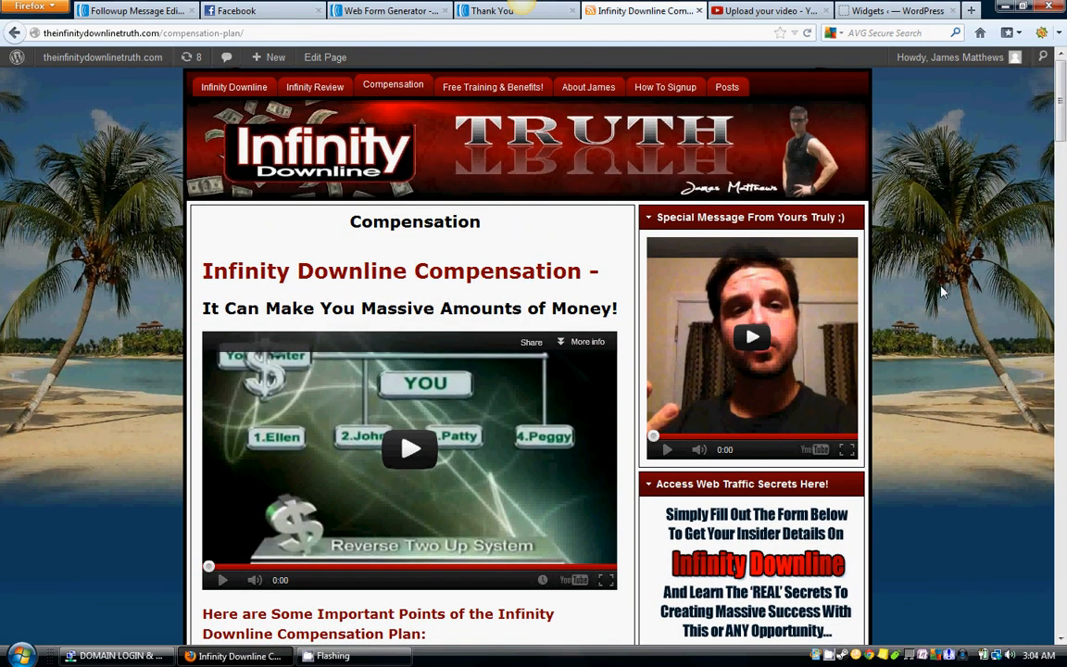
mouse_move(913, 241)
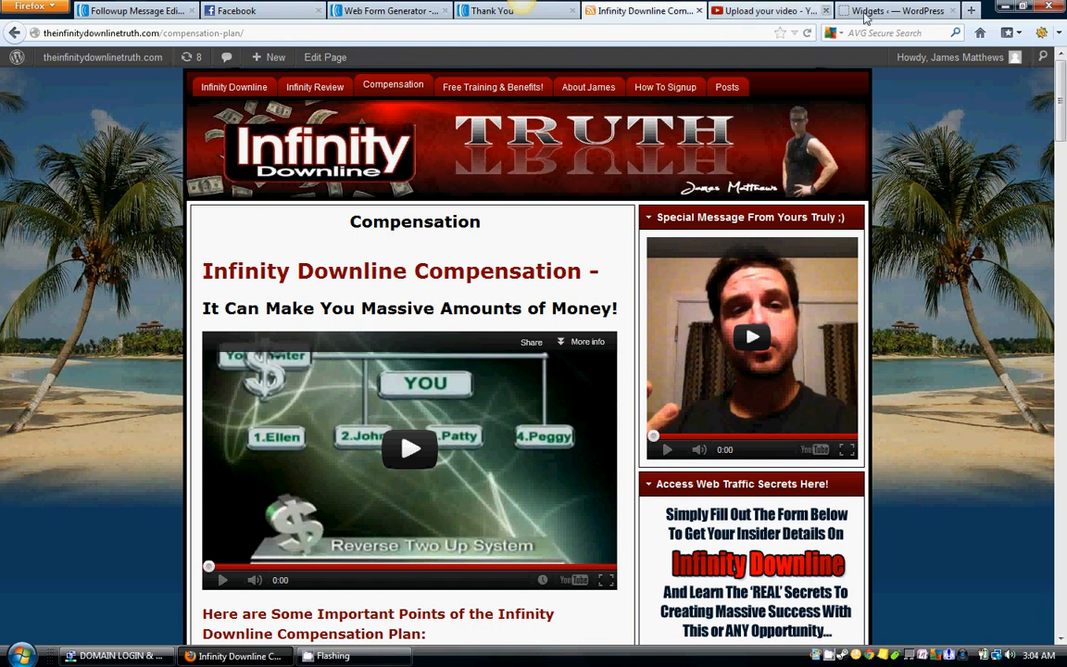
Return to the Widgets page where Sidebar_top no longer holds the bonus sign-up text widget
left_click(892, 12)
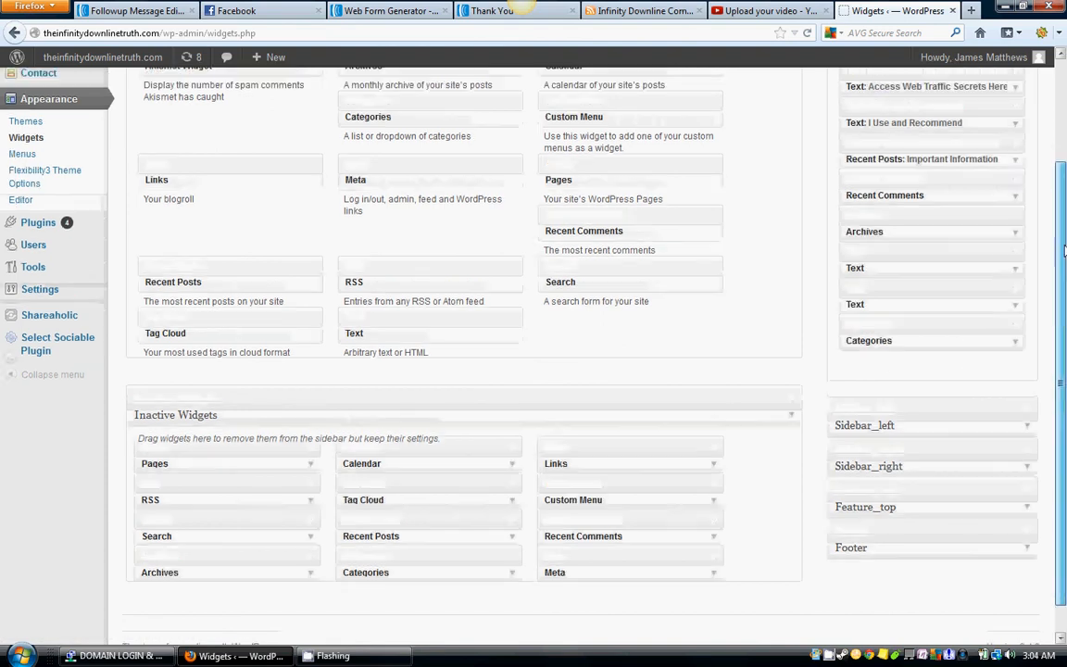
scroll("up", 3)
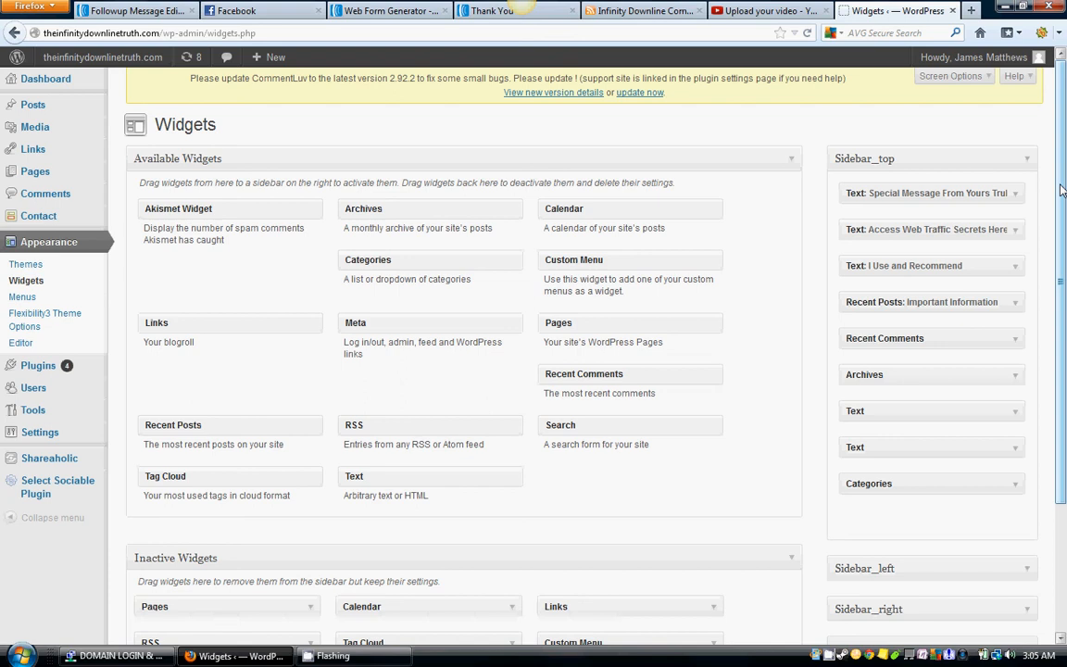
Check the live compensation page sidebar, now showing only the Access Web Traffic Secrets signup form
left_click(645, 11)
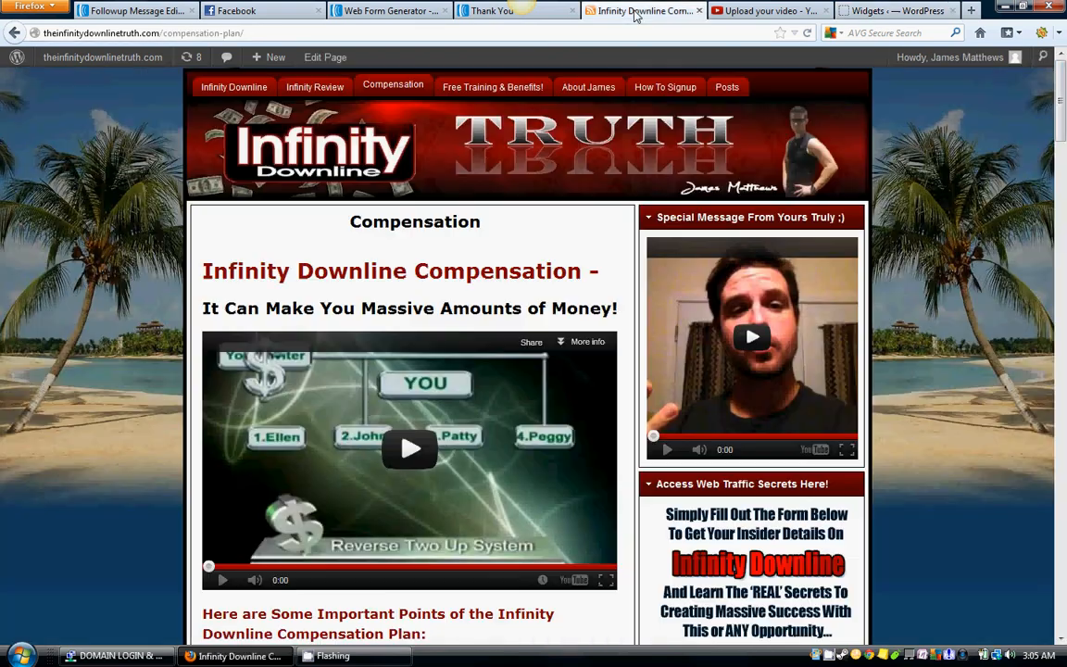
scroll("down", 3)
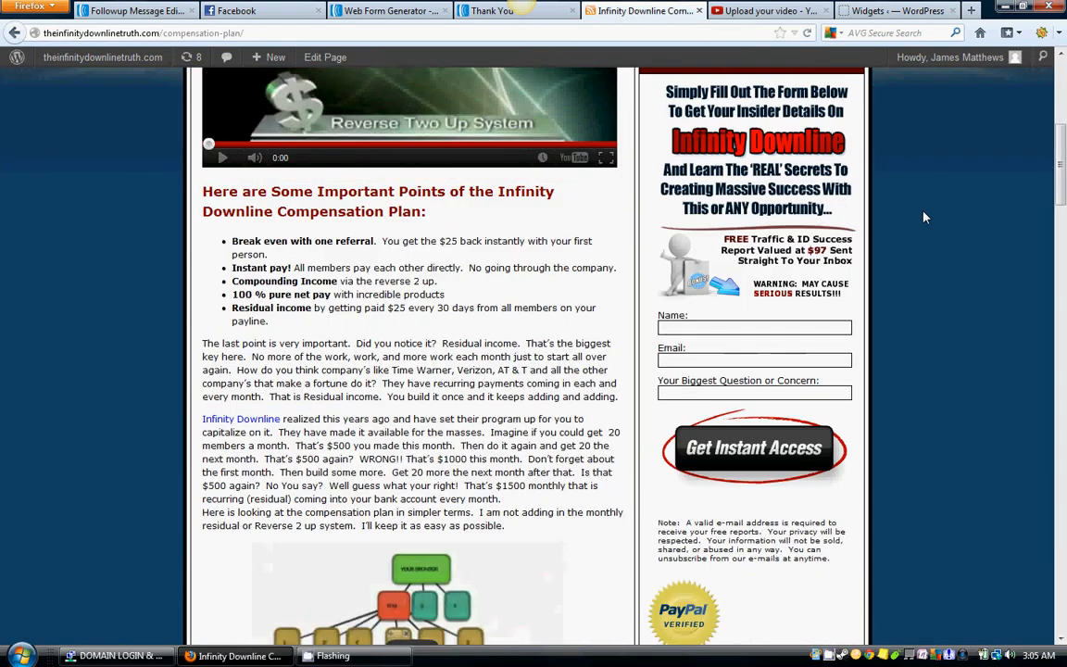
mouse_move(829, 300)
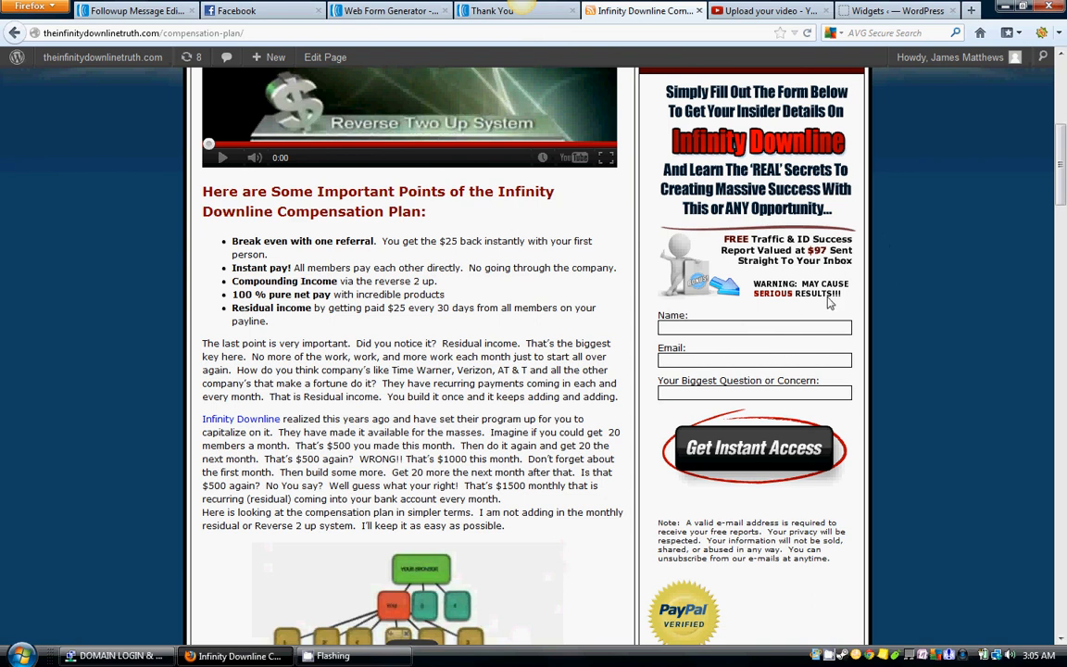
scroll("down", 3)
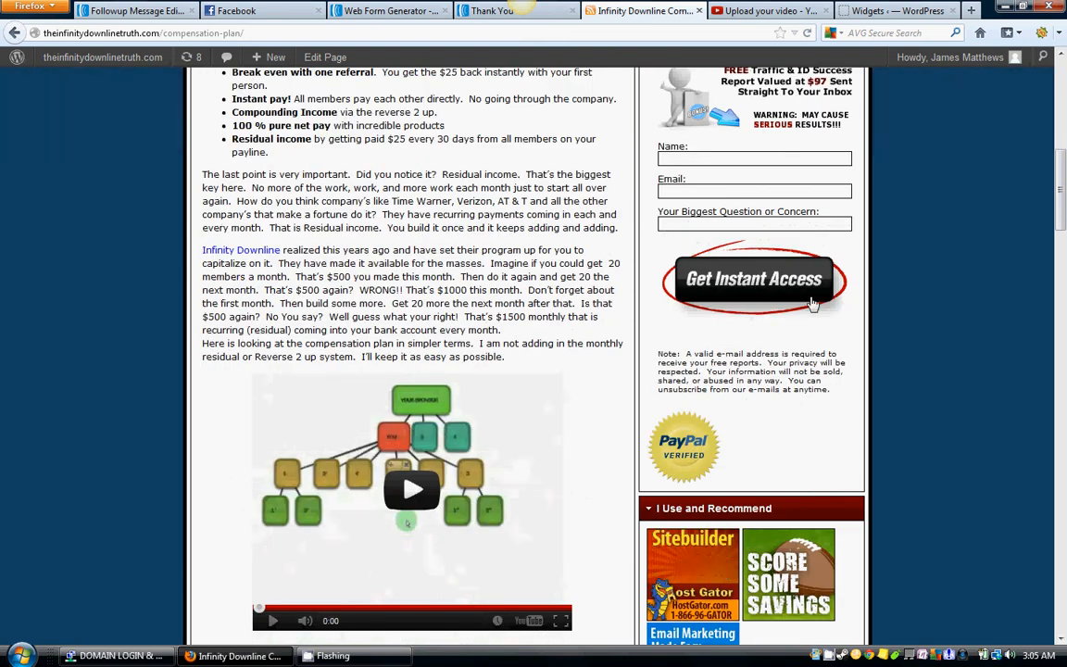
scroll("up", 3)
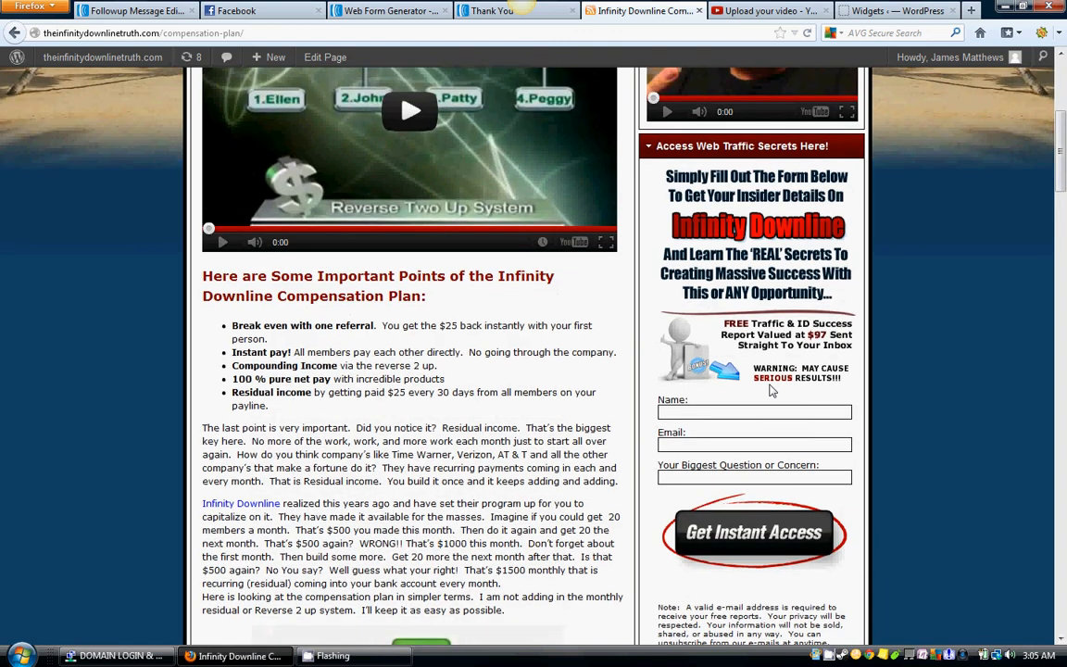
mouse_move(924, 337)
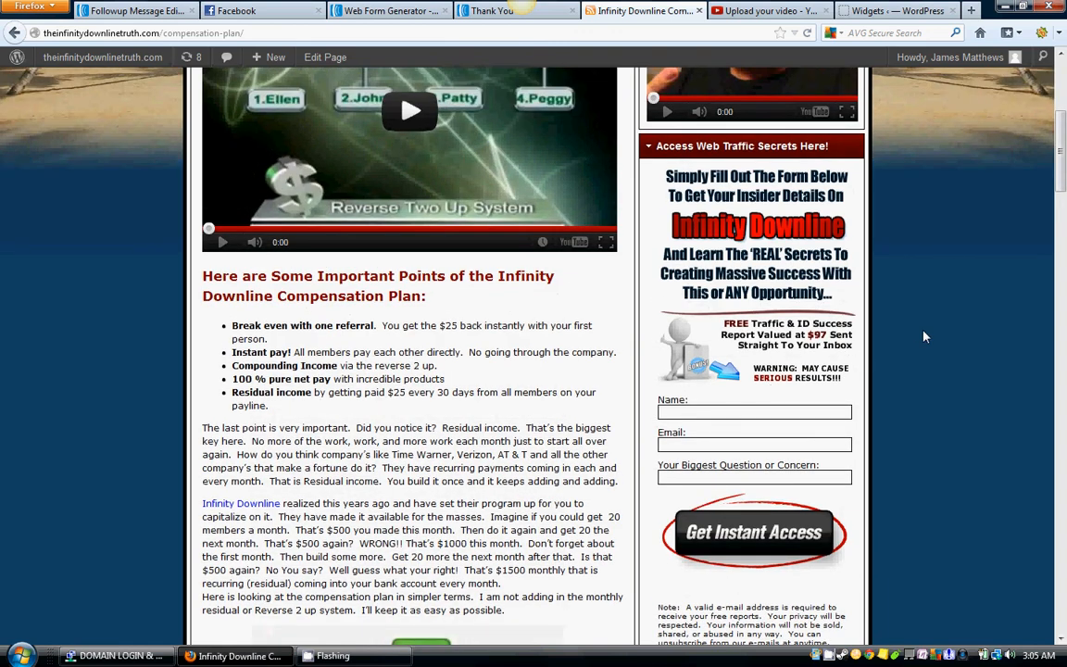